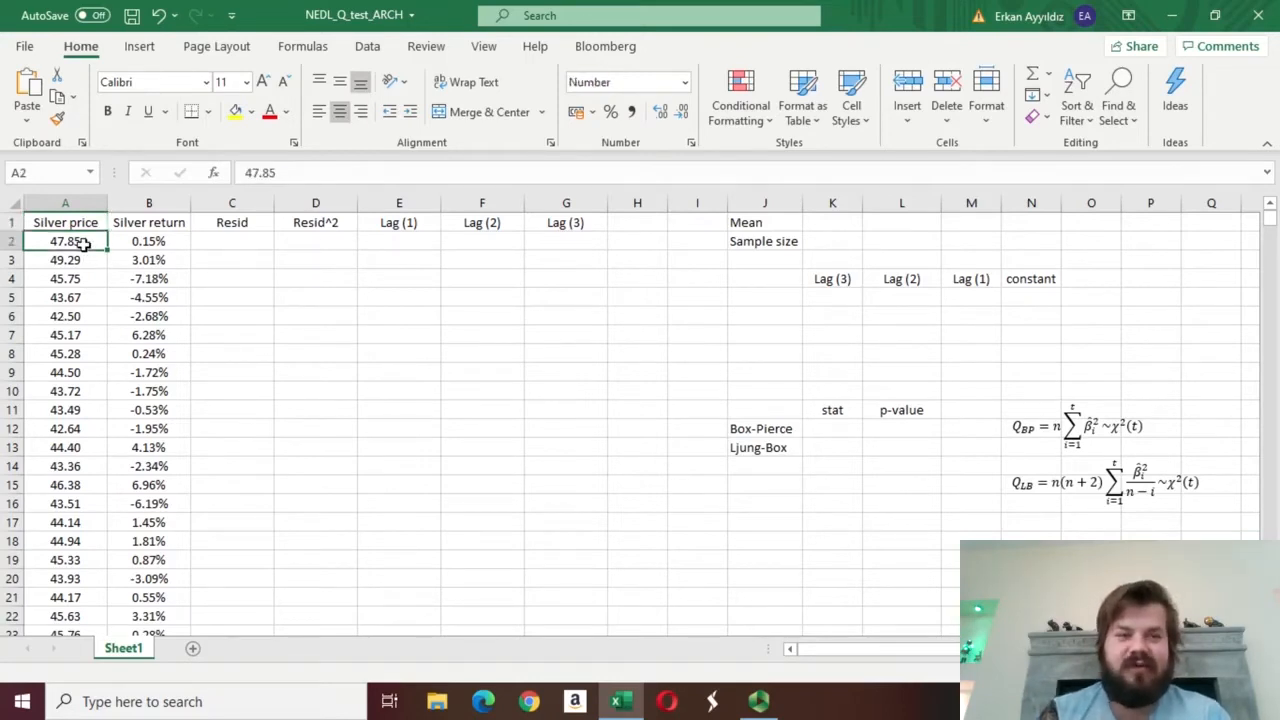
Step: Enter =AVERAGE(B2:B990) in K1 for a mean silver return of 0.11%
{"action": "left_click", "coordinate": [65, 222]}
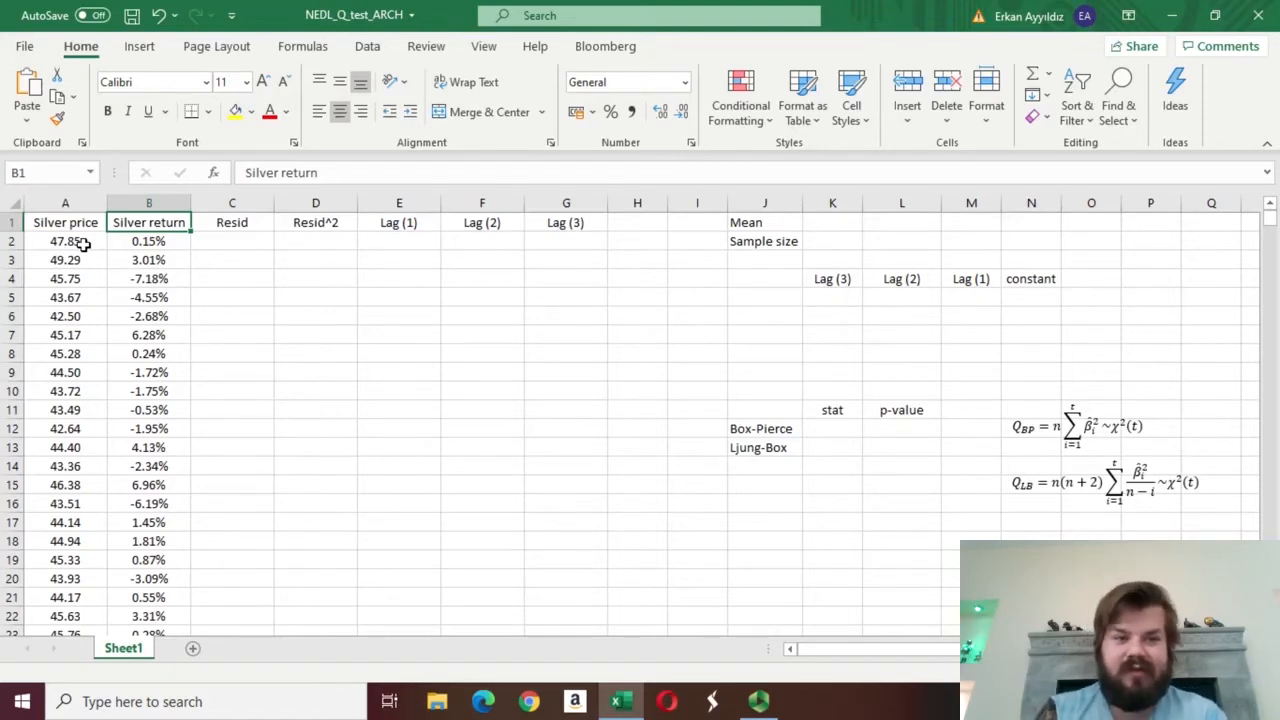
{"action": "mouse_move", "coordinate": [358, 295]}
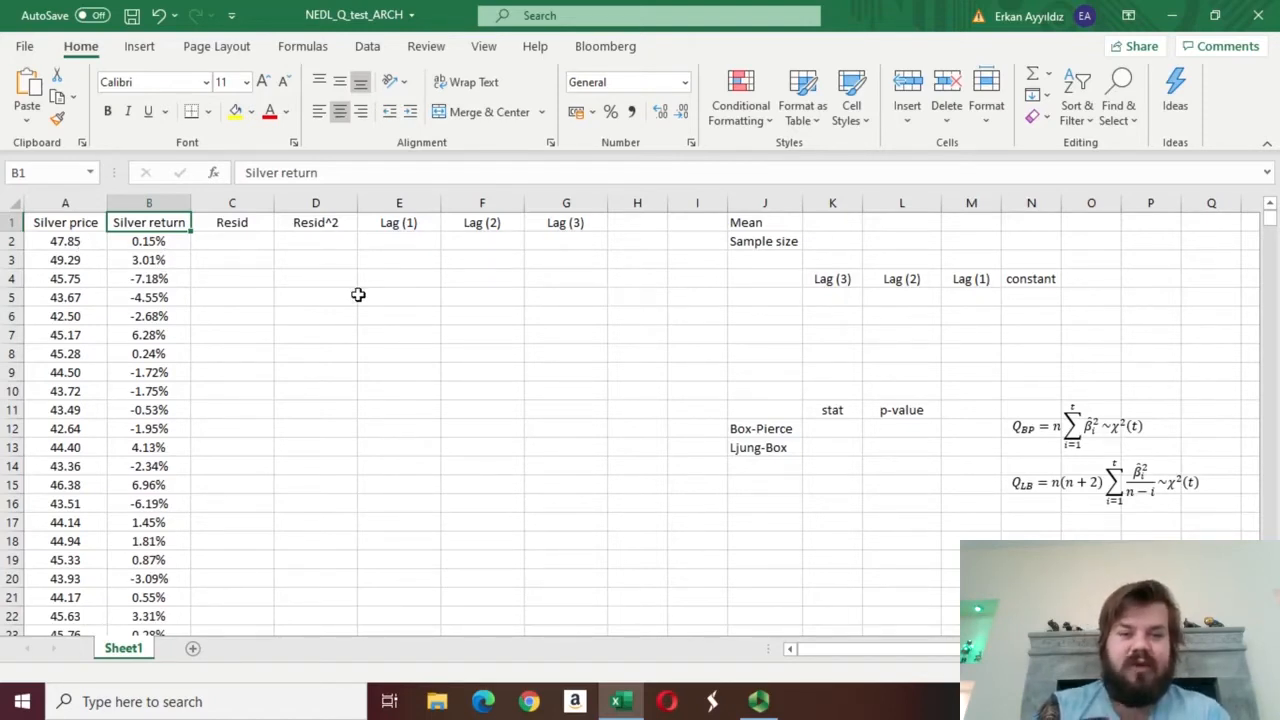
{"action": "left_click", "coordinate": [832, 222]}
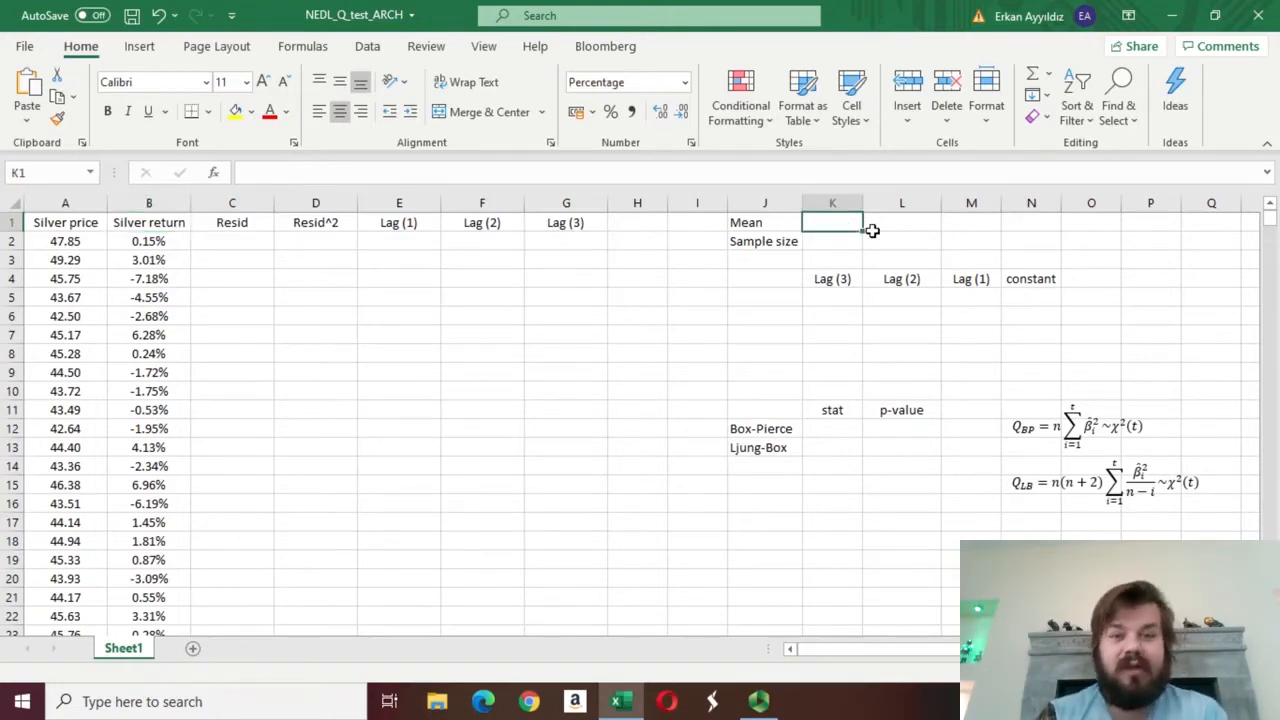
{"action": "type", "text": "="}
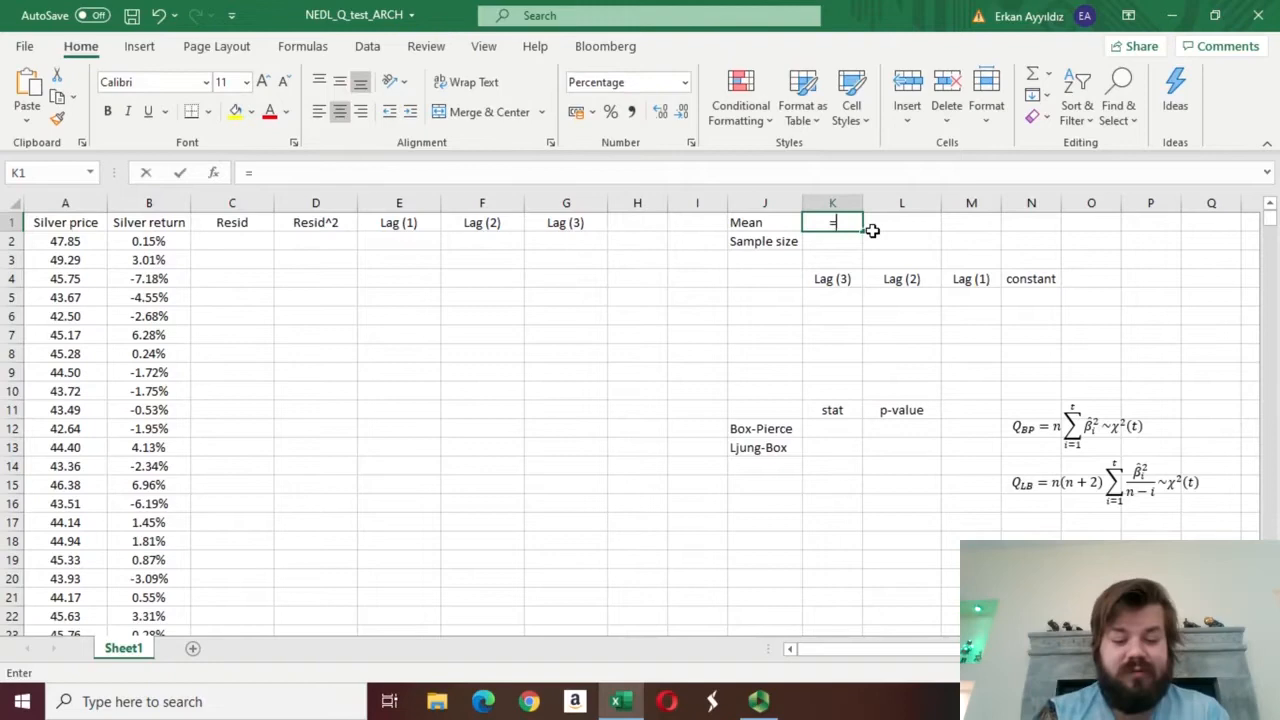
{"action": "type", "text": "AVERAGE"}
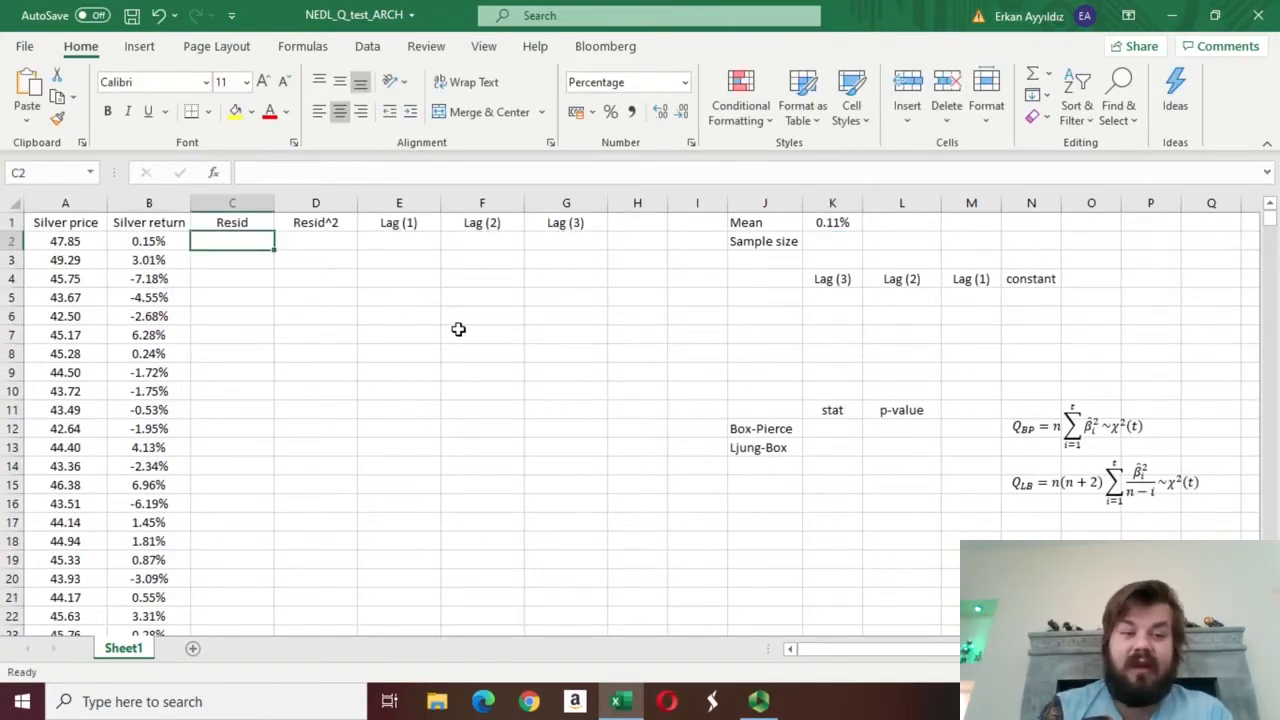
Step: Enter =B2-K$1 in C2 and fill it down column C
{"action": "type", "text": "=B2-"}
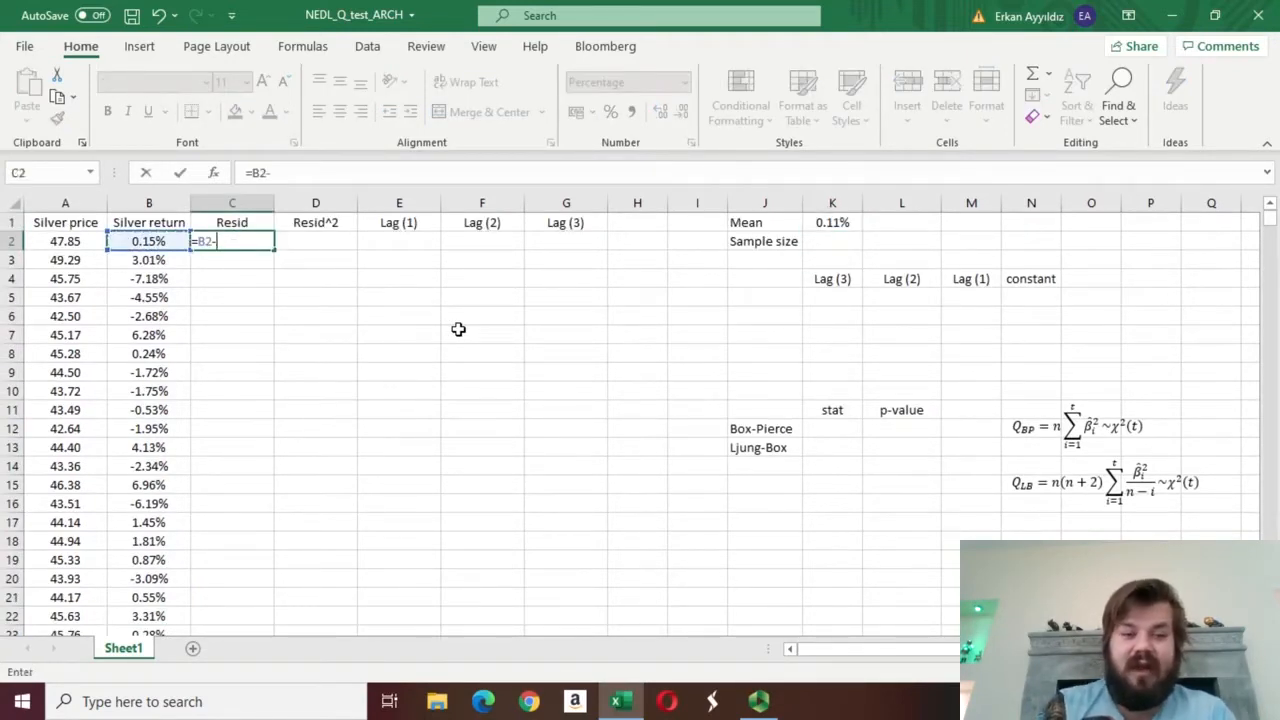
{"action": "left_click", "coordinate": [832, 222]}
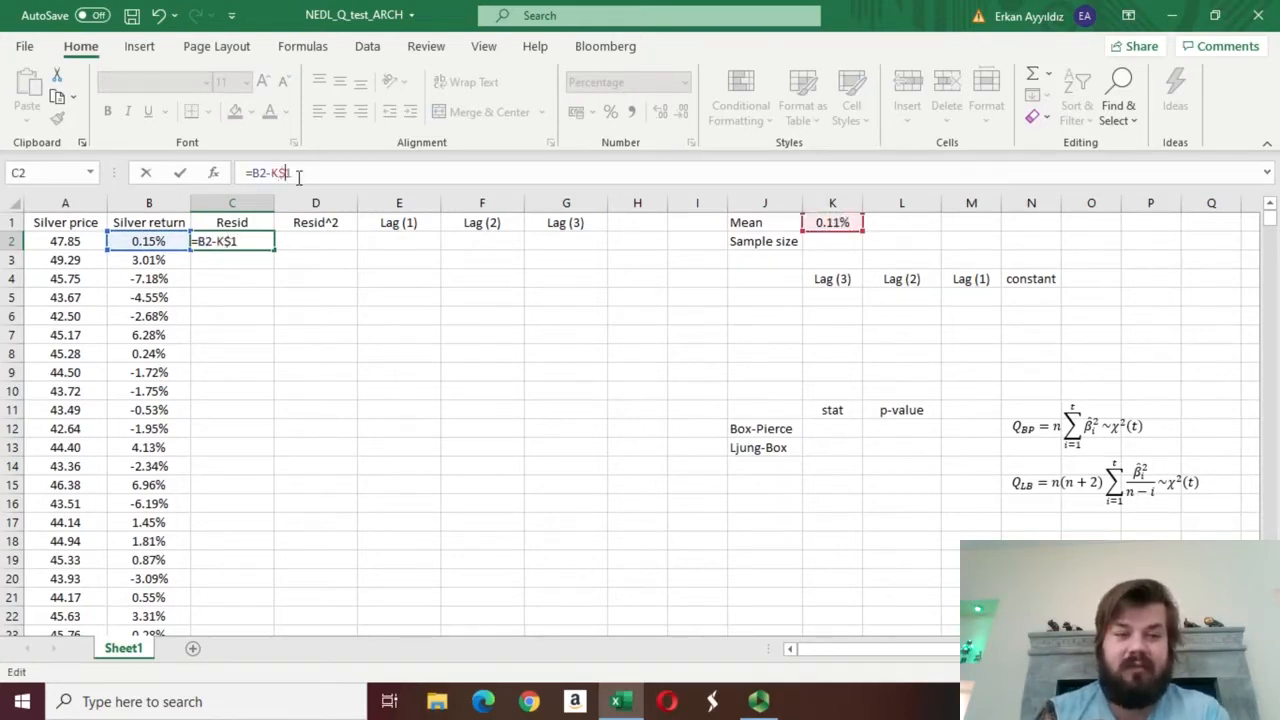
{"action": "key", "text": "Return"}
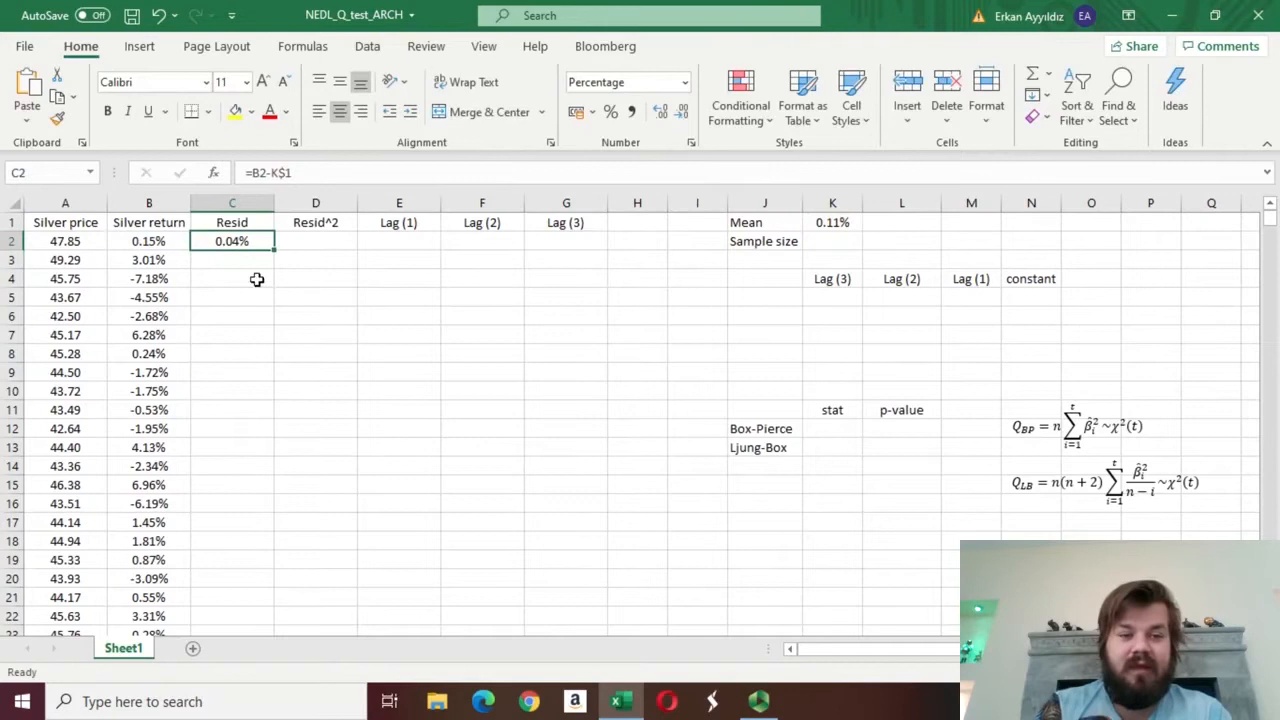
{"action": "left_click_drag", "start_coordinate": [232, 241], "coordinate": [232, 625]}
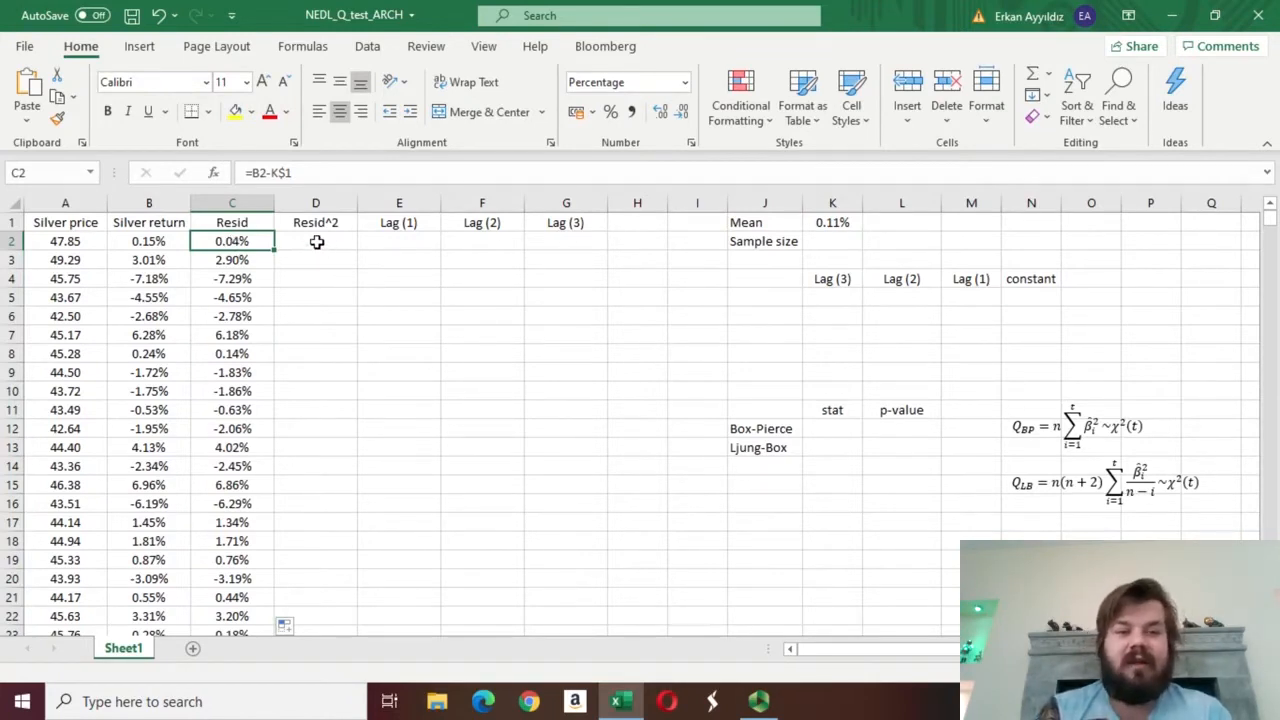
{"action": "left_click", "coordinate": [316, 241]}
{"action": "type", "text": "=C2"}
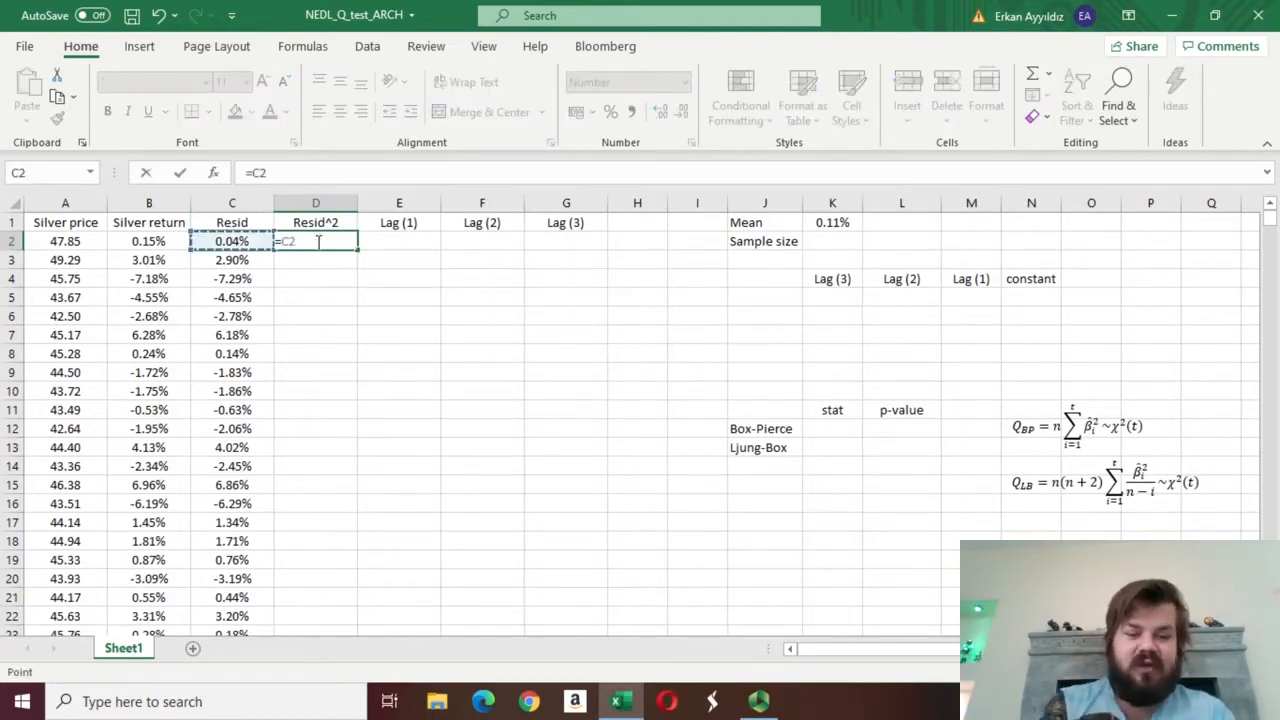
Step: Confirm =C2^2 in D2 and fill the squared residuals down column D
{"action": "type", "text": "^2"}
{"action": "key", "text": "Return"}
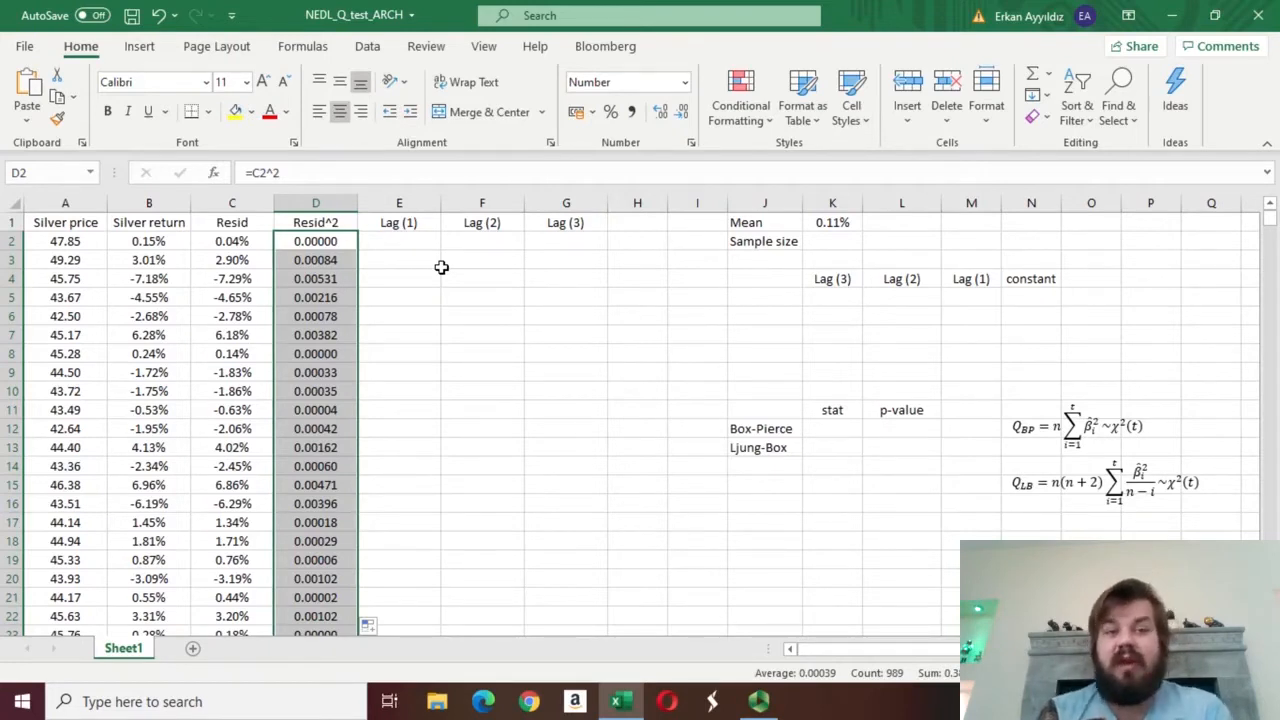
{"action": "mouse_move", "coordinate": [435, 255]}
{"action": "type", "text": "=D2"}
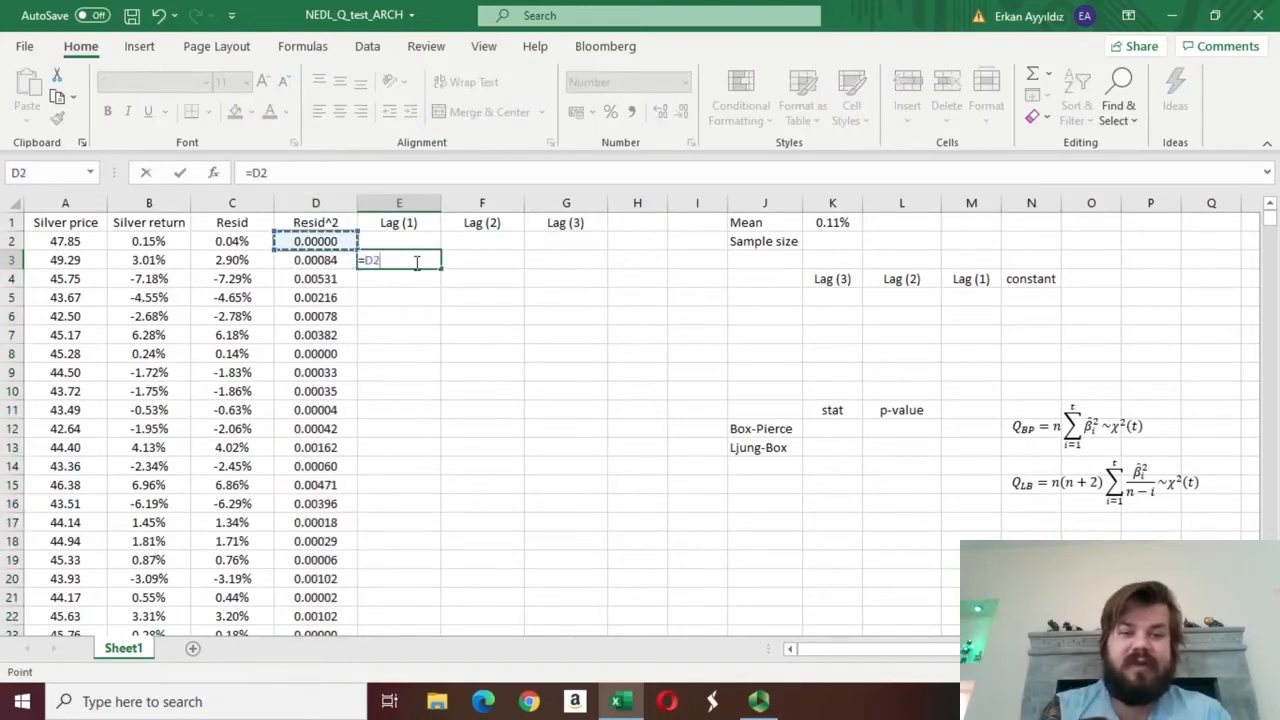
Step: Enter =D2 lag formulas in E3, F4 and G5, and zero the empty top lag cells
{"action": "key", "text": "Return"}
{"action": "type", "text": "="}
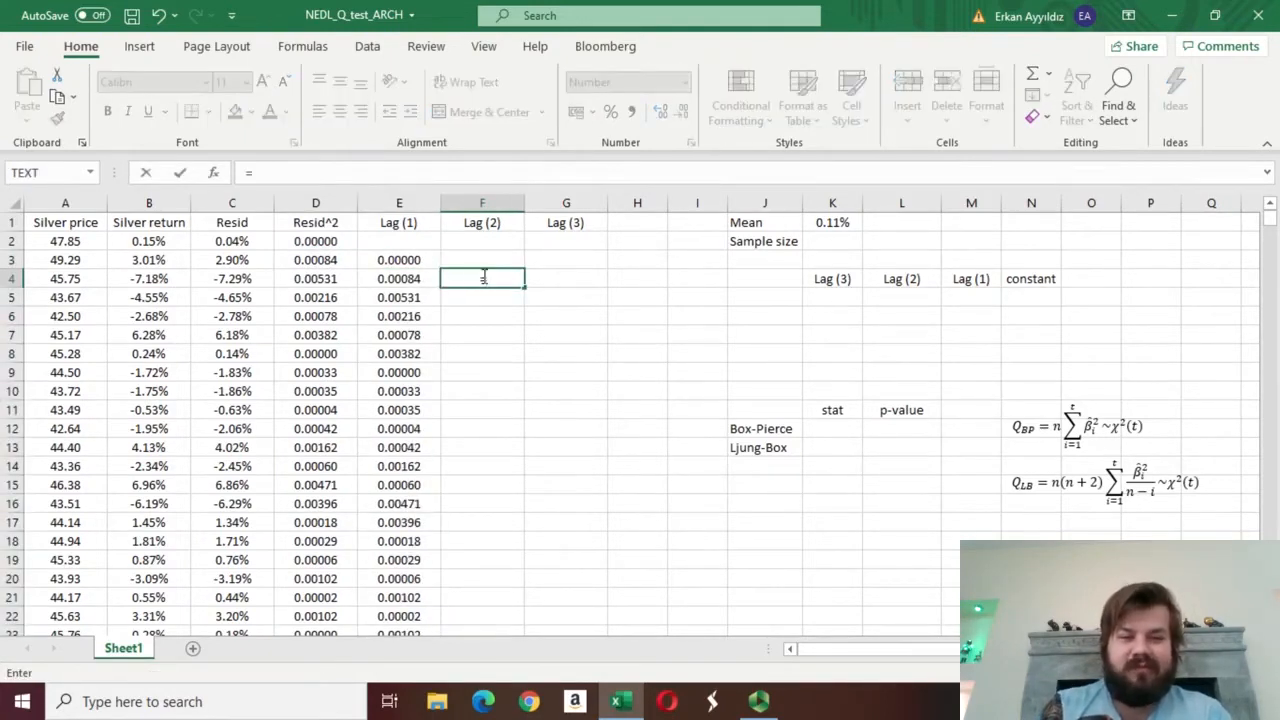
{"action": "key", "text": "Return"}
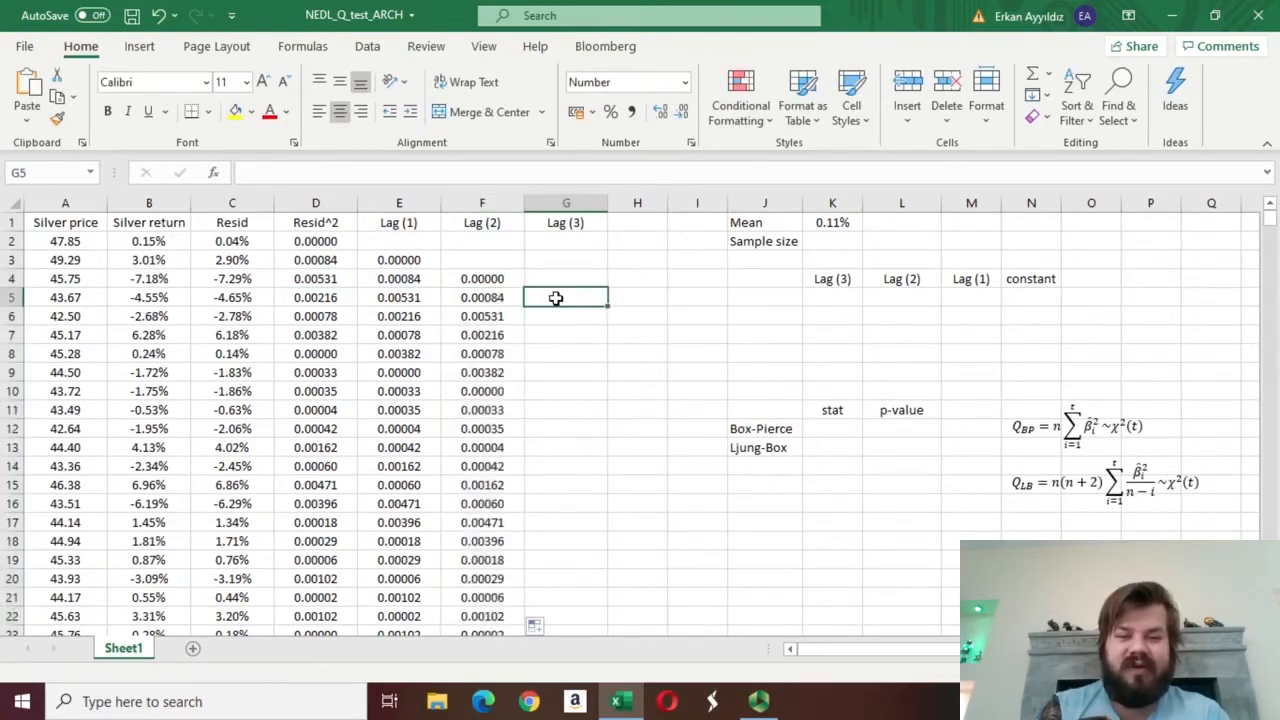
{"action": "left_click", "coordinate": [316, 241]}
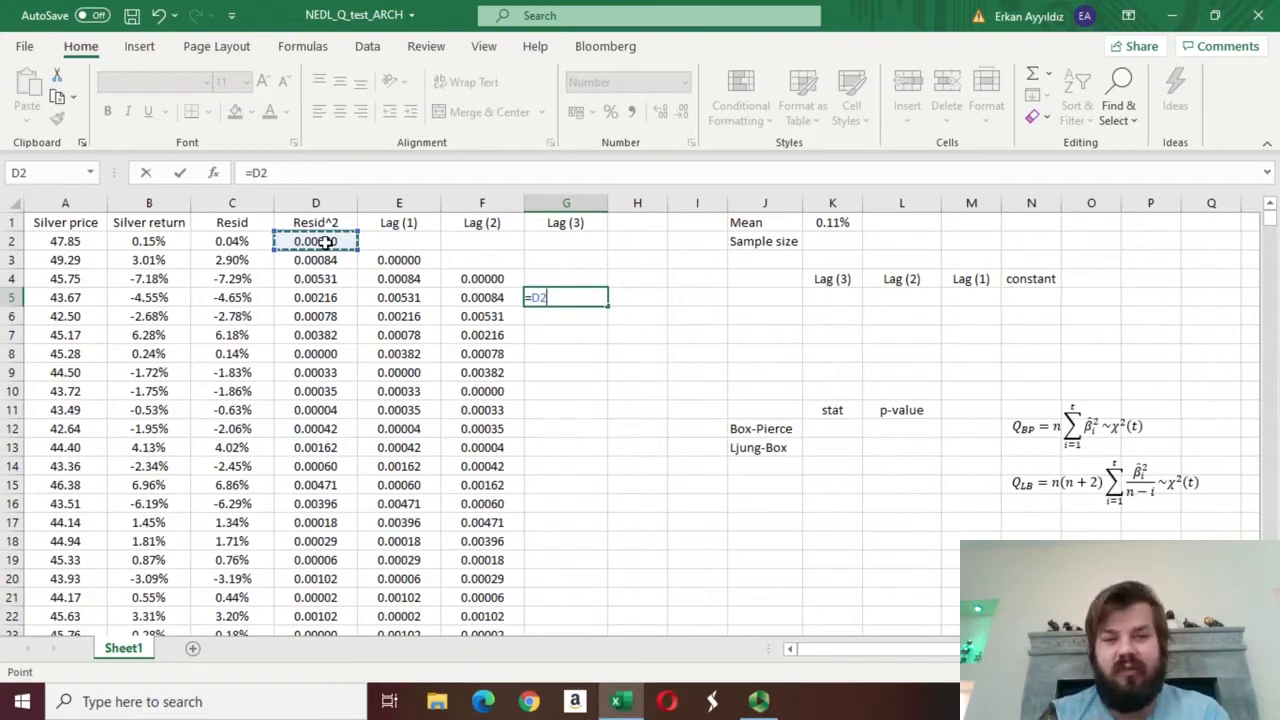
{"action": "key", "text": "Return"}
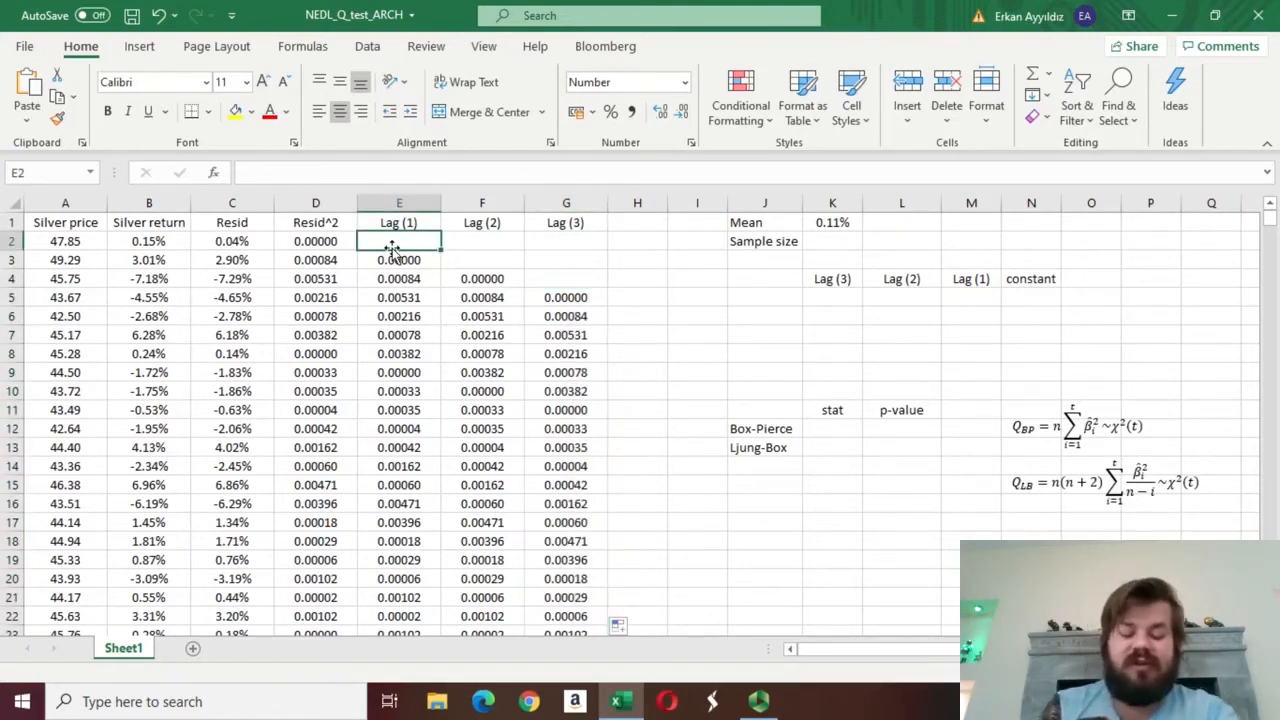
{"action": "left_click", "coordinate": [482, 259]}
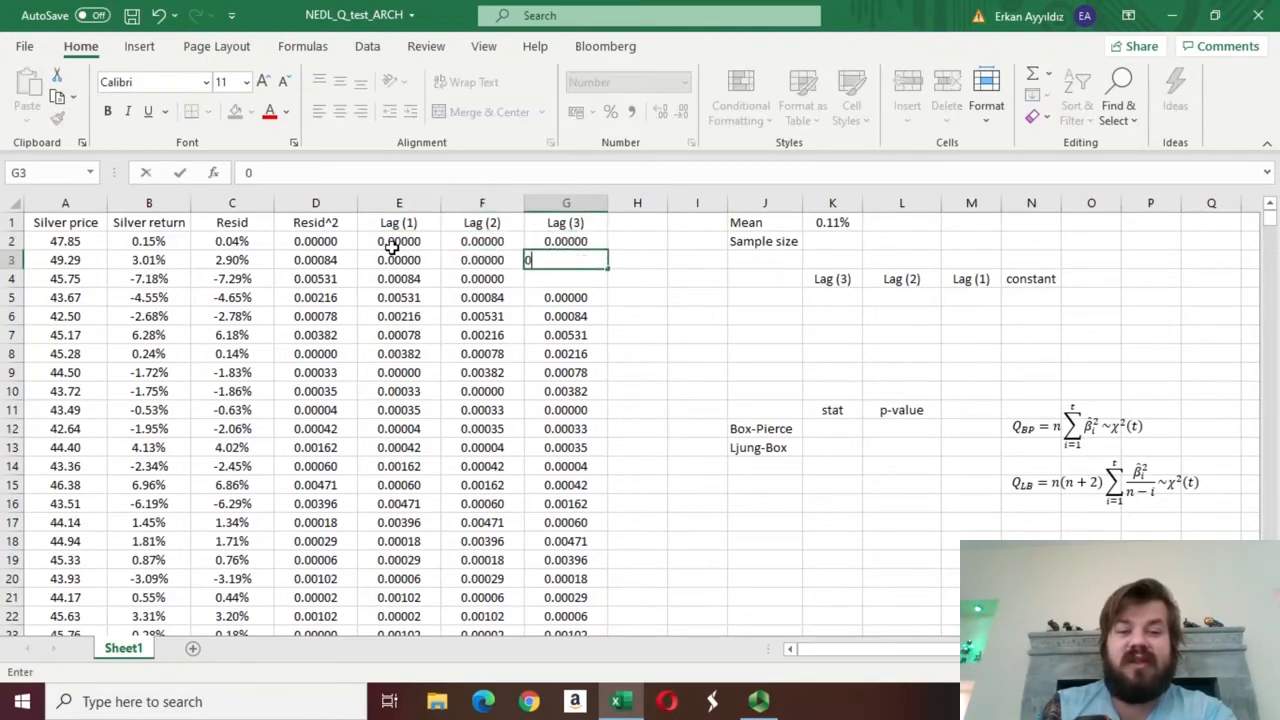
{"action": "key", "text": "Return"}
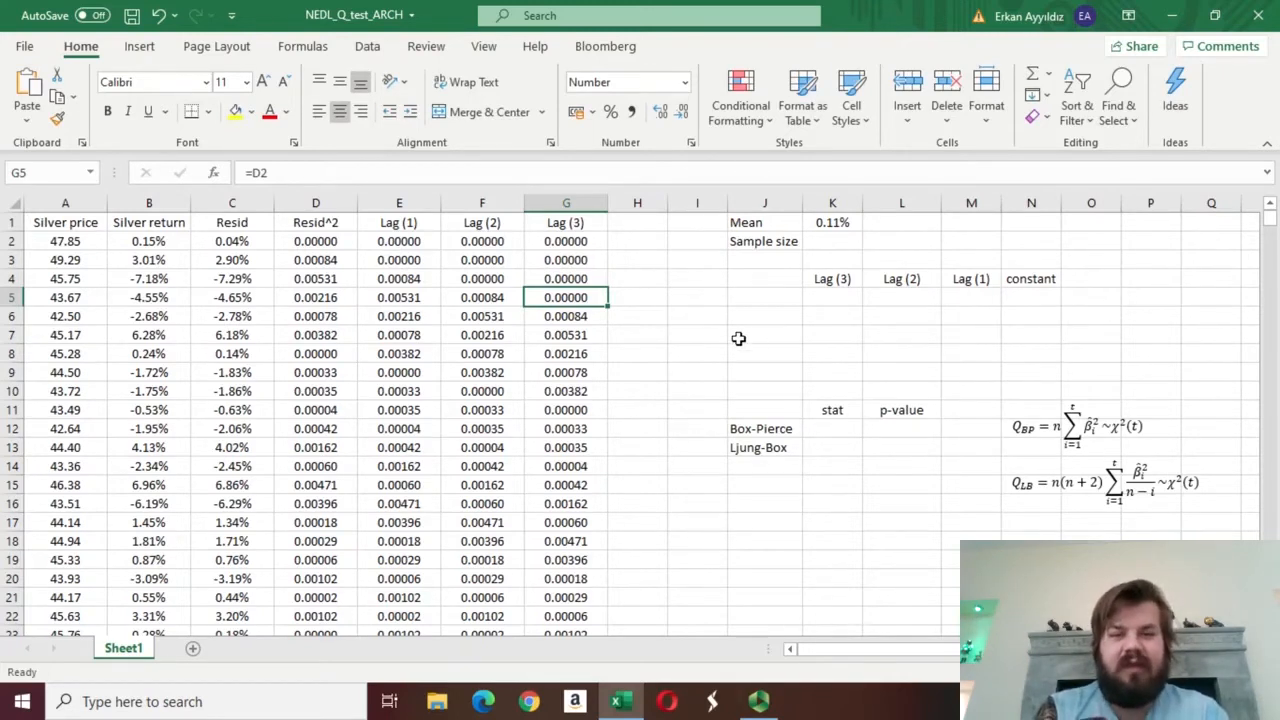
Step: Enter =COUNT(B2:B990) in K2 for a sample size of 989
{"action": "left_click", "coordinate": [832, 241]}
{"action": "type", "text": "="}
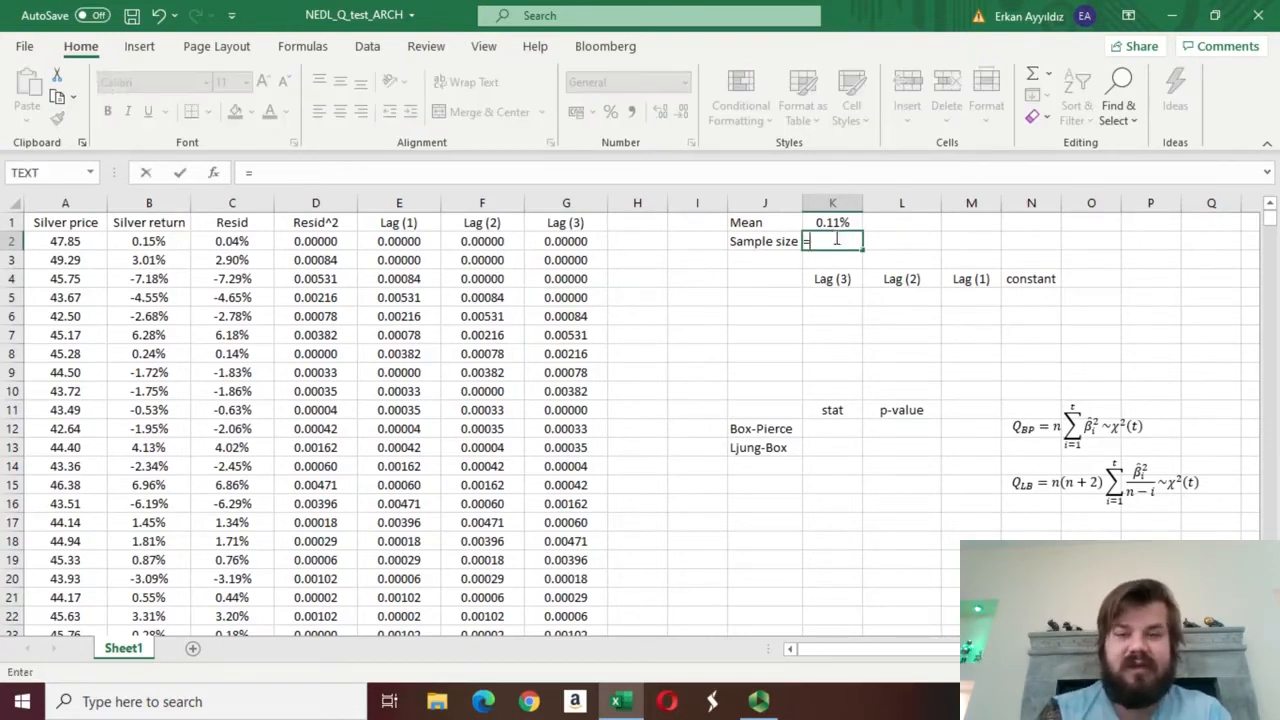
{"action": "type", "text": "COUNT("}
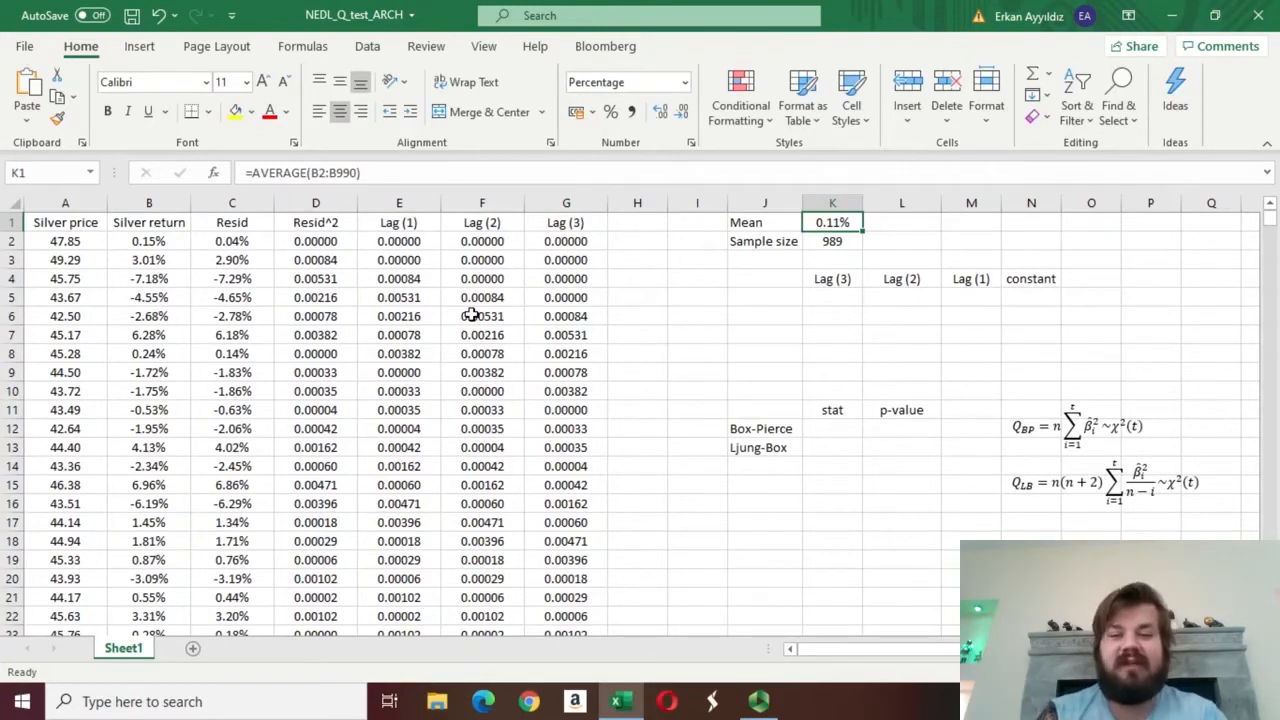
{"action": "mouse_move", "coordinate": [987, 332]}
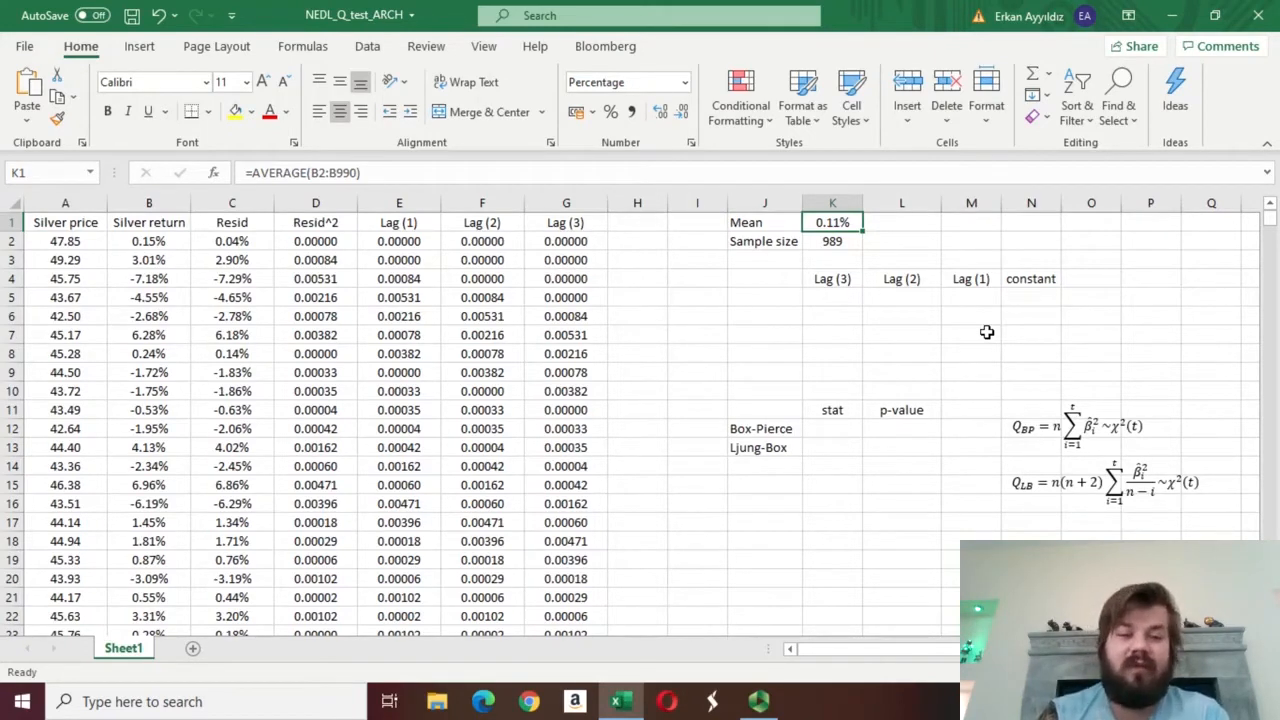
{"action": "mouse_move", "coordinate": [735, 305]}
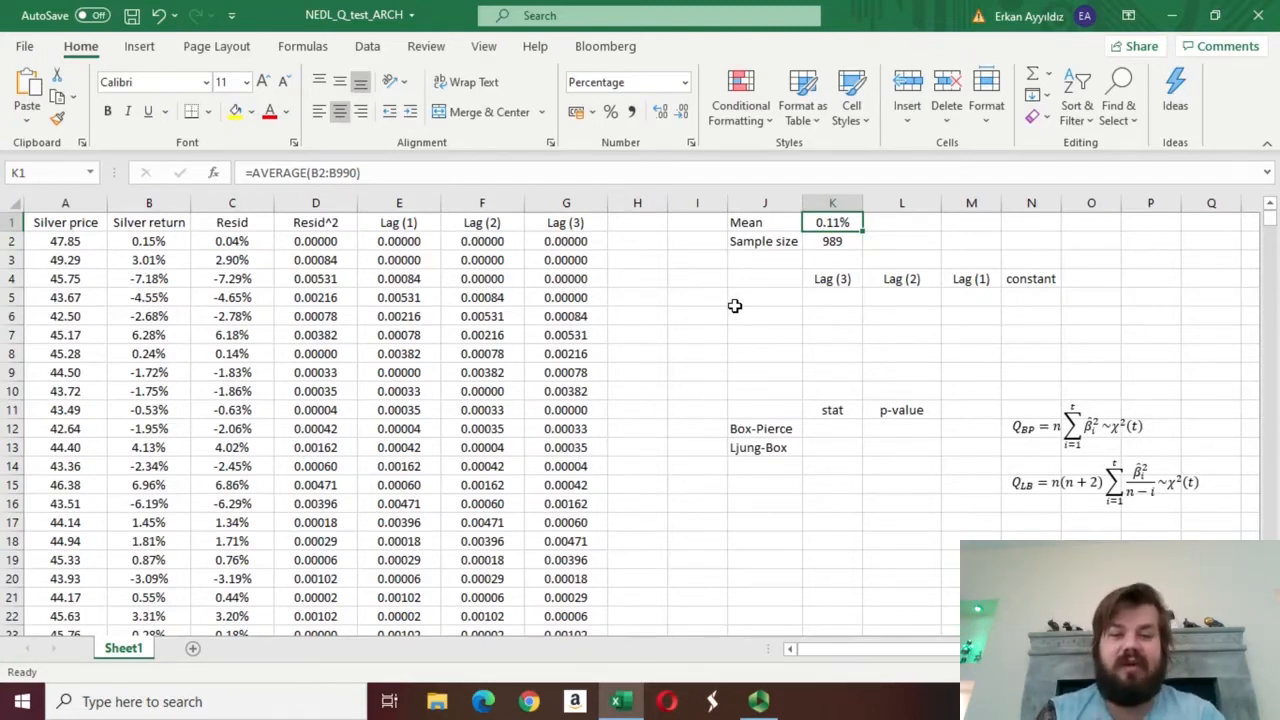
Step: Run LINEST into K5:N9 on lag columns E2:G990 with constant and statistics
{"action": "left_click_drag", "start_coordinate": [832, 297], "coordinate": [1050, 353]}
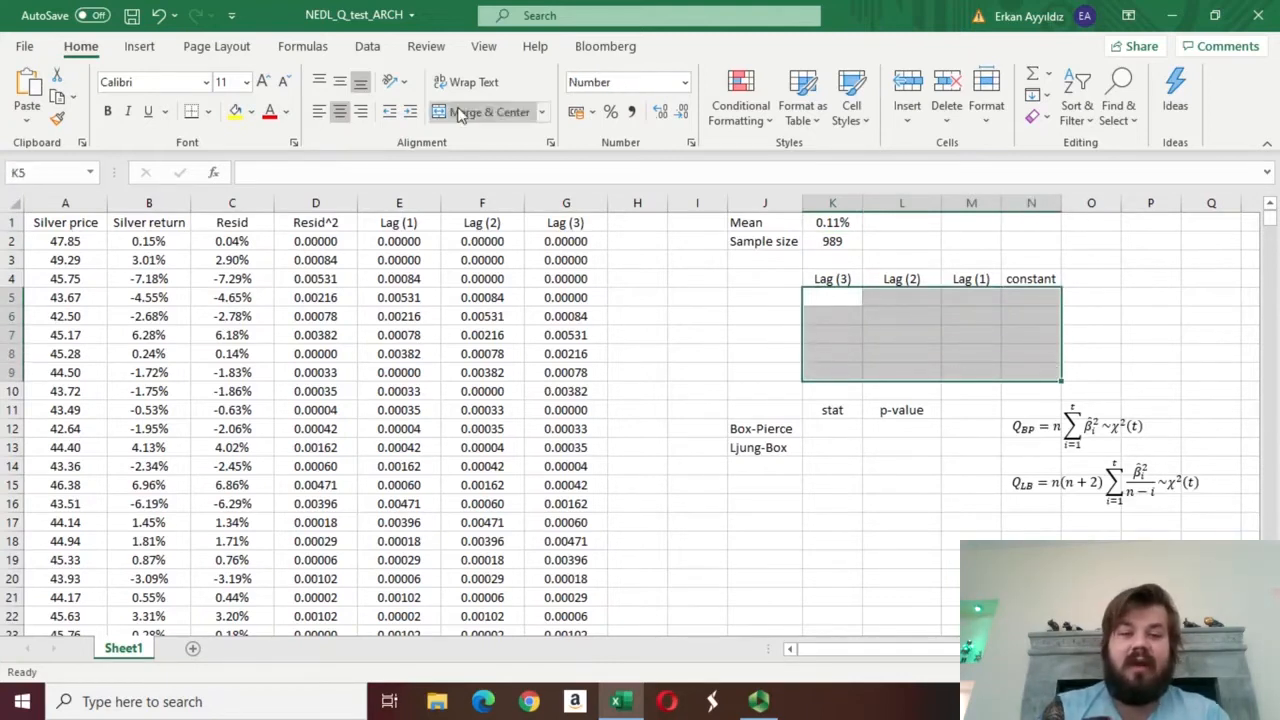
{"action": "type", "text": "=LINEST(D2:D990,"}
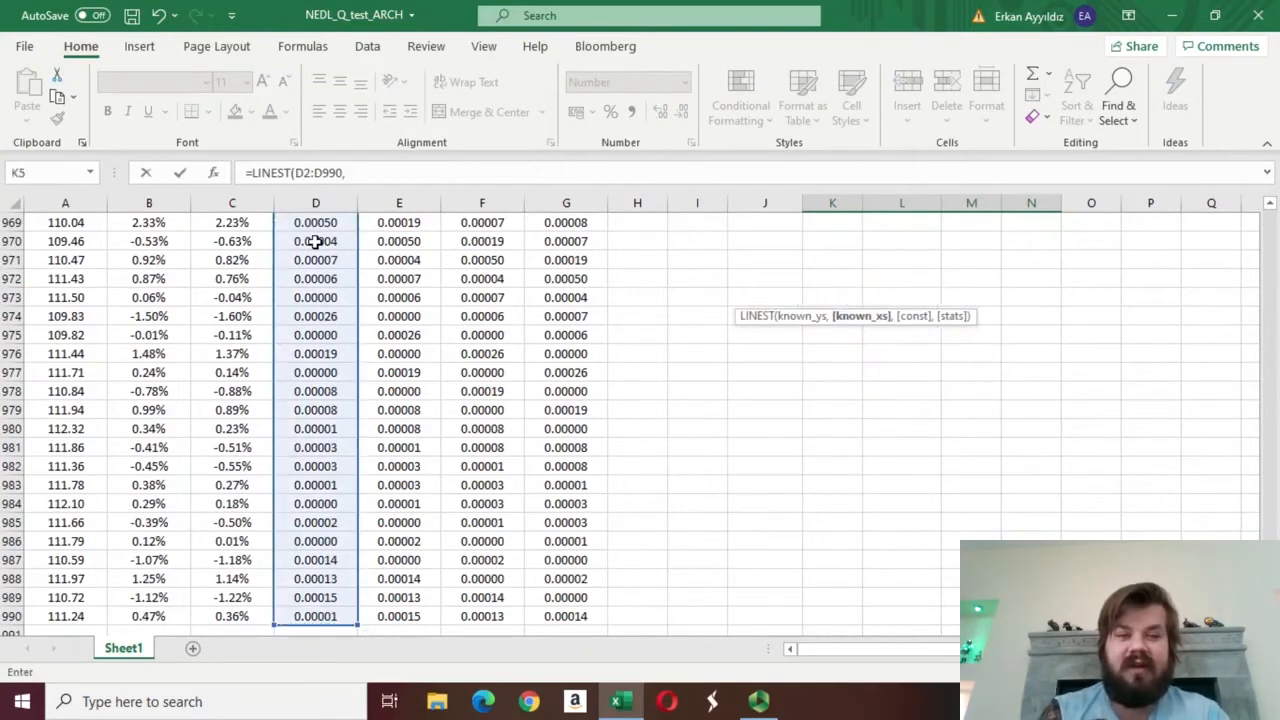
{"action": "left_click", "coordinate": [399, 241]}
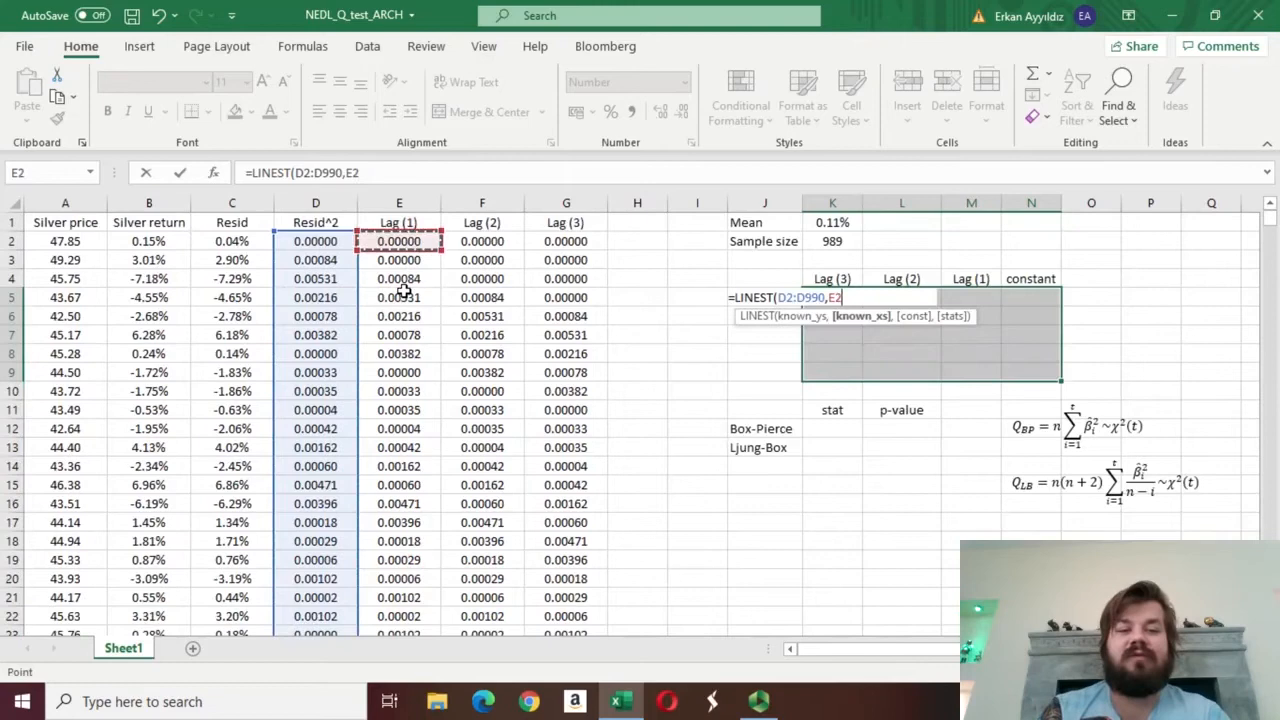
{"action": "left_click_drag", "start_coordinate": [399, 241], "coordinate": [566, 616]}
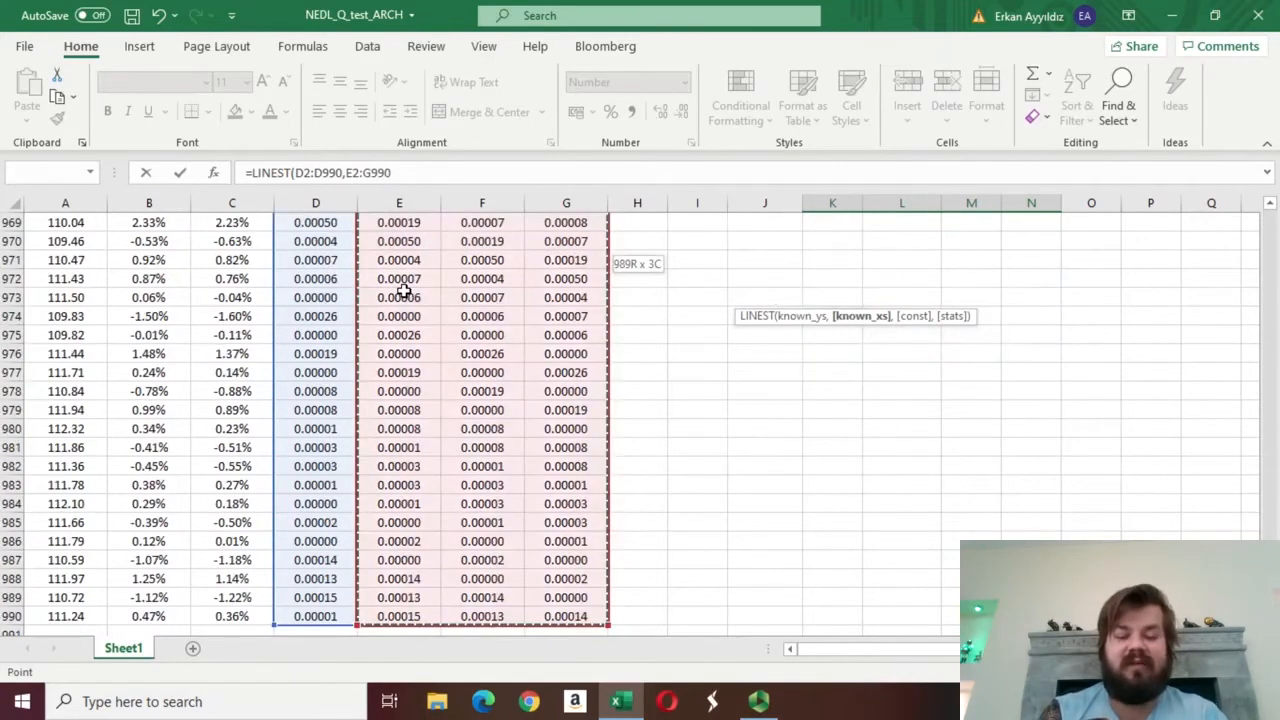
{"action": "type", "text": ","}
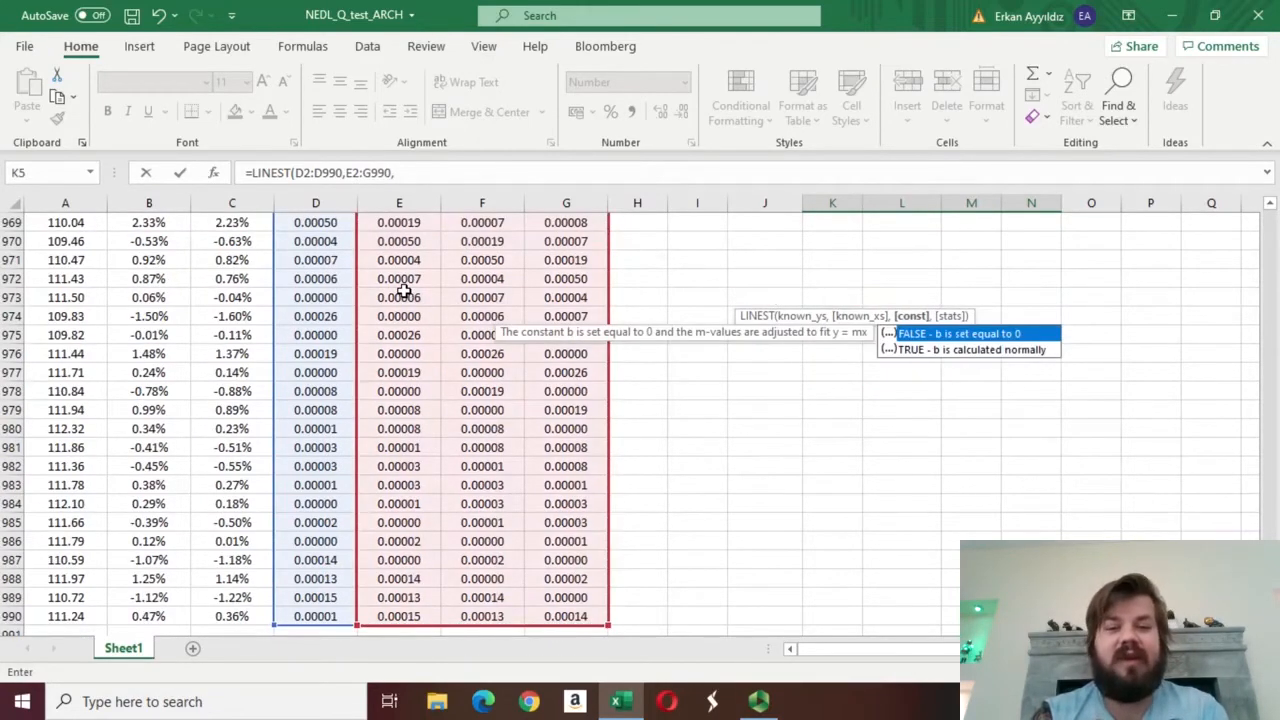
{"action": "type", "text": "1"}
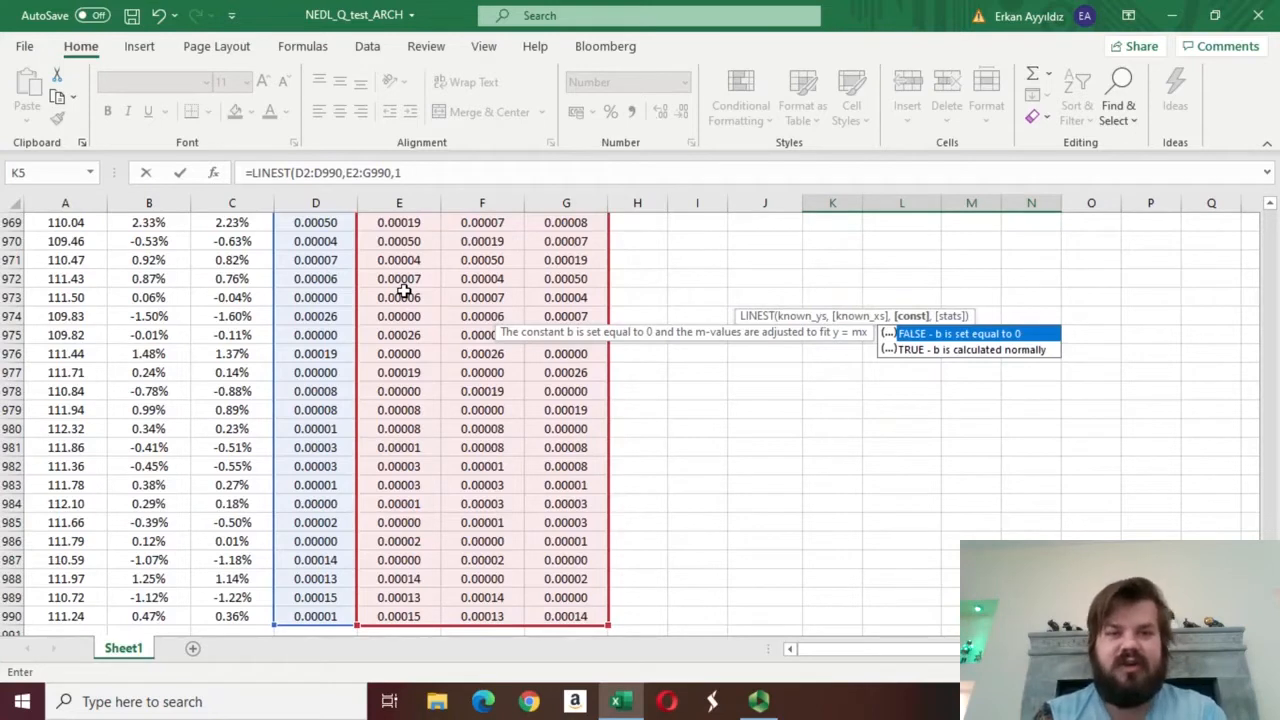
{"action": "type", "text": ","}
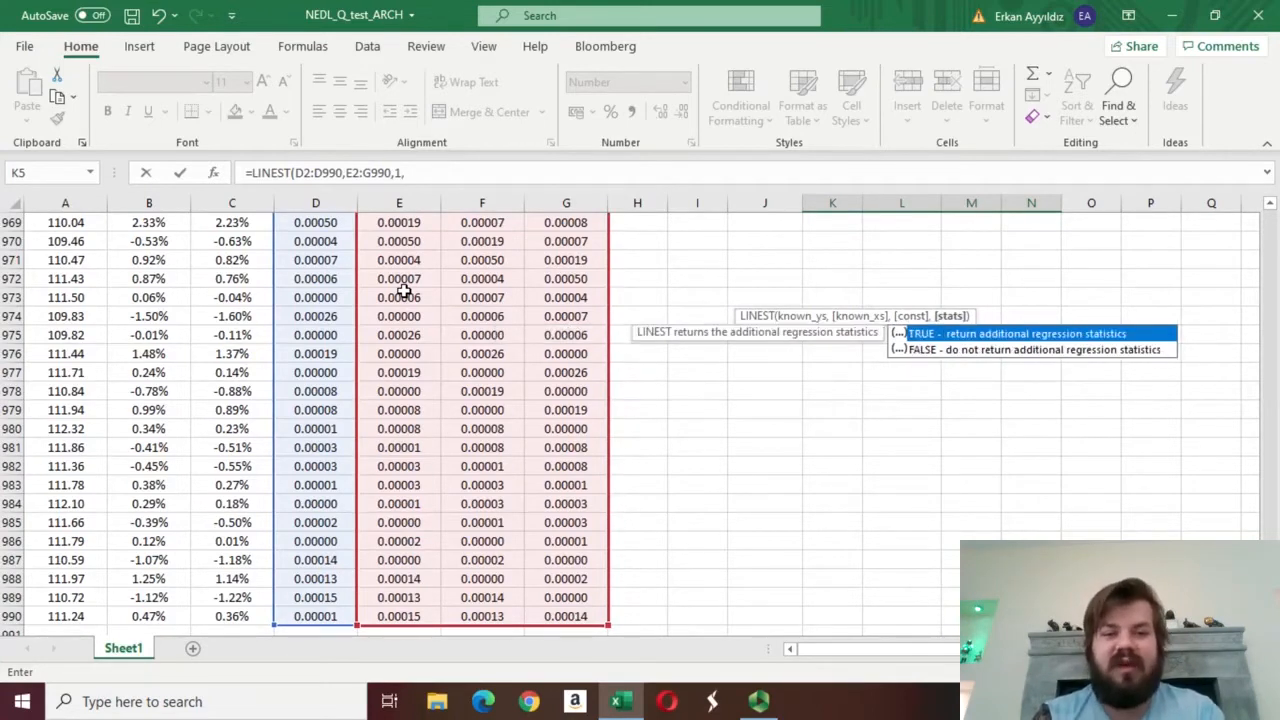
{"action": "type", "text": "1"}
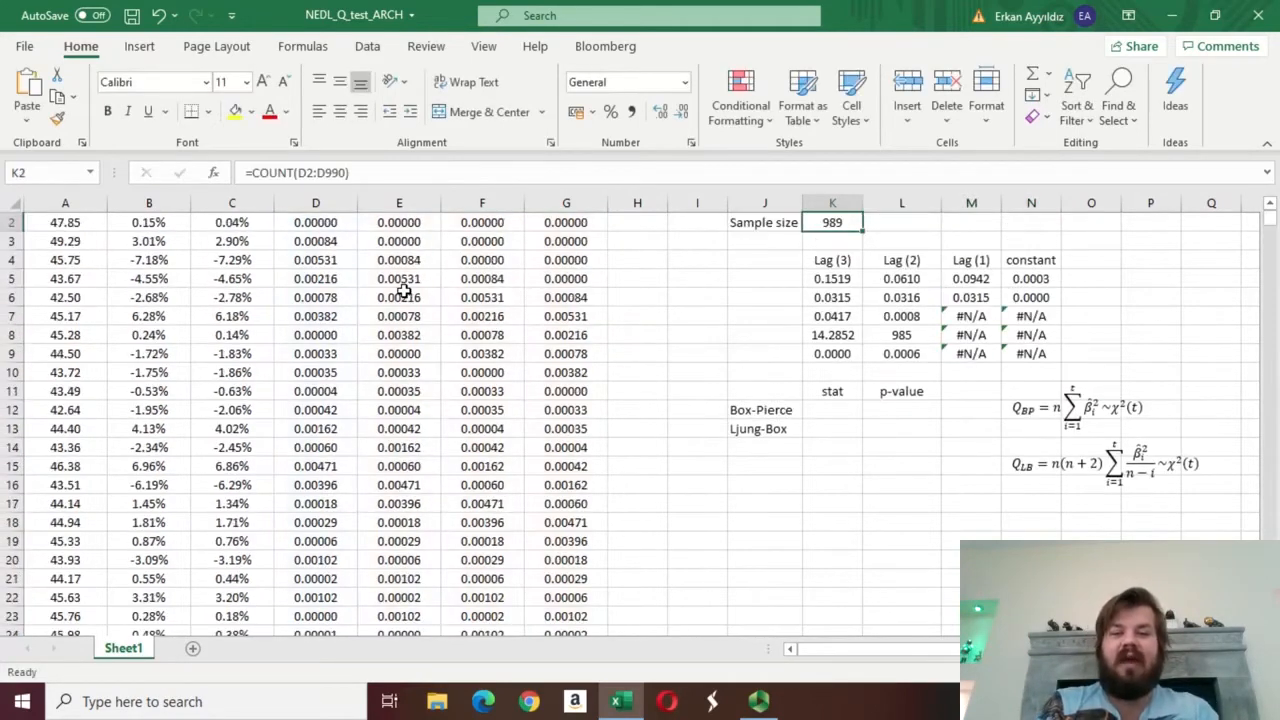
{"action": "left_click", "coordinate": [832, 503]}
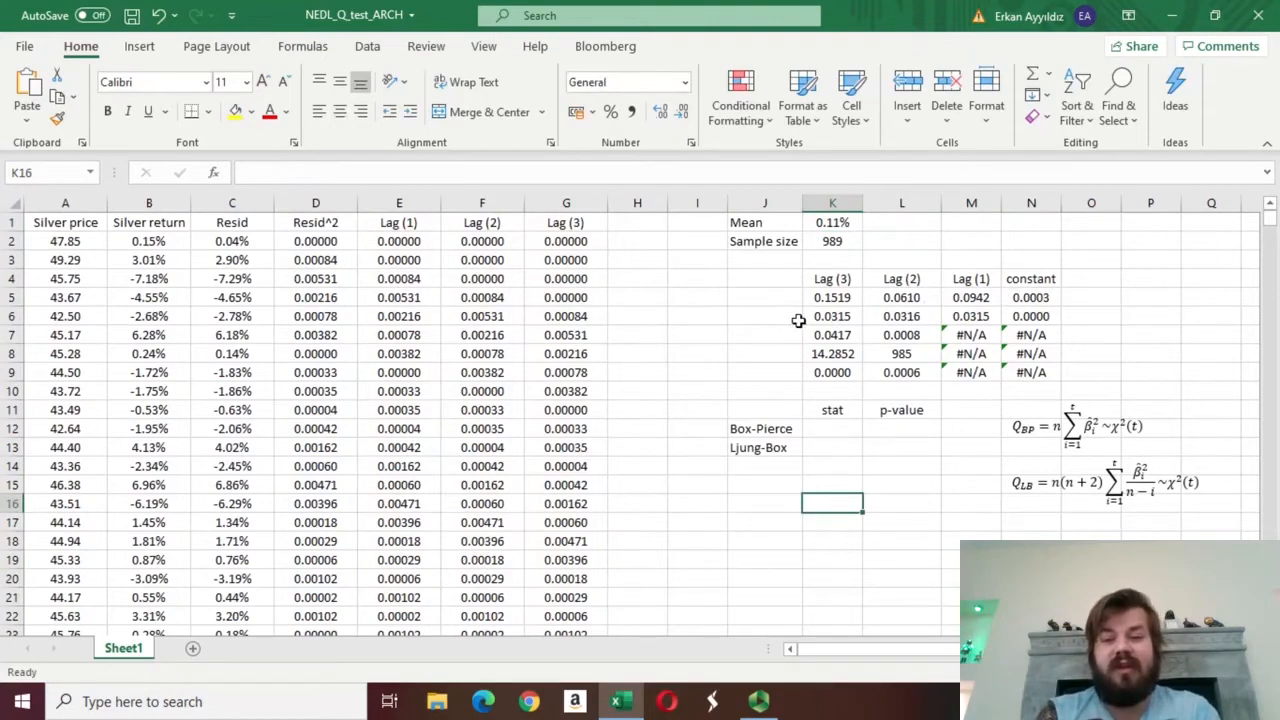
{"action": "left_click", "coordinate": [831, 297]}
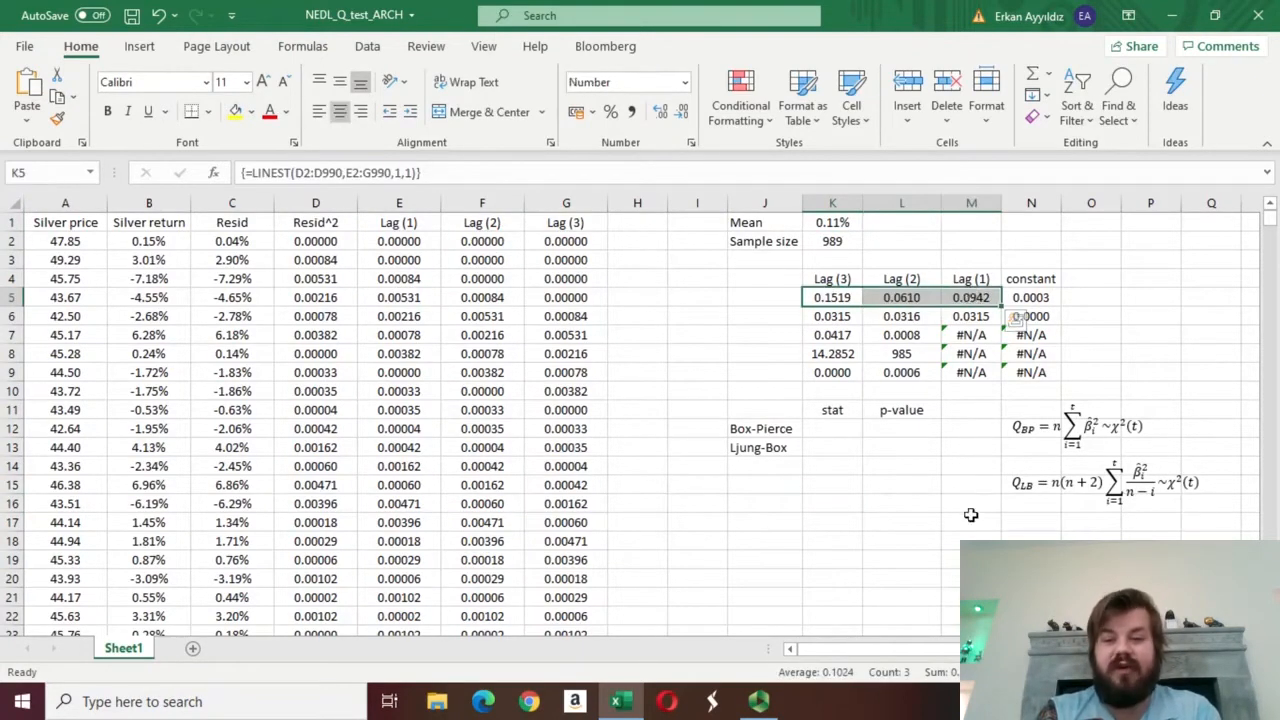
{"action": "left_click", "coordinate": [901, 297]}
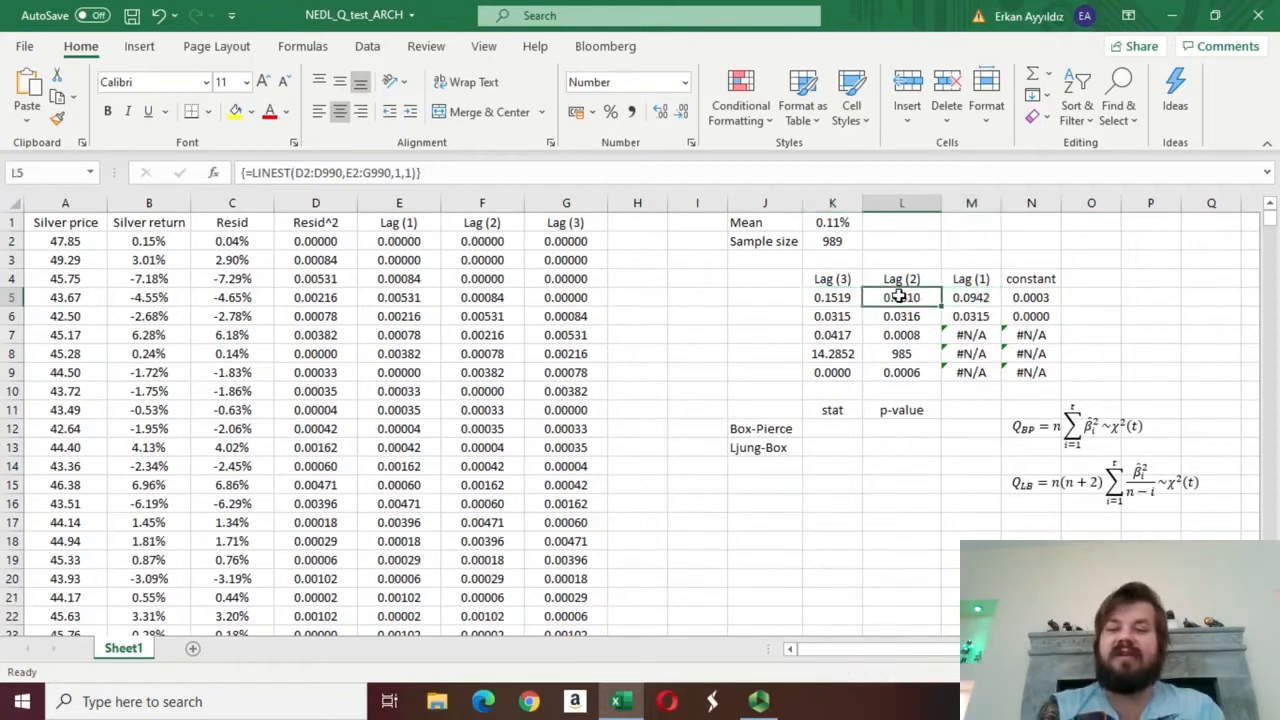
{"action": "left_click", "coordinate": [832, 297]}
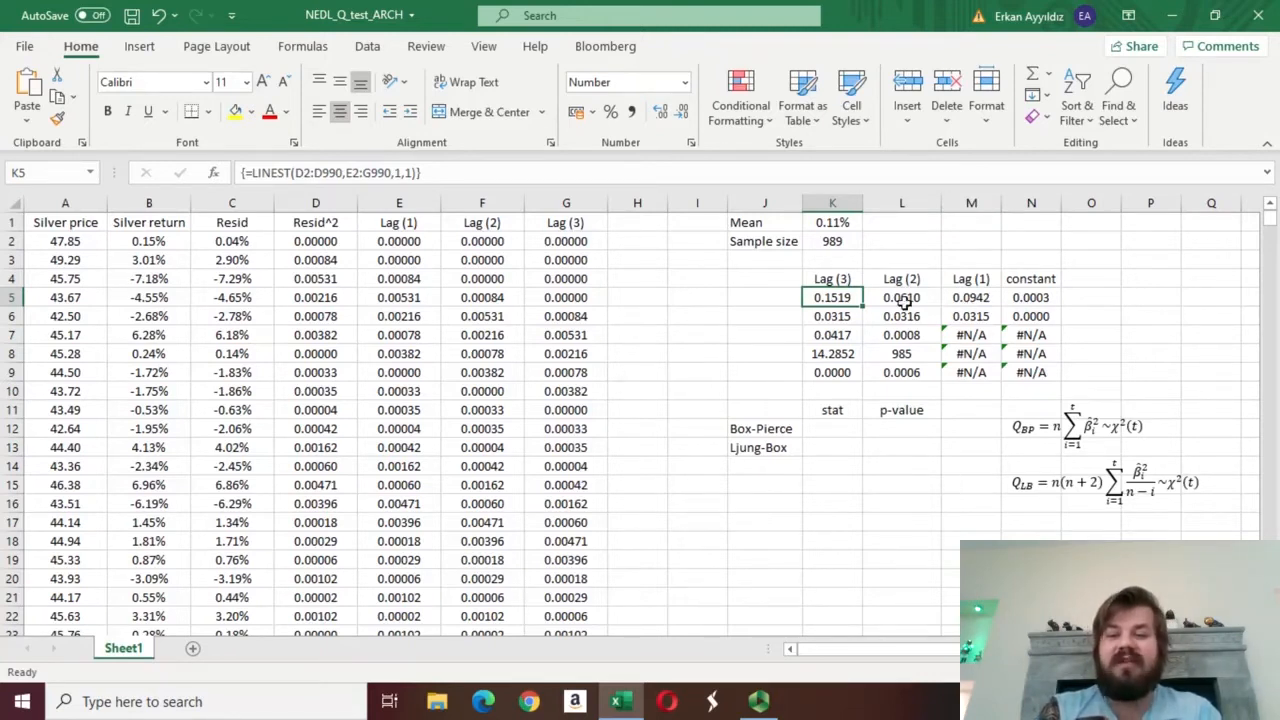
{"action": "left_click", "coordinate": [901, 297]}
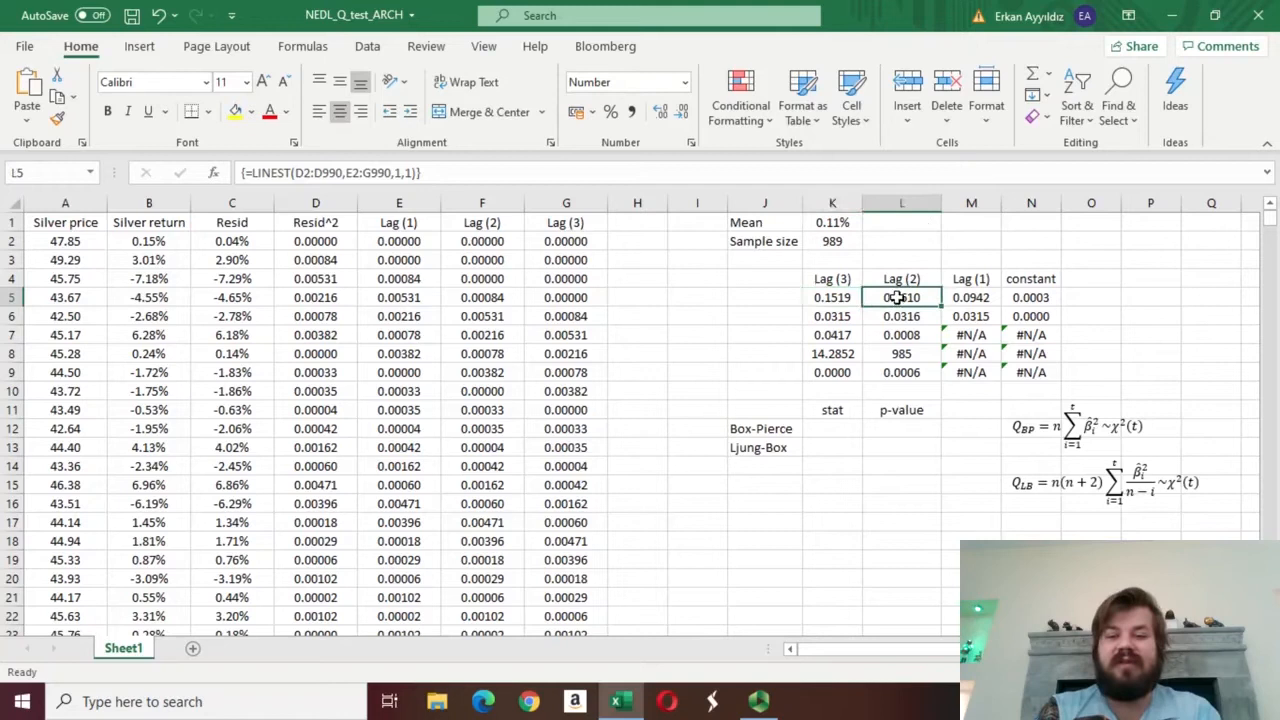
{"action": "left_click", "coordinate": [832, 297]}
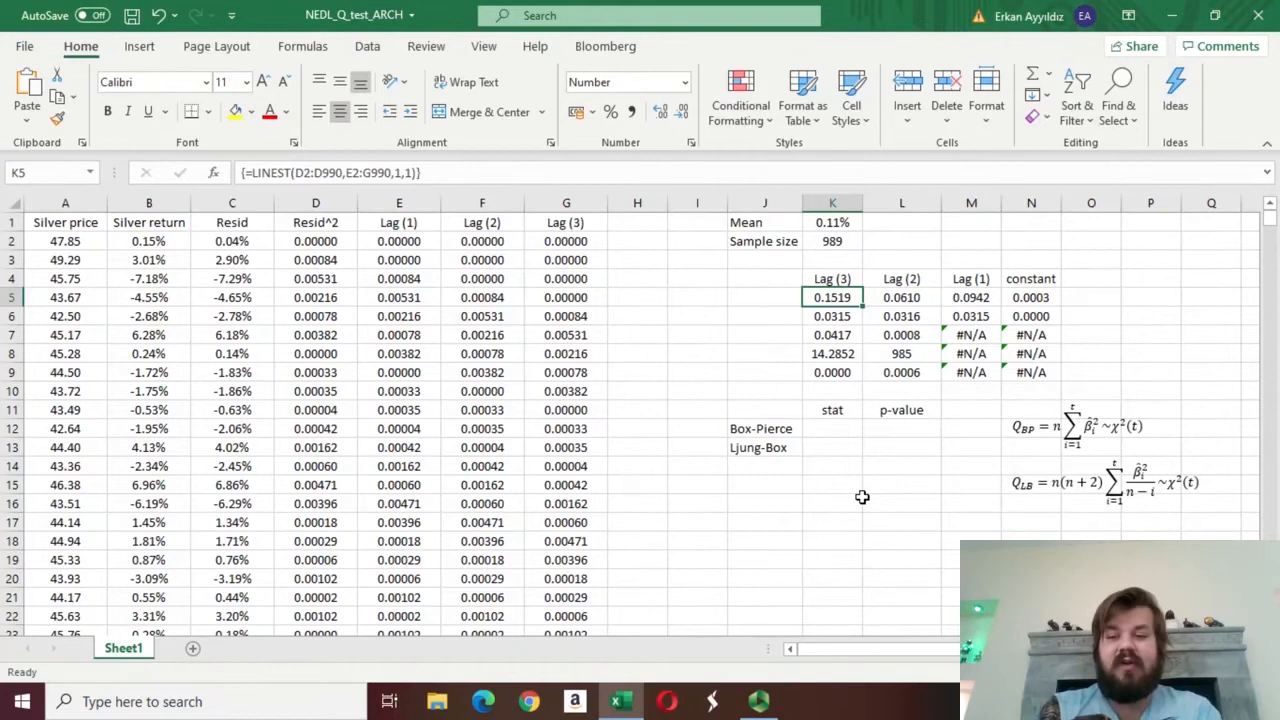
{"action": "left_click", "coordinate": [764, 428]}
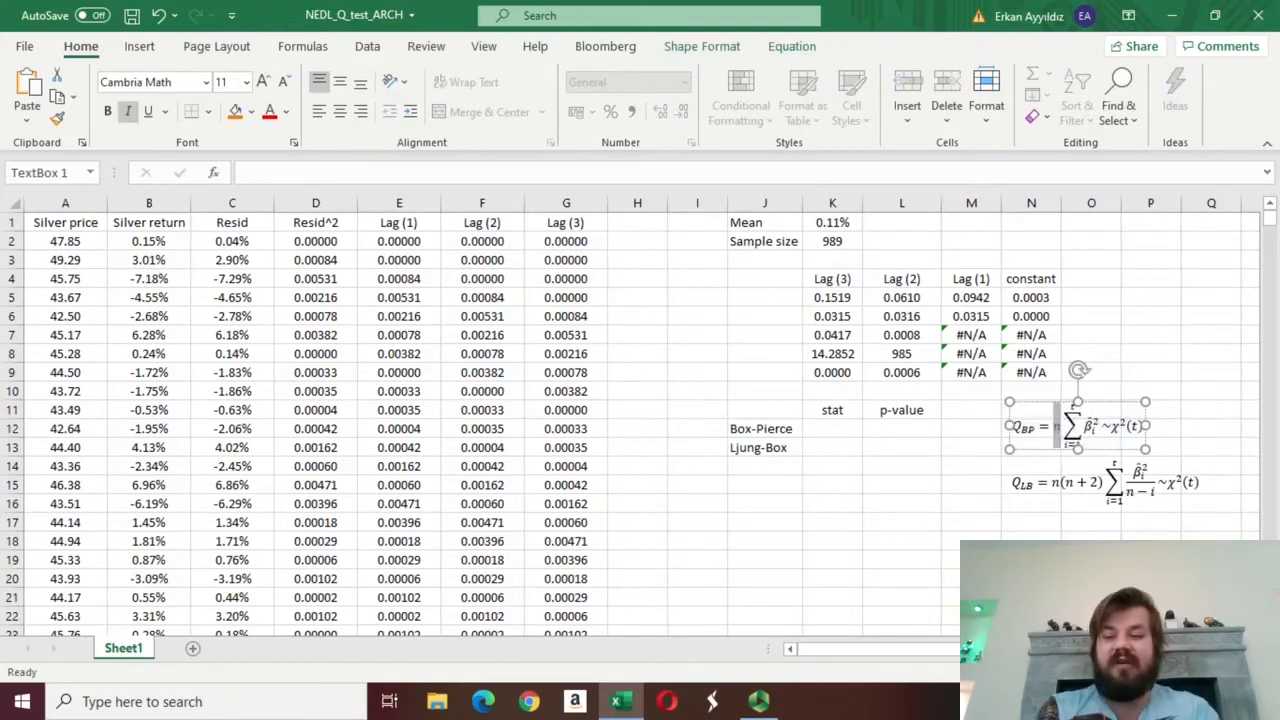
{"action": "left_click", "coordinate": [832, 241]}
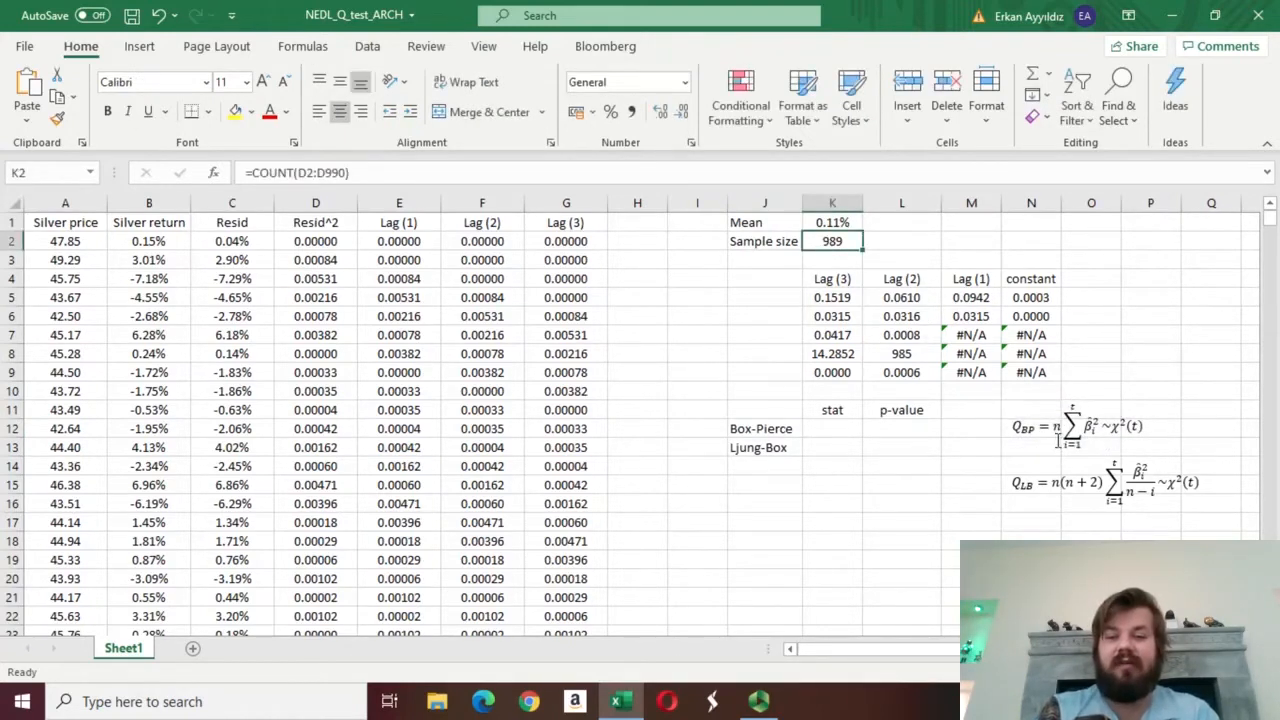
{"action": "left_click", "coordinate": [1078, 427]}
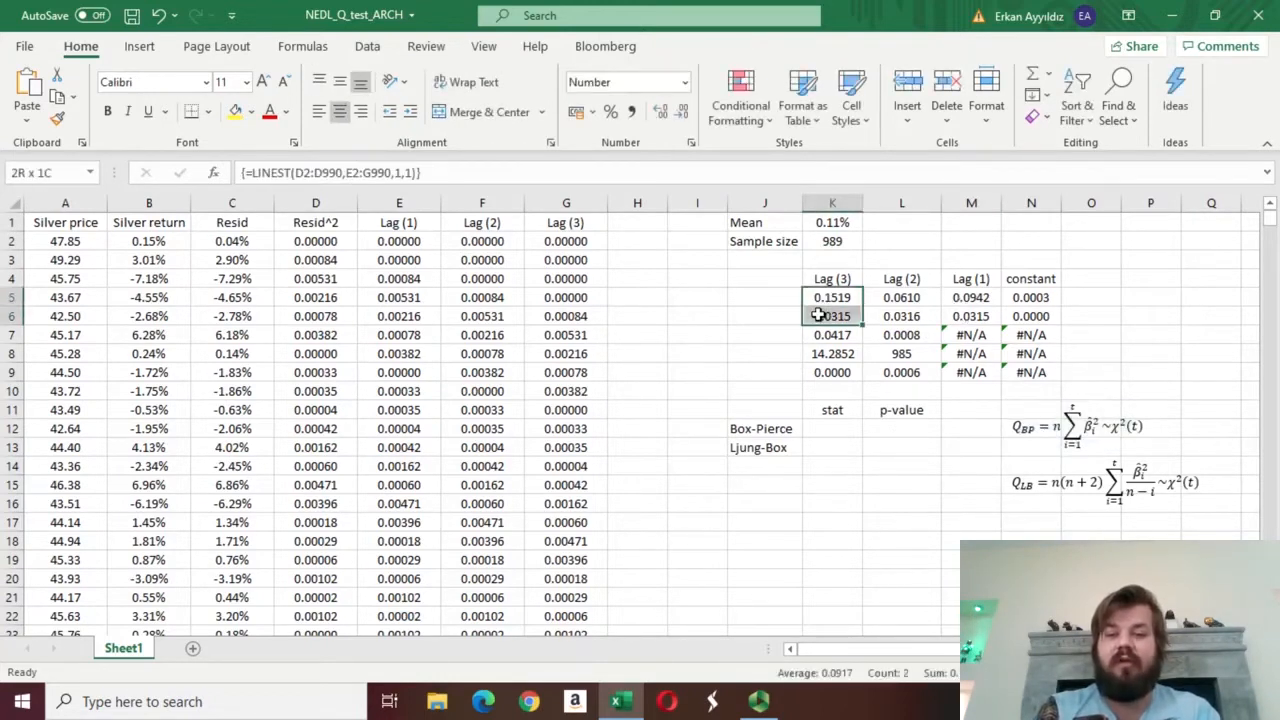
{"action": "left_click", "coordinate": [970, 297]}
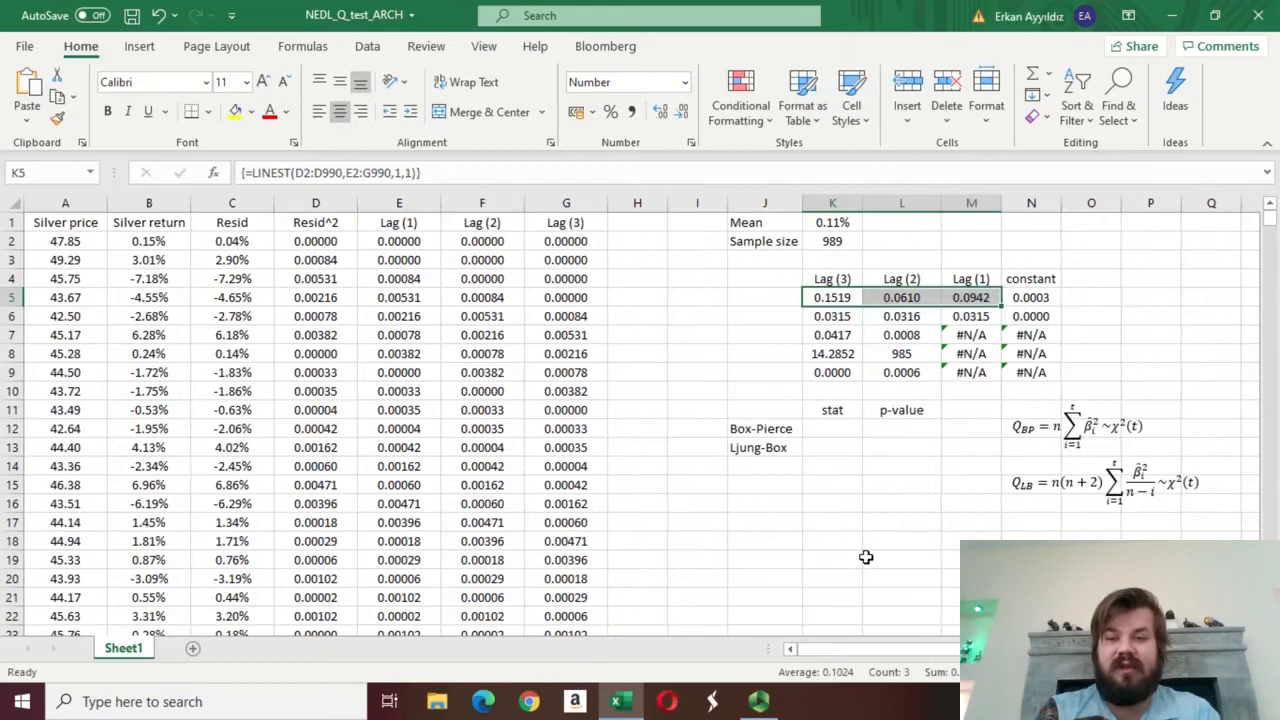
{"action": "left_click", "coordinate": [832, 485]}
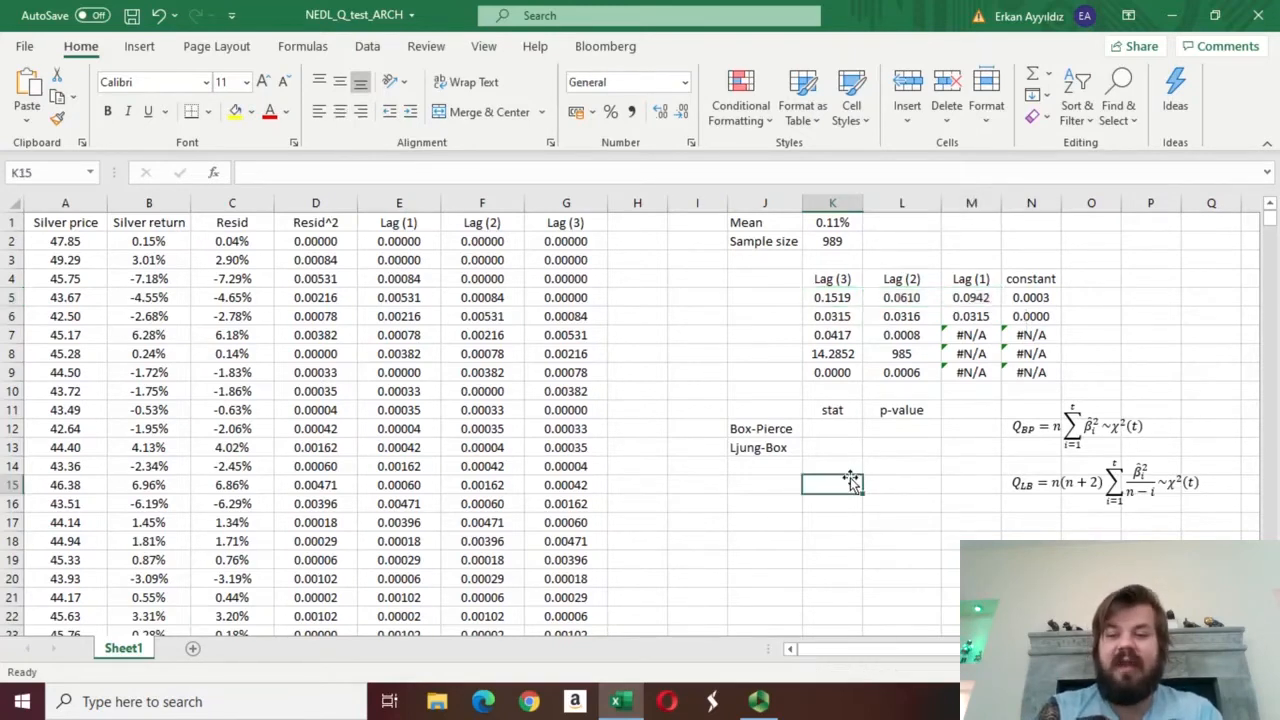
{"action": "mouse_move", "coordinate": [845, 483]}
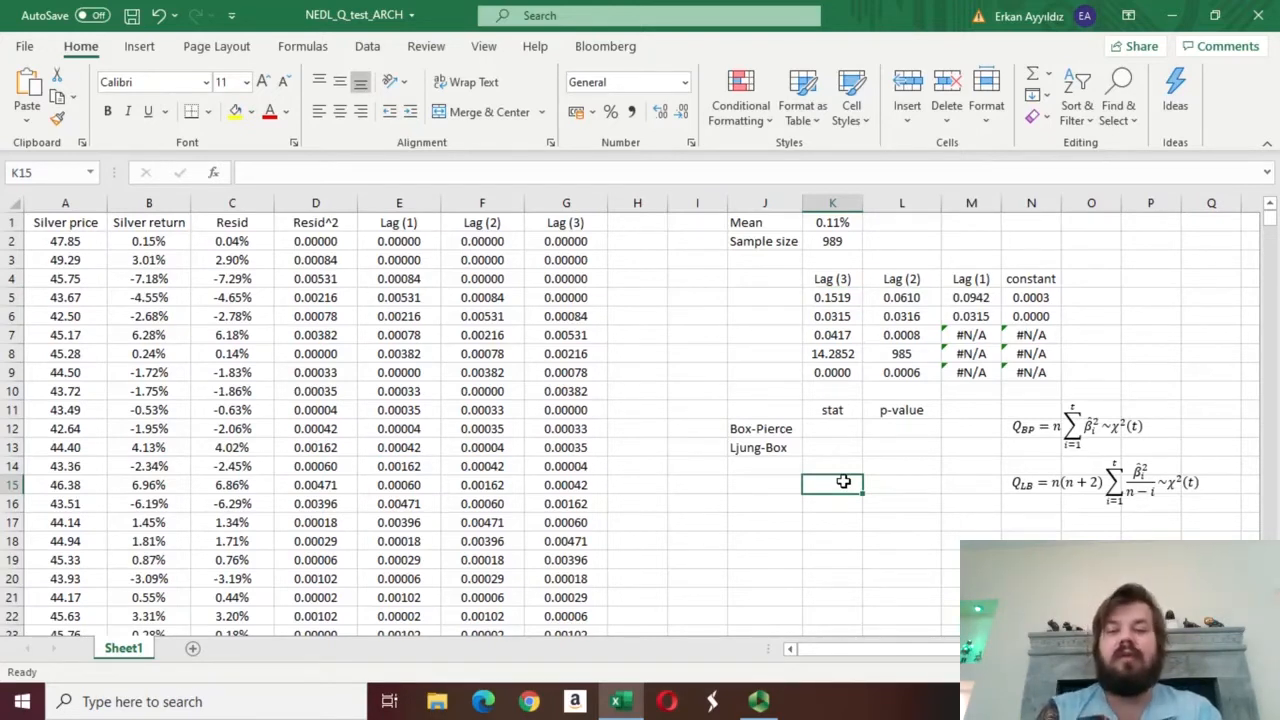
{"action": "mouse_move", "coordinate": [824, 431]}
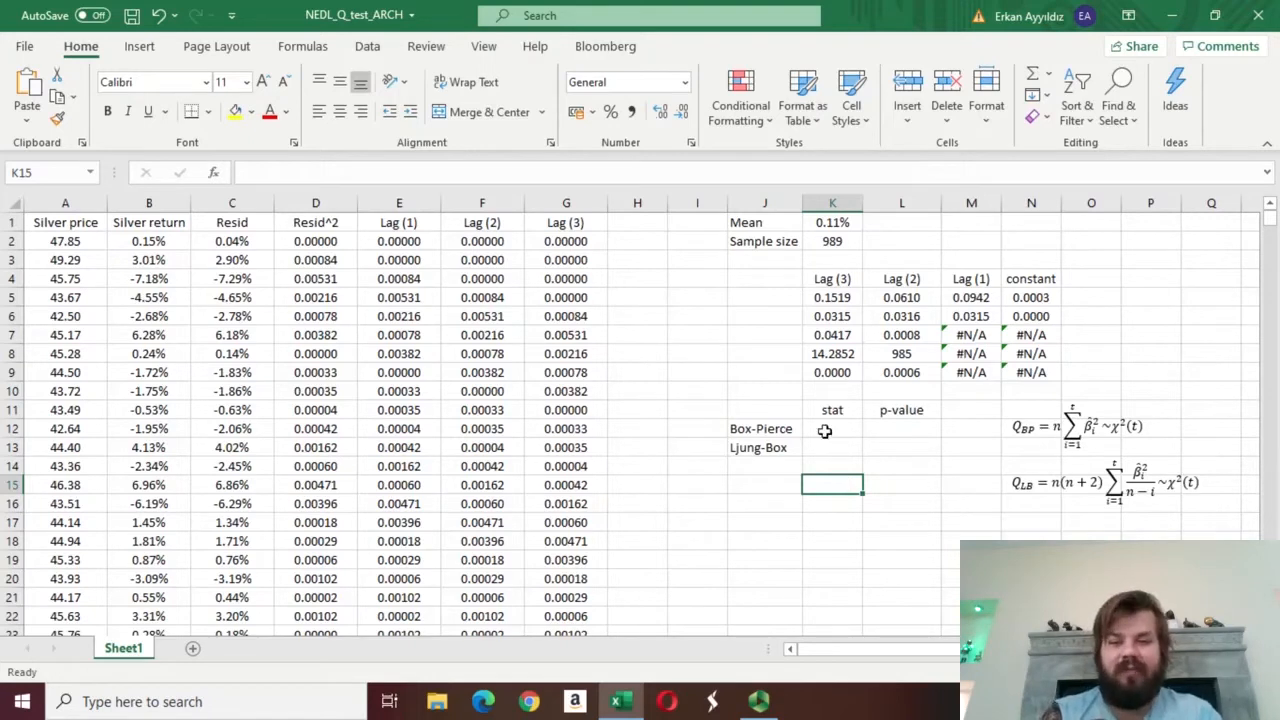
Step: Enter =K2*SUMSQ(K5:M5) in K12 for a Box-Pierce statistic of 35.2822
{"action": "left_click", "coordinate": [832, 428]}
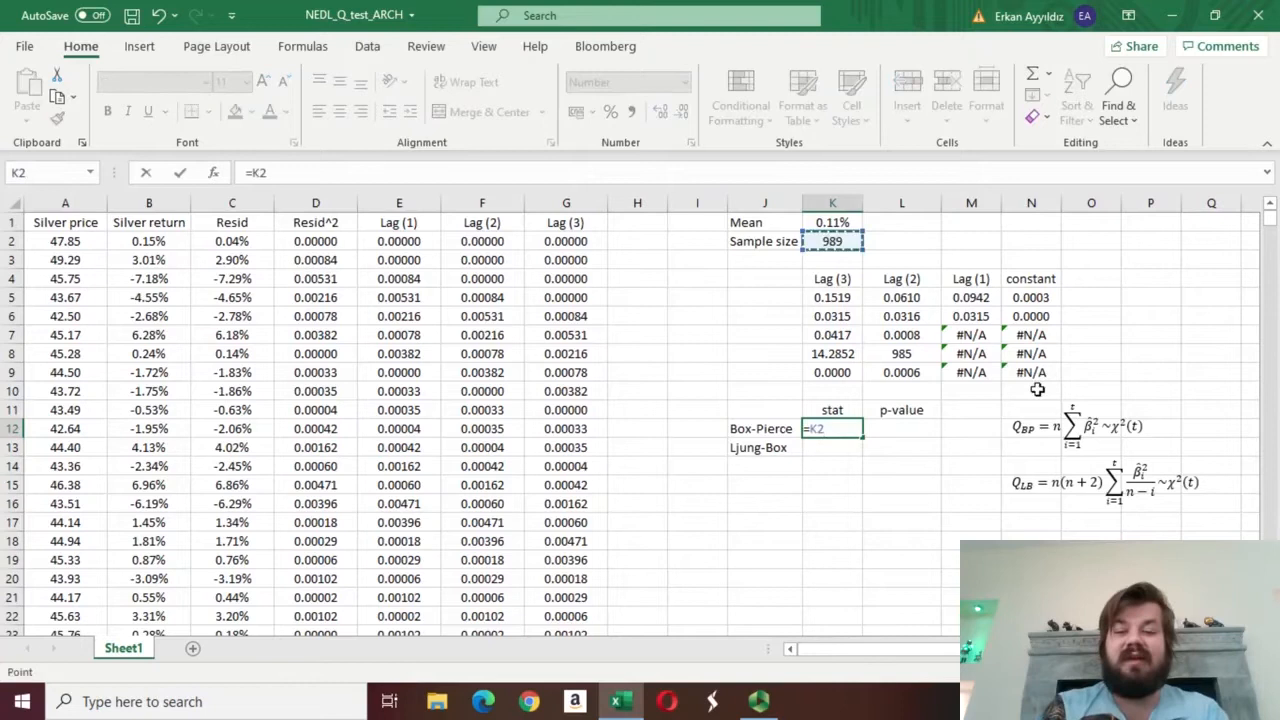
{"action": "type", "text": "*"}
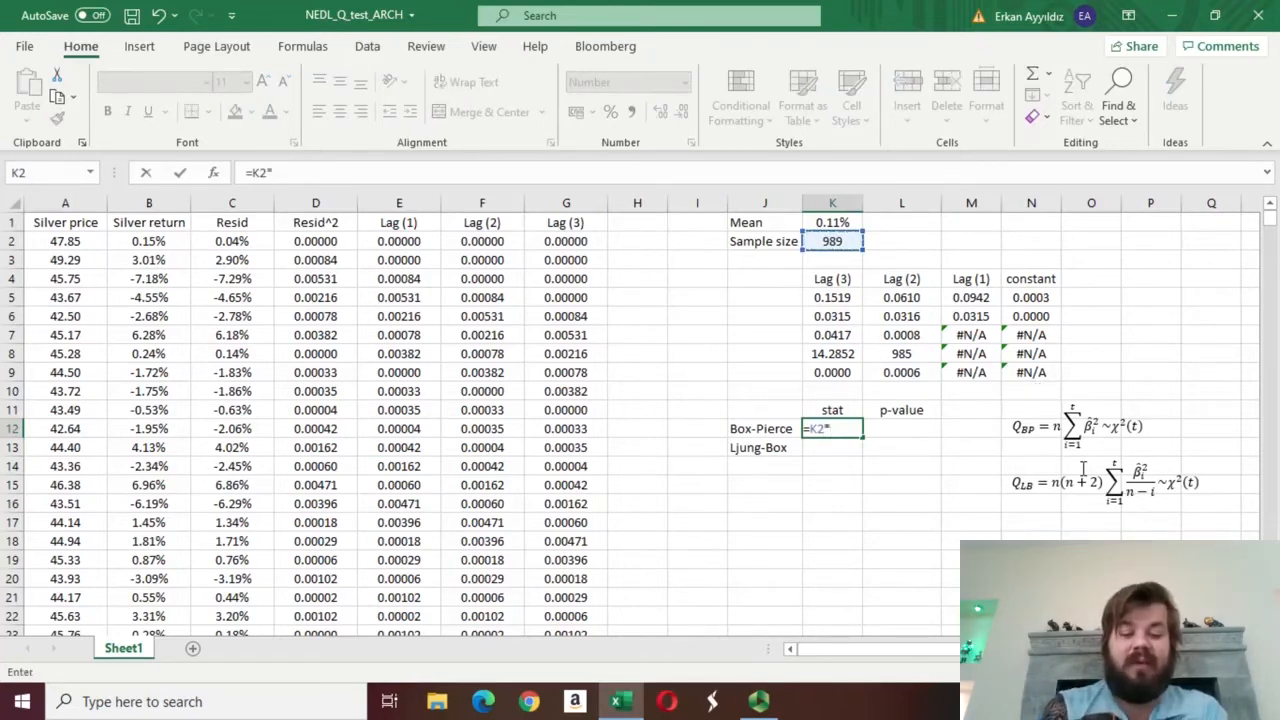
{"action": "type", "text": "SUMSQ("}
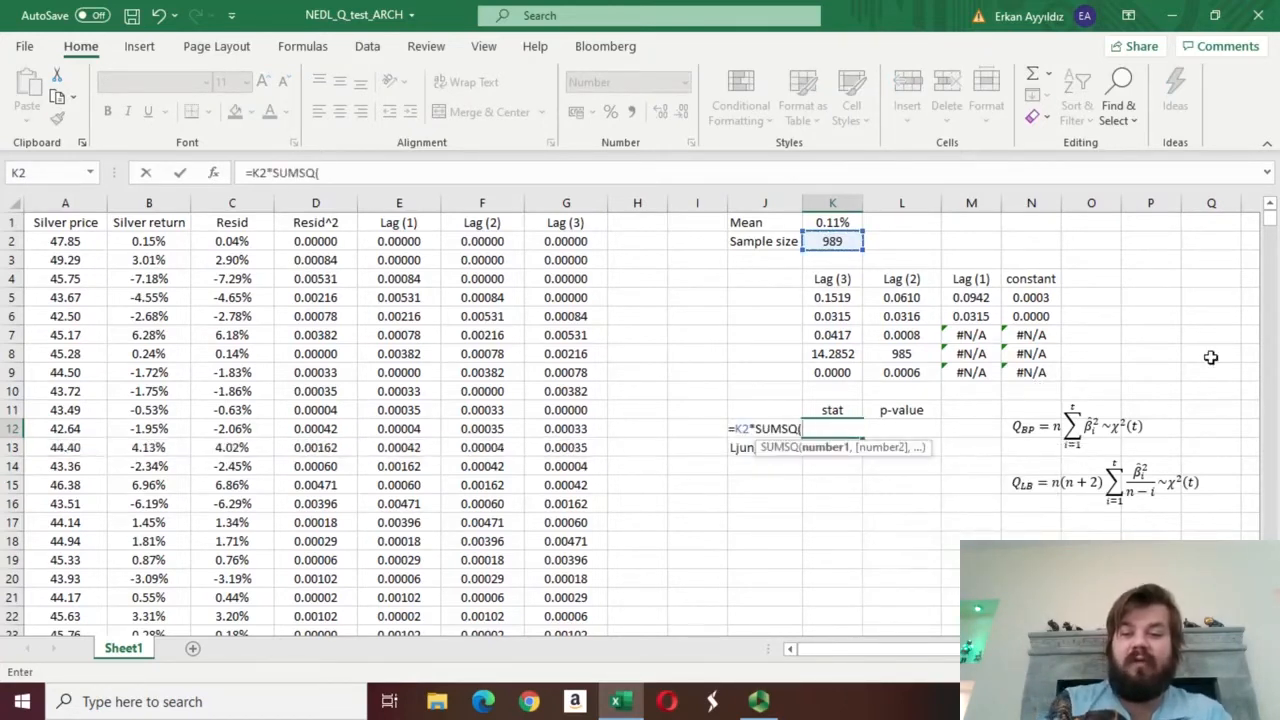
{"action": "left_click_drag", "start_coordinate": [832, 297], "coordinate": [971, 297]}
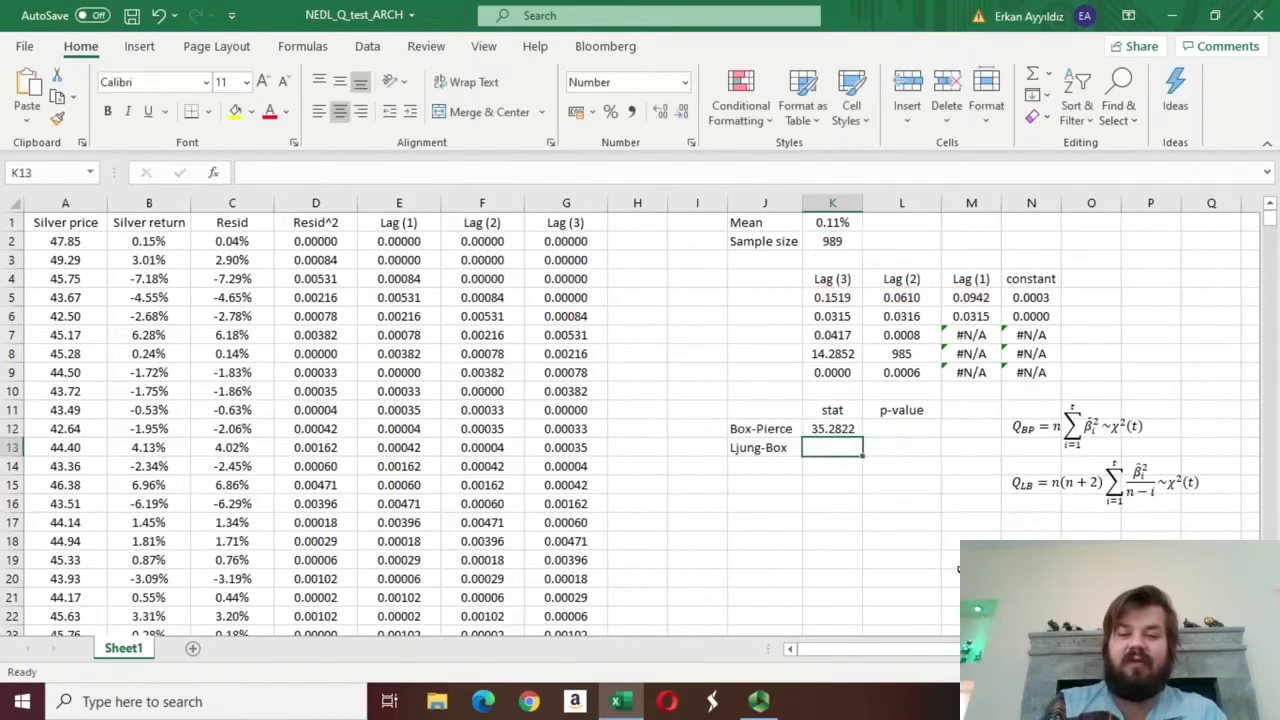
{"action": "left_click", "coordinate": [832, 428]}
{"action": "type", "text": "="}
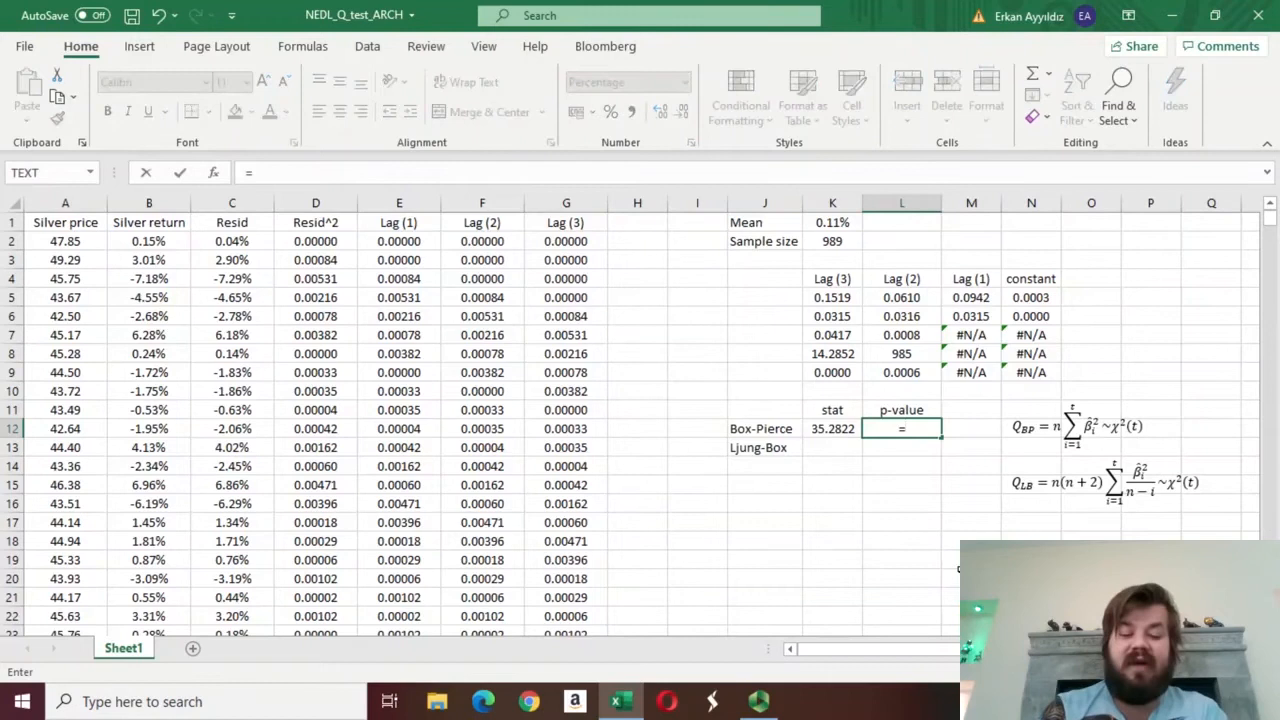
Step: Enter =CHISQ.DIST.RT(K12,3) in L12 for a Box-Pierce p-value of 0.0000%
{"action": "type", "text": "CHISQ.DIST.RT("}
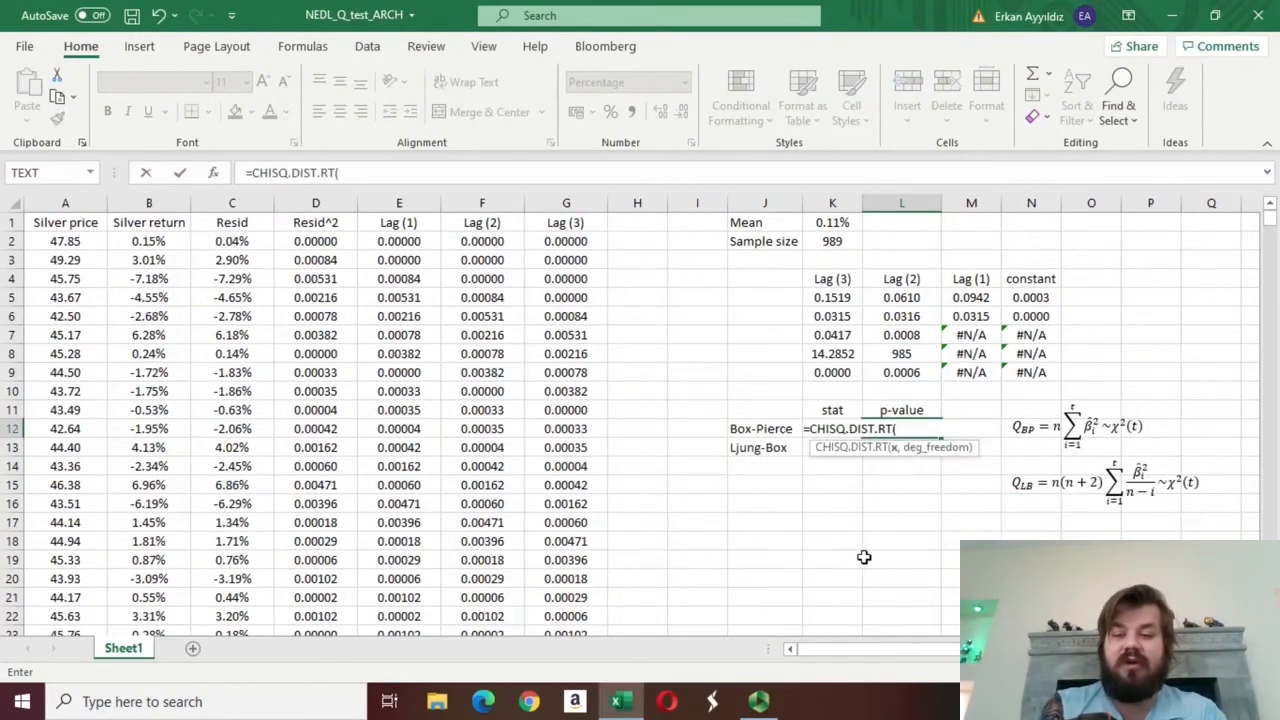
{"action": "left_click", "coordinate": [832, 428]}
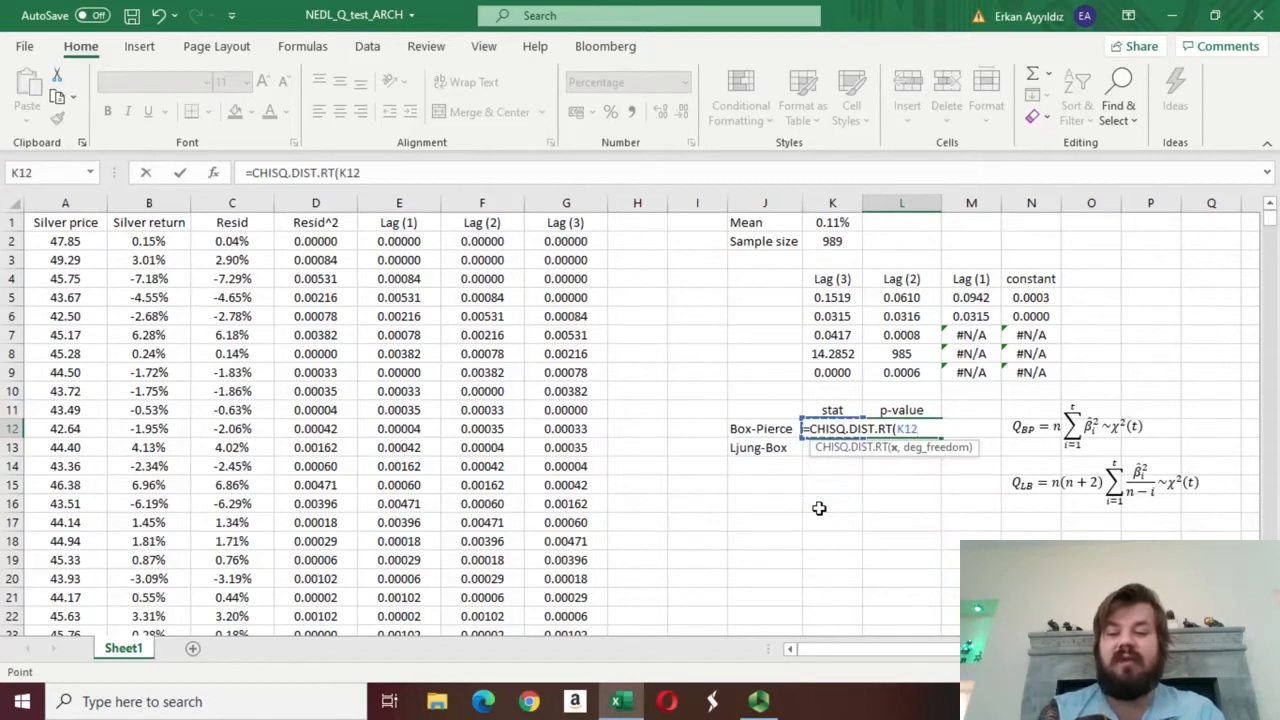
{"action": "type", "text": ","}
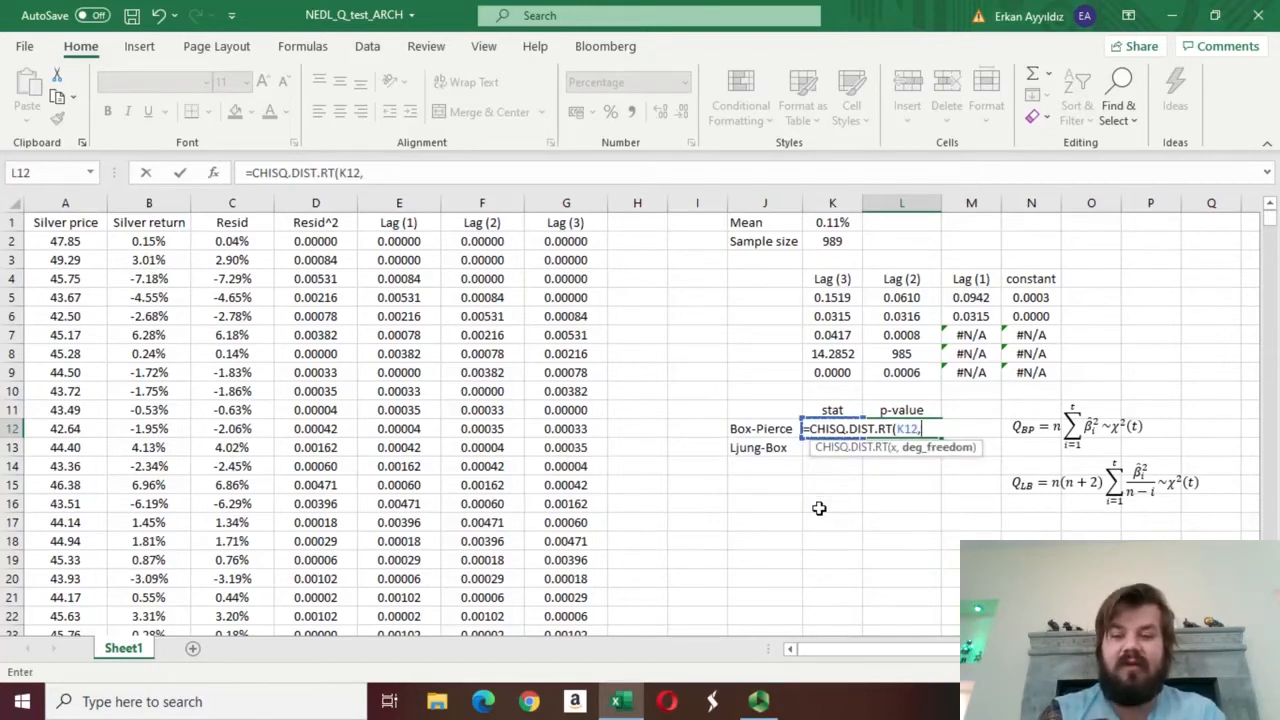
{"action": "mouse_move", "coordinate": [853, 615]}
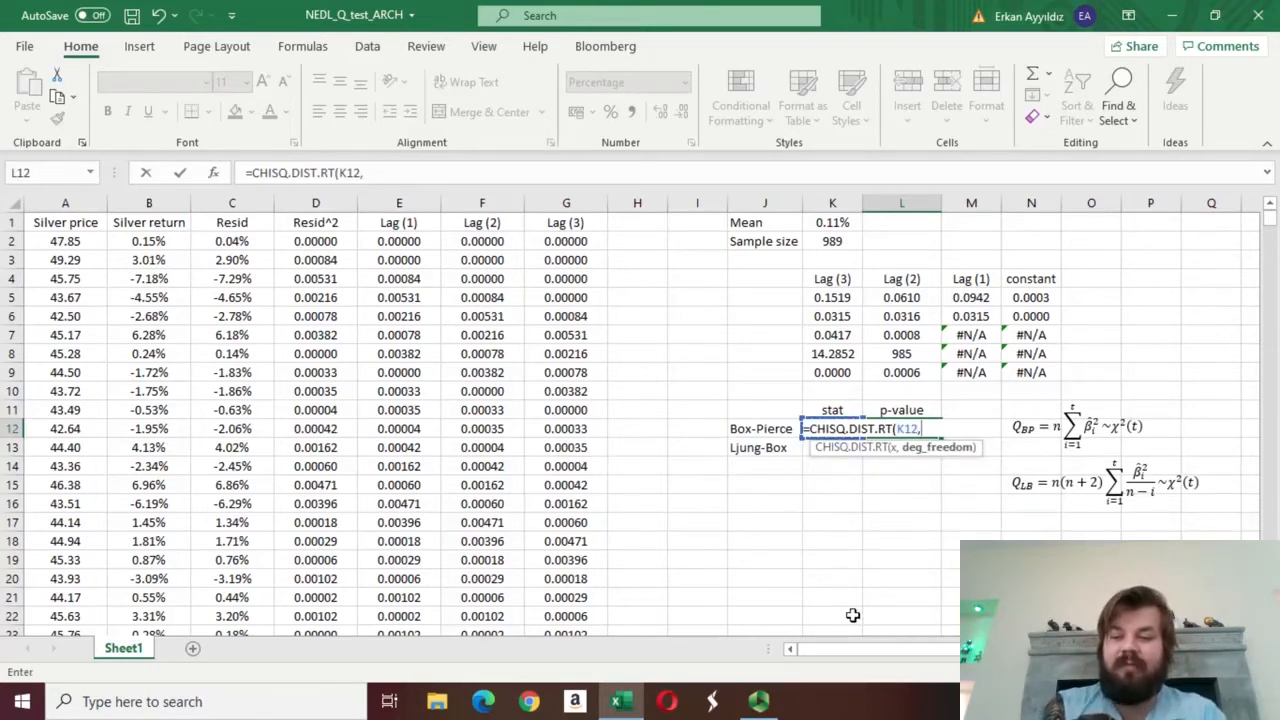
{"action": "type", "text": "3)"}
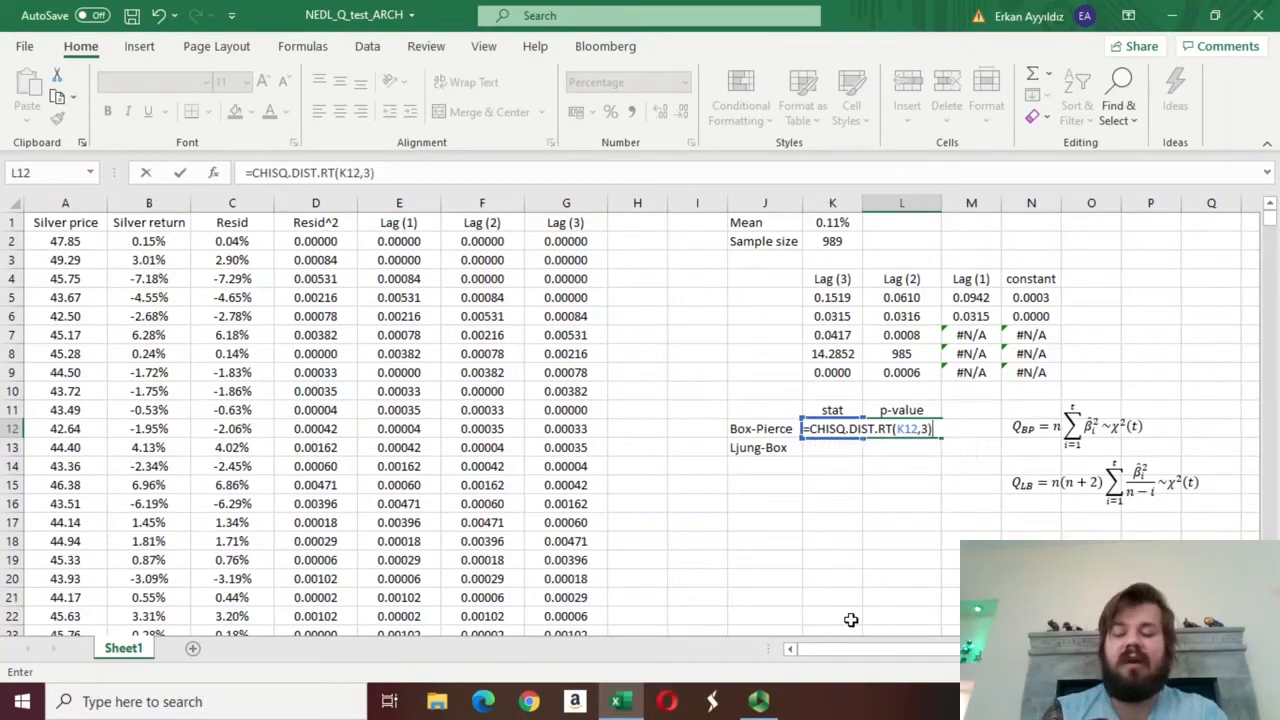
{"action": "key", "text": "Return"}
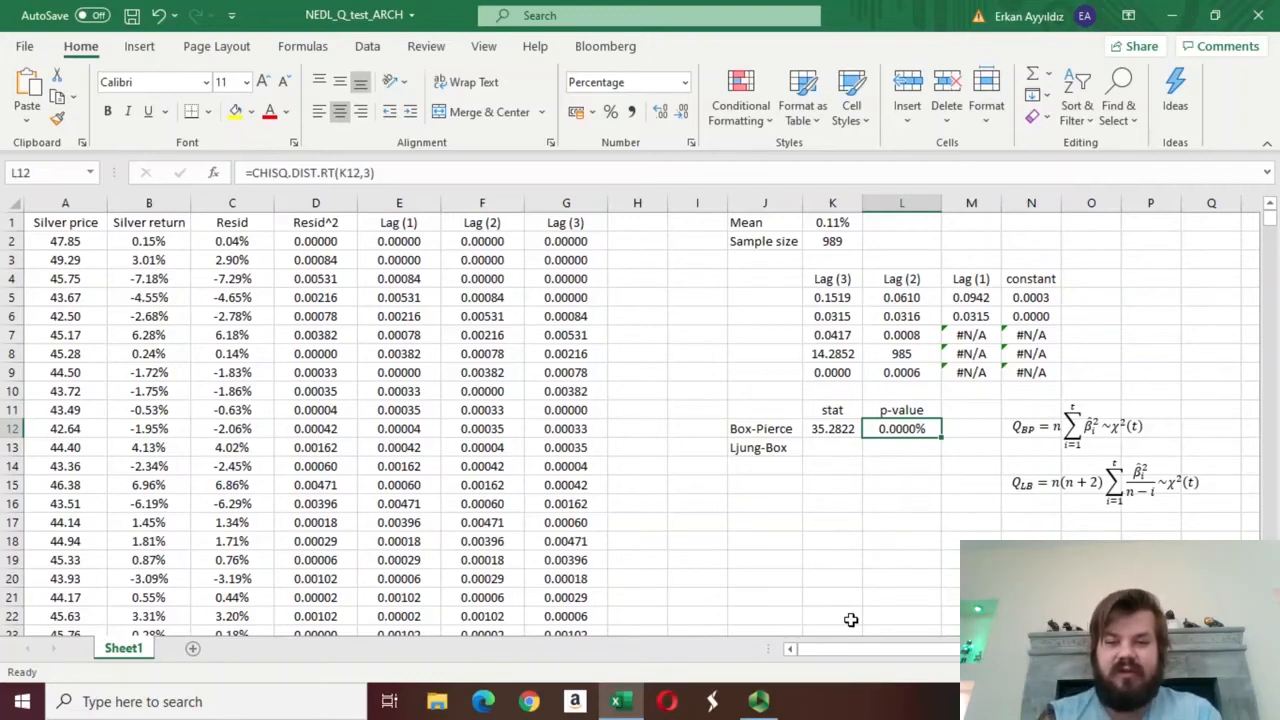
{"action": "left_click", "coordinate": [832, 447]}
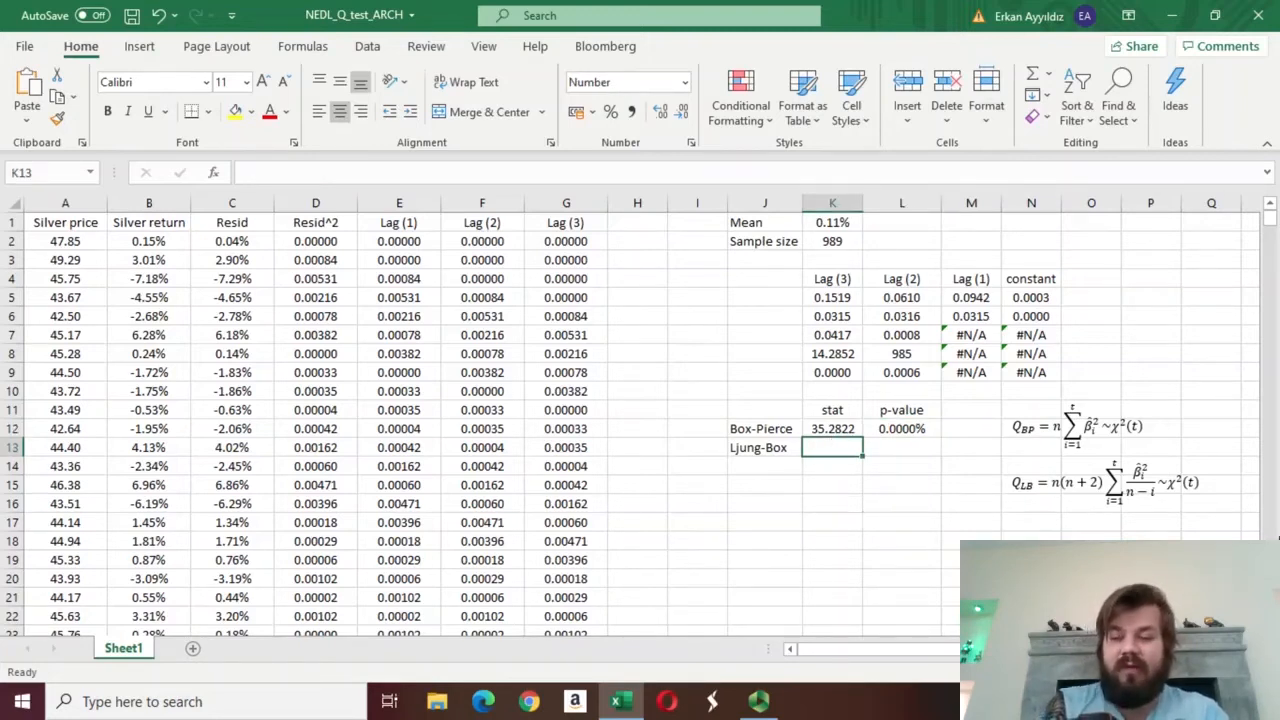
Step: Start the Ljung-Box formula in K13 with K2*(K2+2) and the M5^2/(K2-1) term
{"action": "left_click", "coordinate": [1105, 483]}
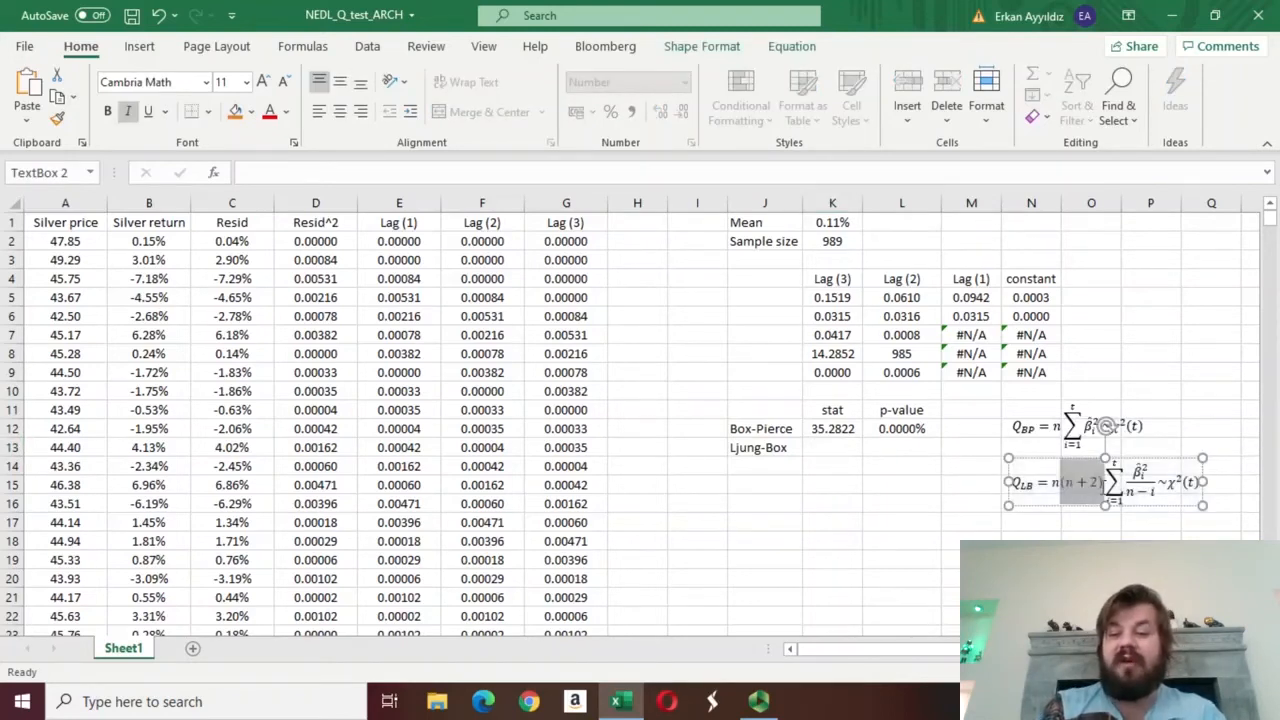
{"action": "left_click", "coordinate": [832, 447]}
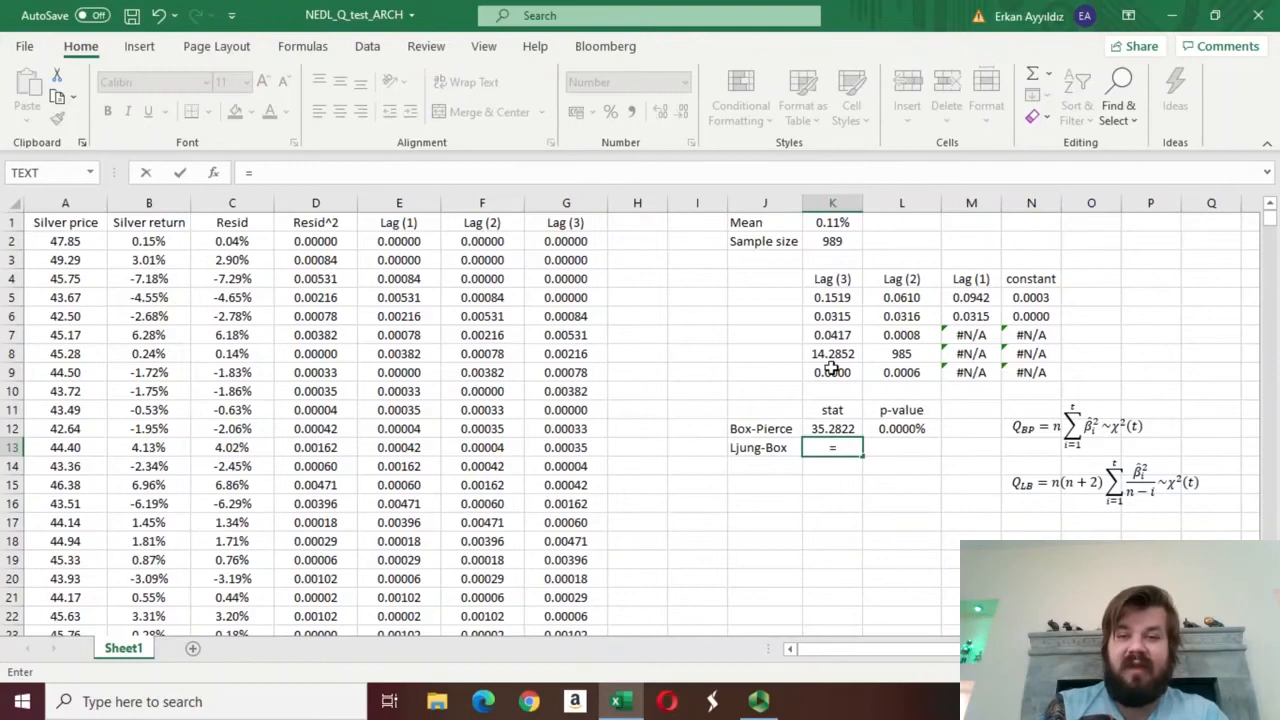
{"action": "left_click", "coordinate": [832, 240]}
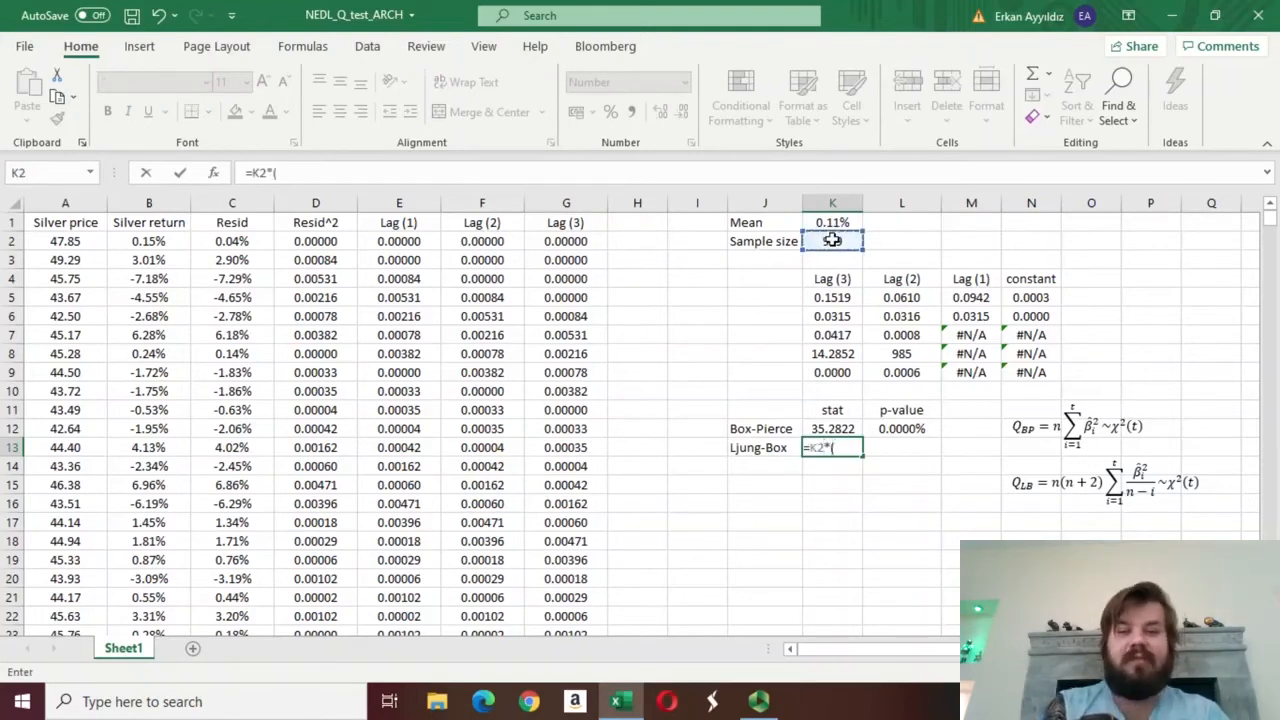
{"action": "type", "text": "K2+2)"}
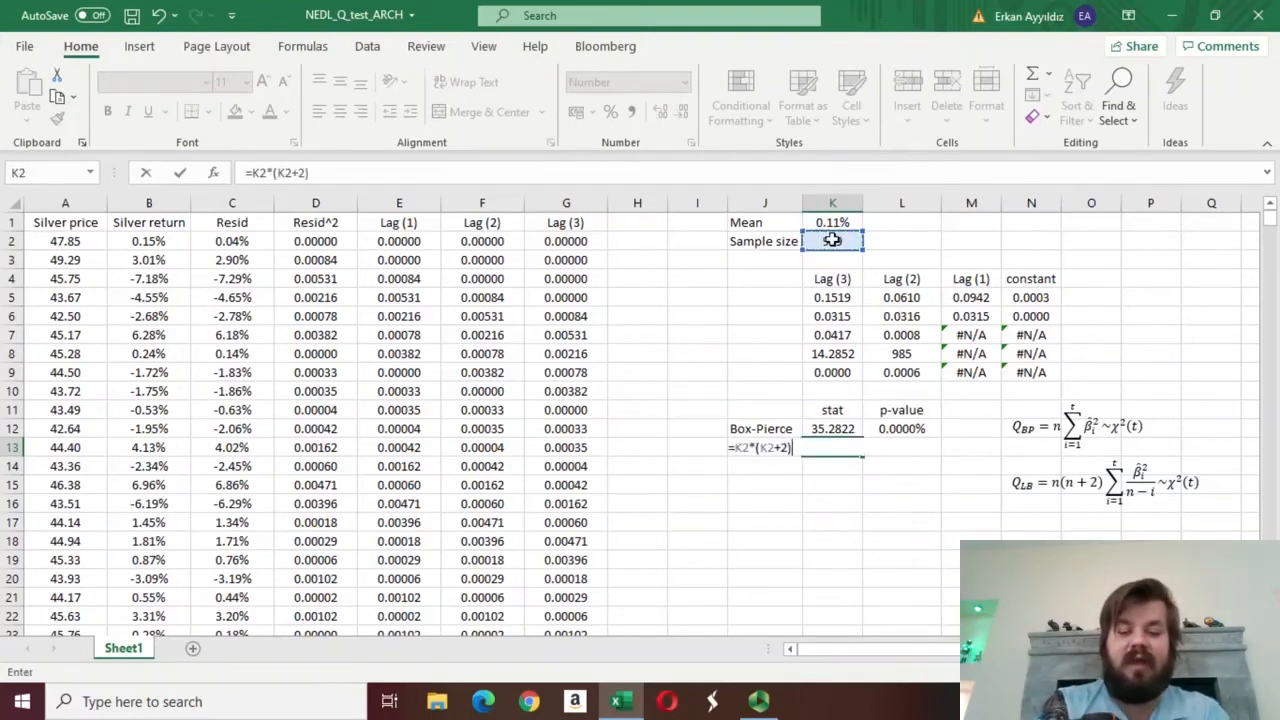
{"action": "type", "text": "*("}
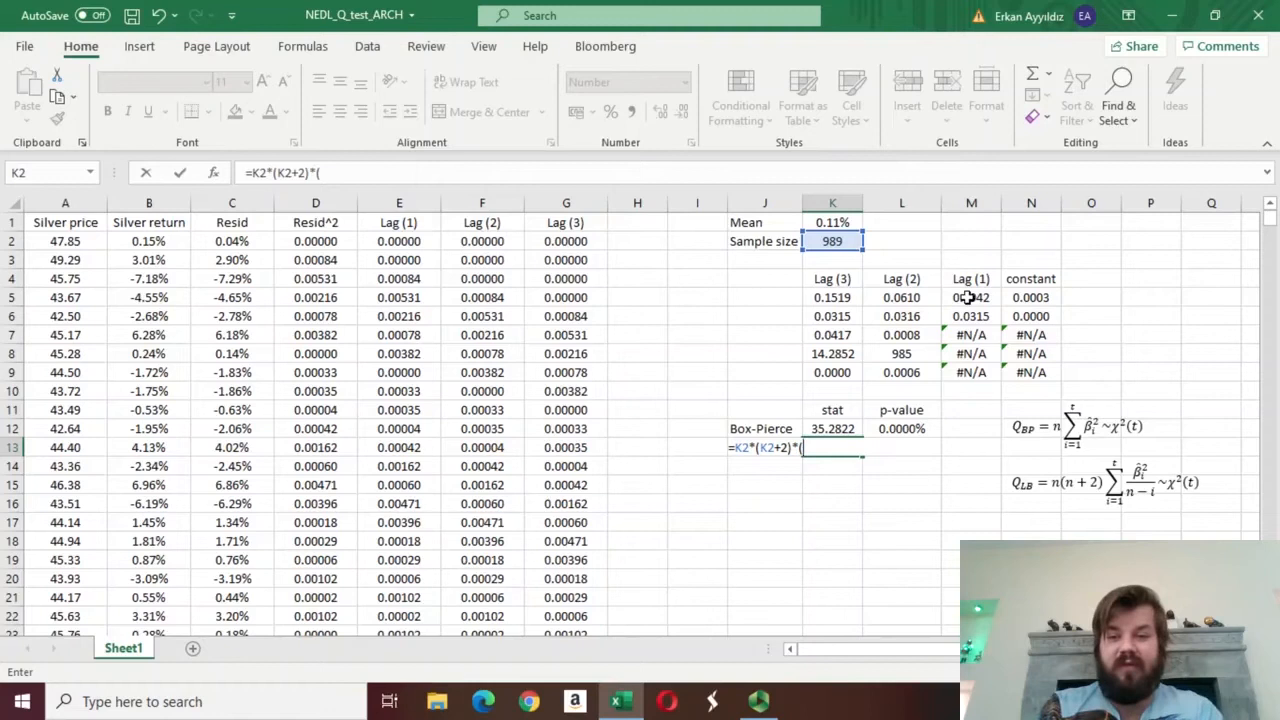
{"action": "left_click", "coordinate": [970, 297]}
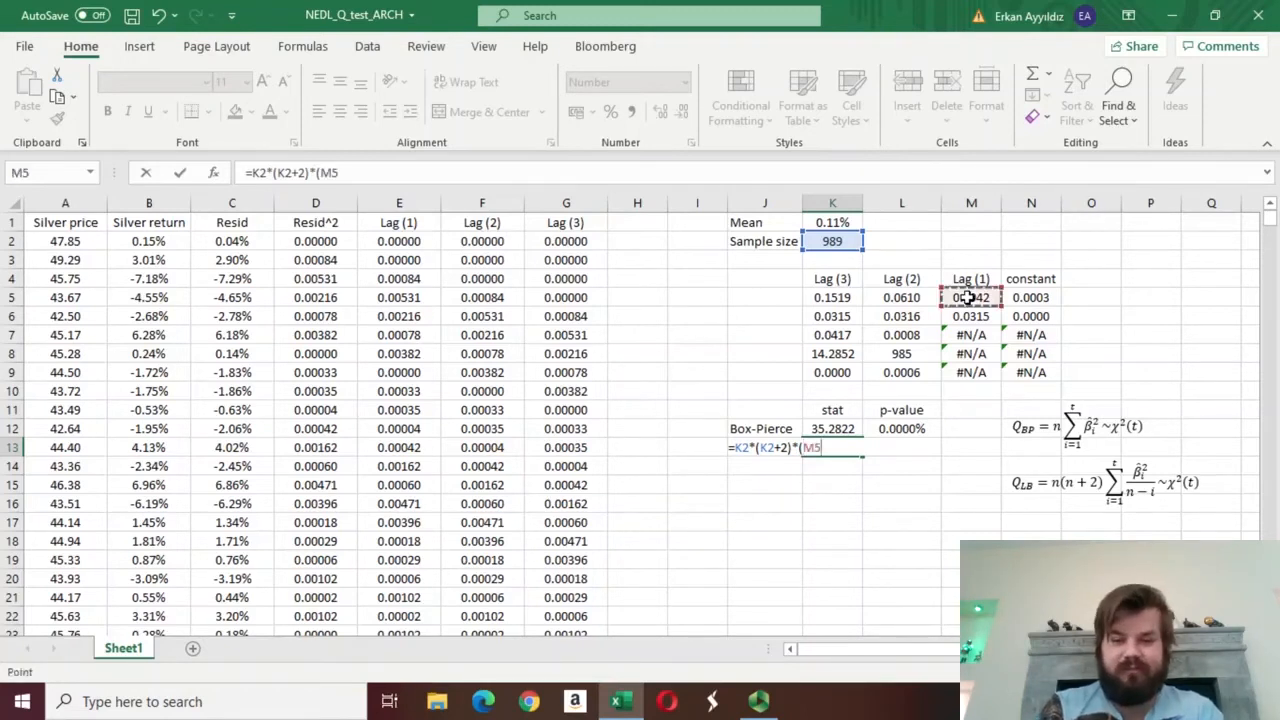
{"action": "type", "text": "^2/"}
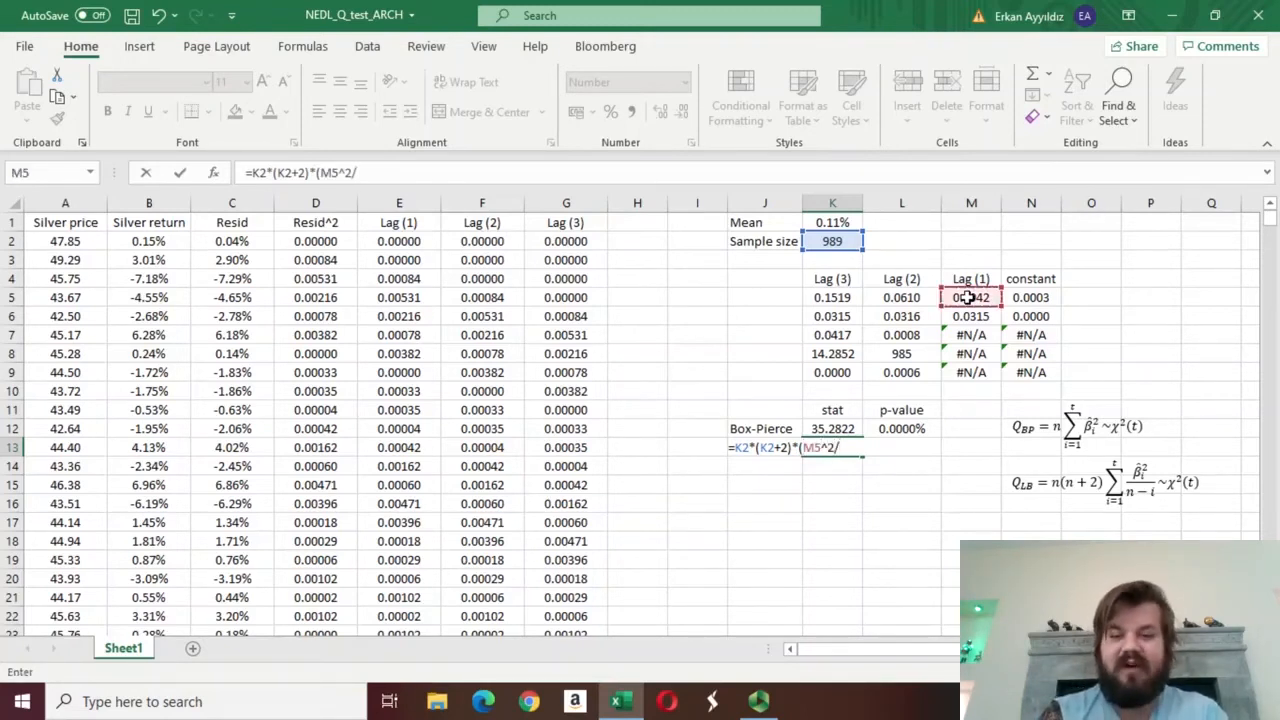
{"action": "left_click", "coordinate": [832, 241]}
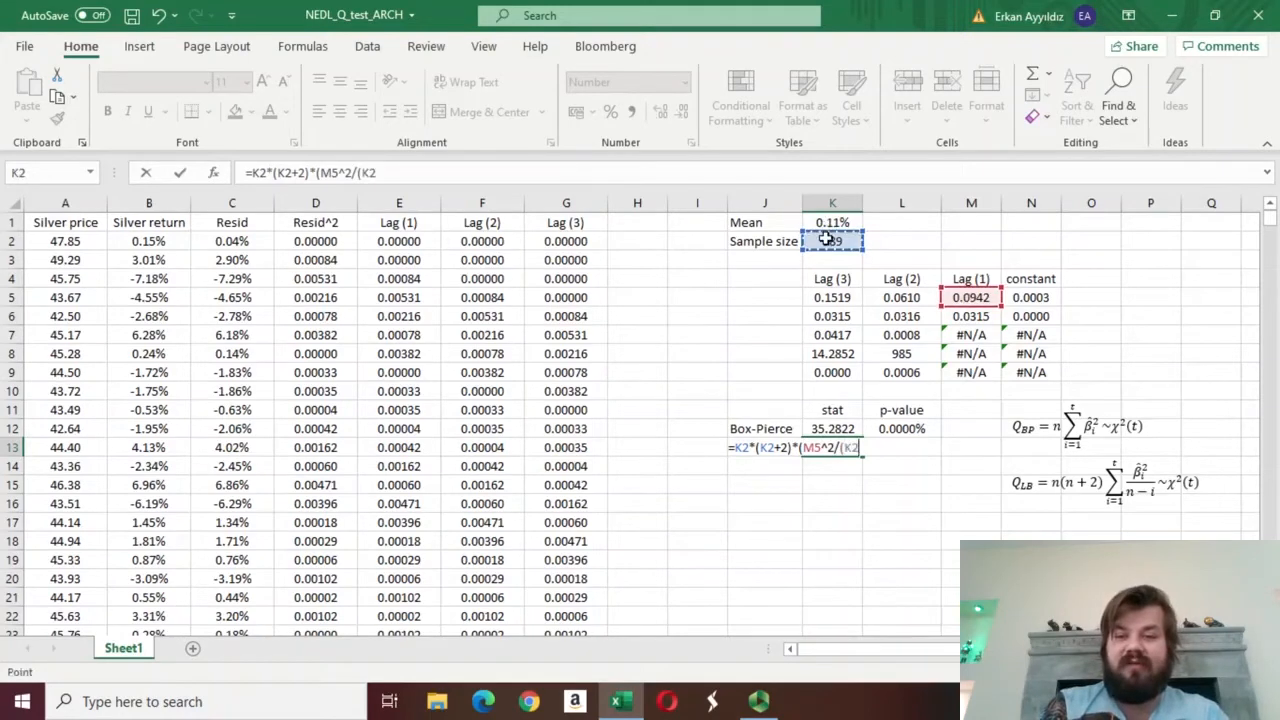
{"action": "type", "text": "-1)"}
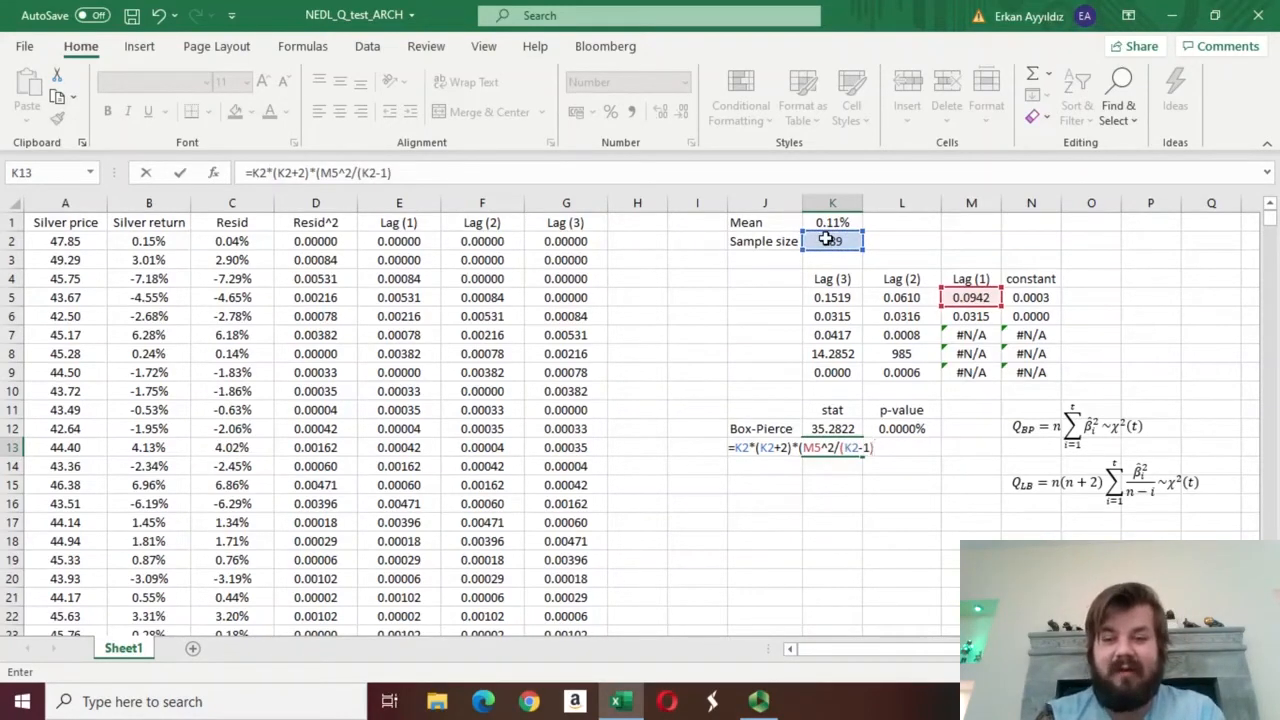
{"action": "type", "text": "+"}
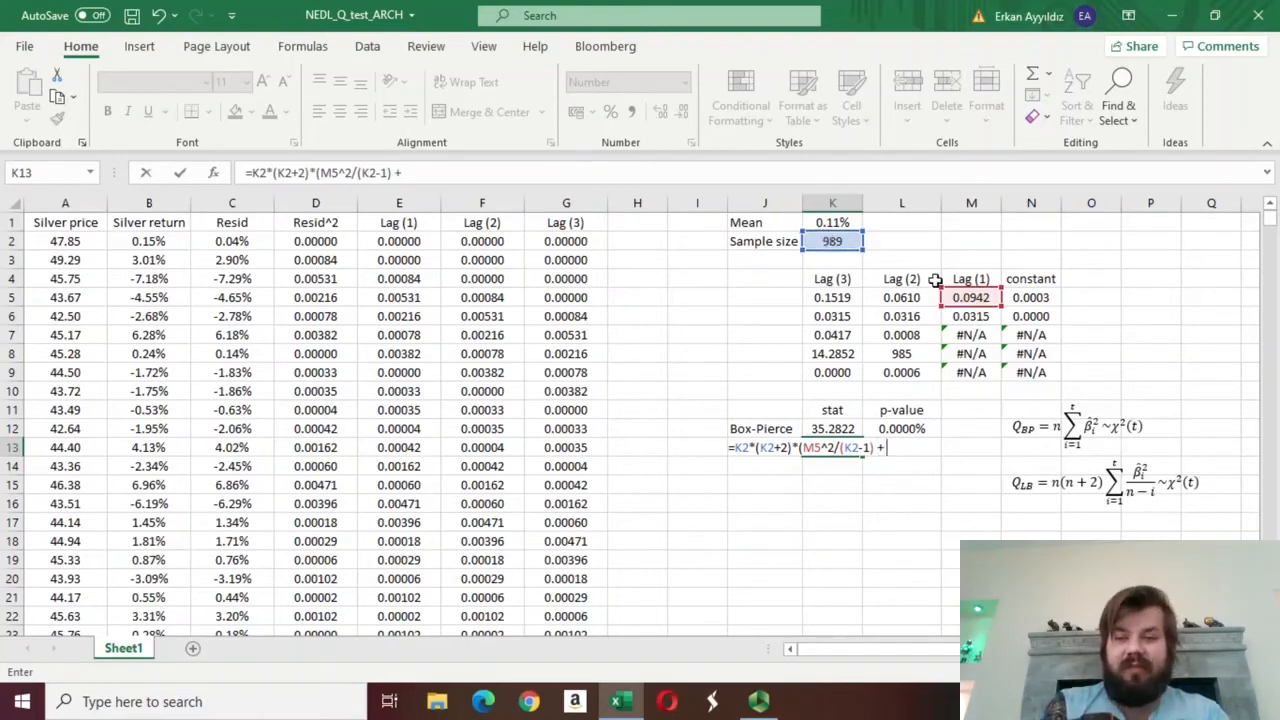
Step: Add the L5 and K5 lag terms for a Ljung-Box statistic of 35.4395
{"action": "left_click", "coordinate": [901, 297]}
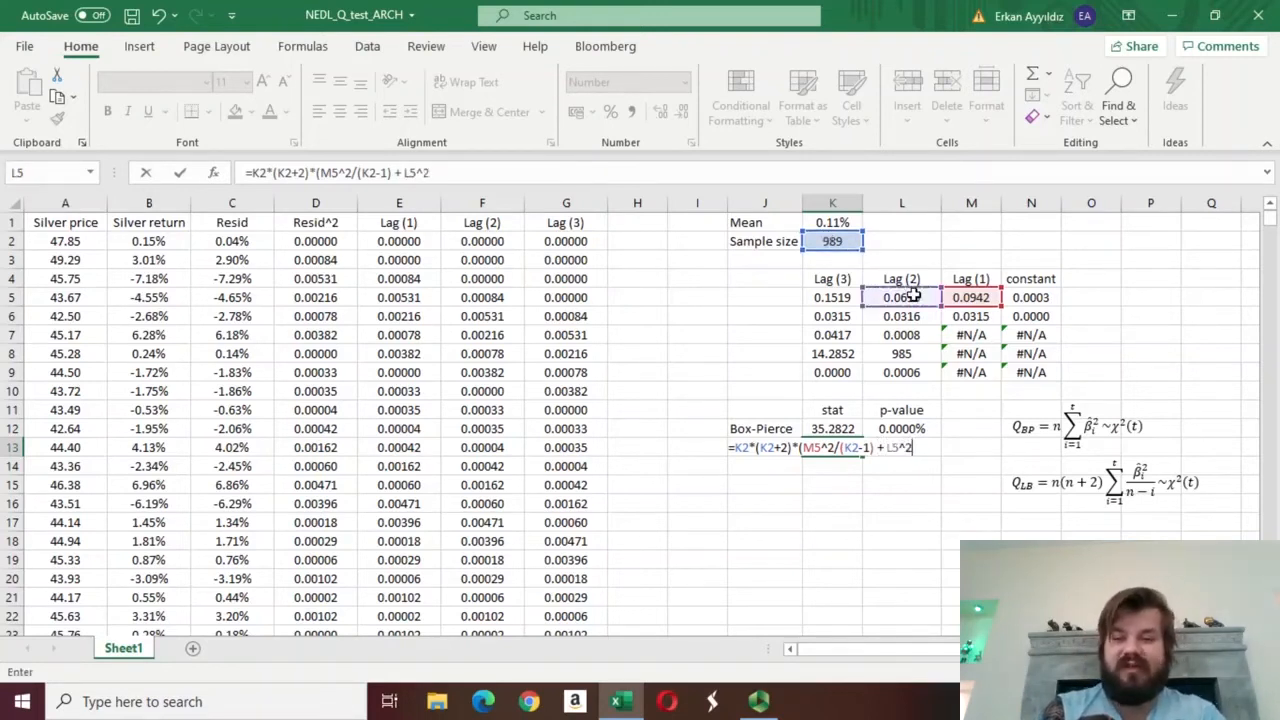
{"action": "type", "text": "/(K2-2"}
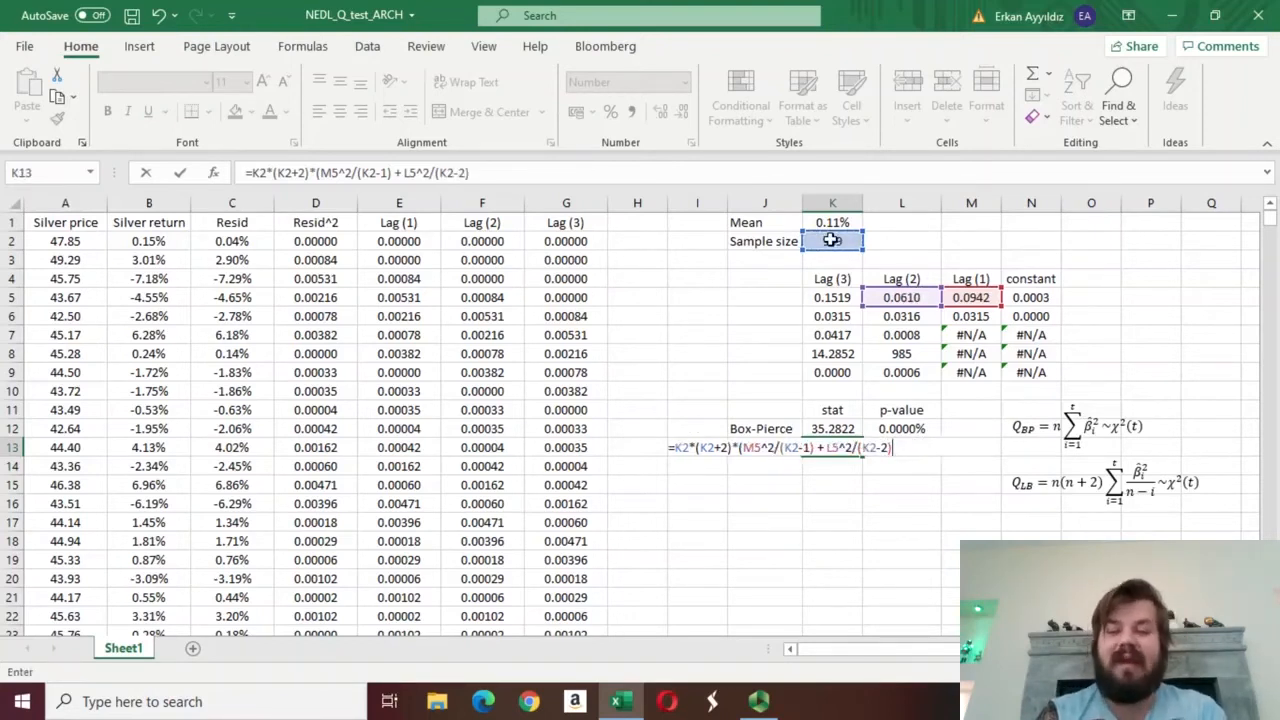
{"action": "type", "text": "+"}
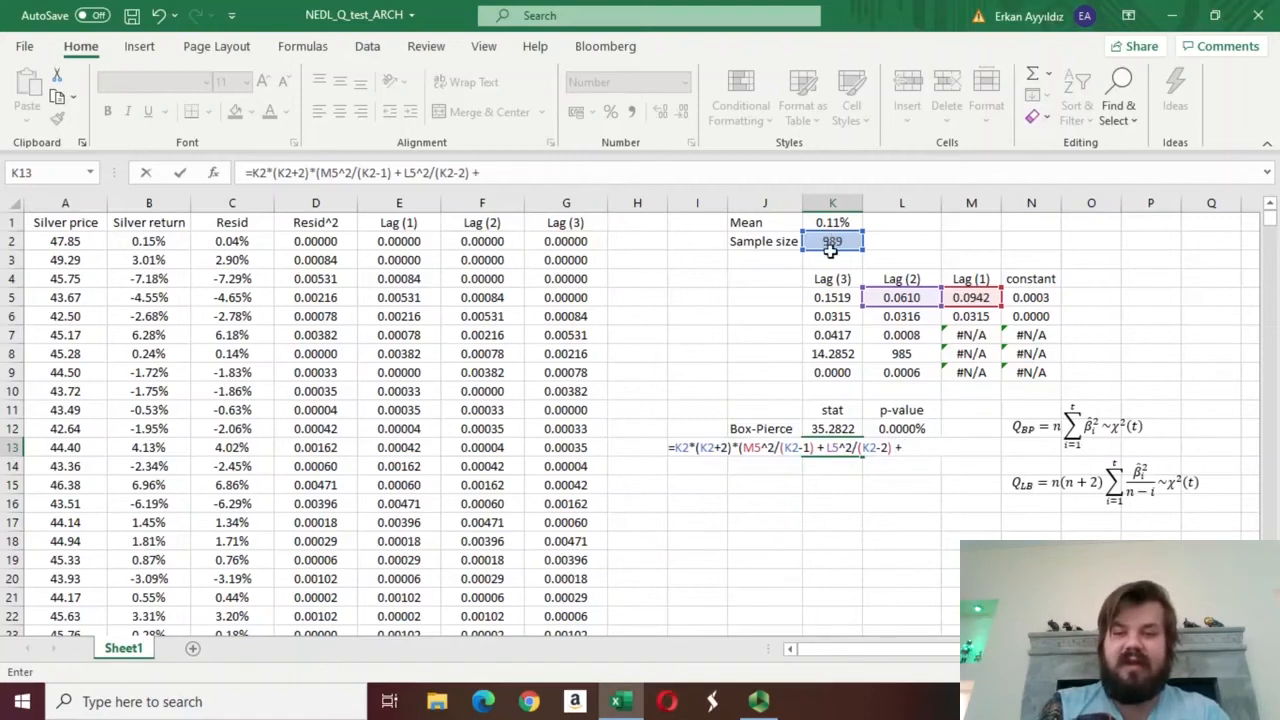
{"action": "left_click", "coordinate": [832, 297]}
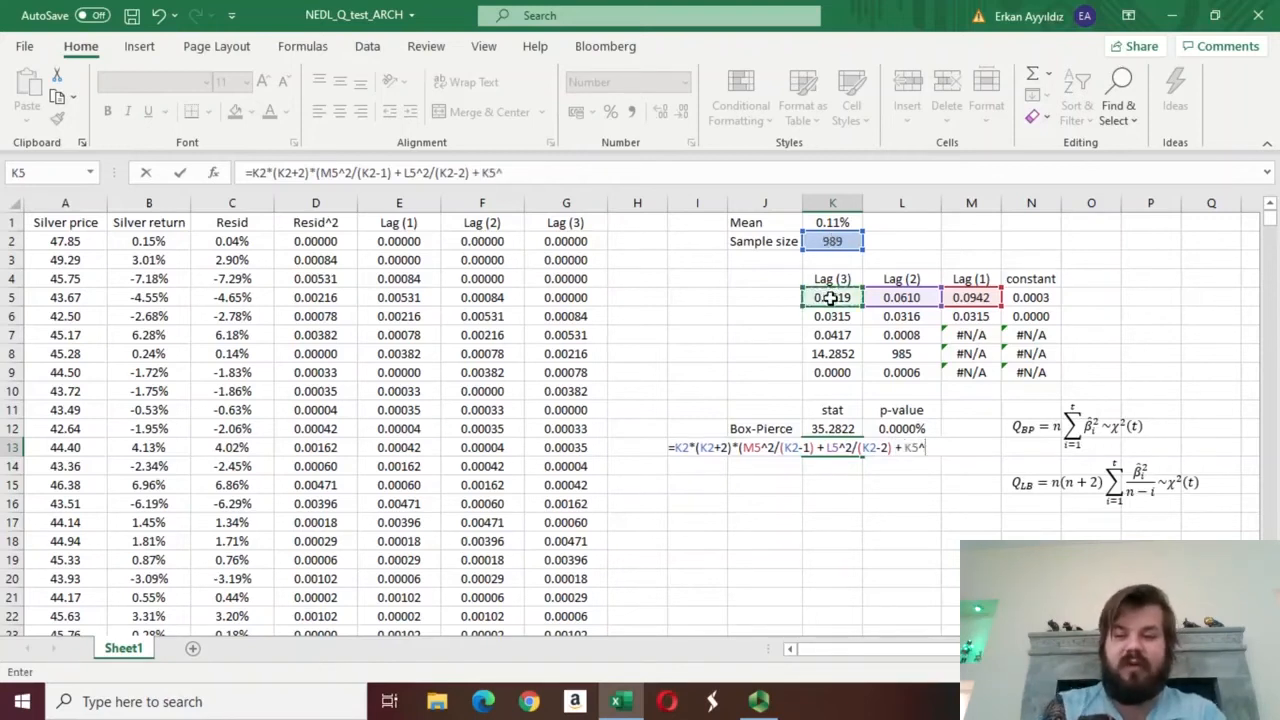
{"action": "type", "text": "2/(K2-3))"}
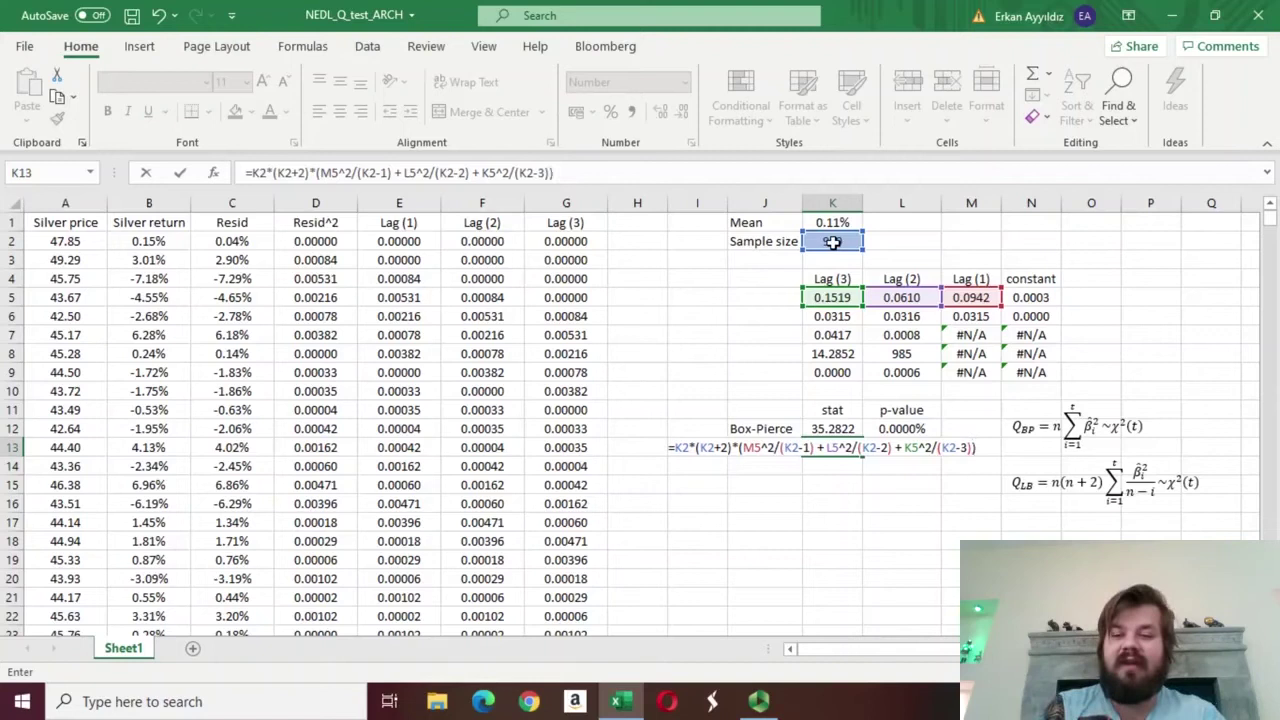
{"action": "key", "text": "Return"}
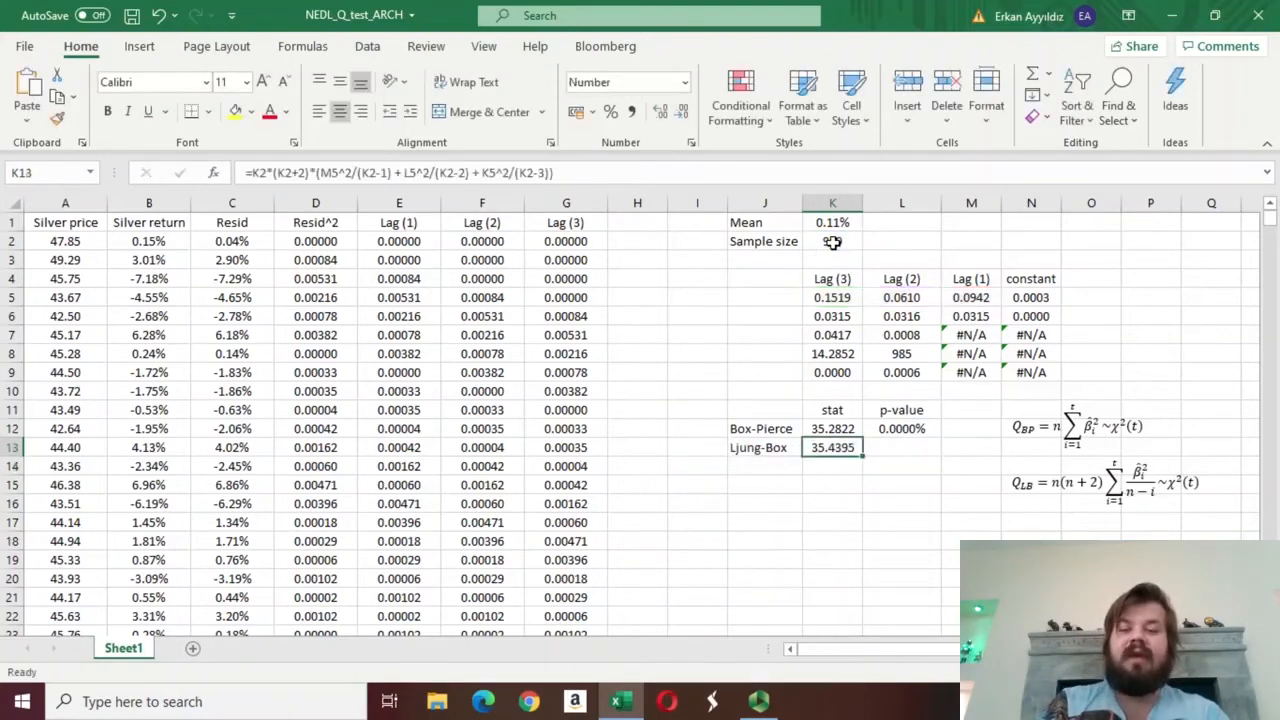
{"action": "left_click", "coordinate": [832, 241]}
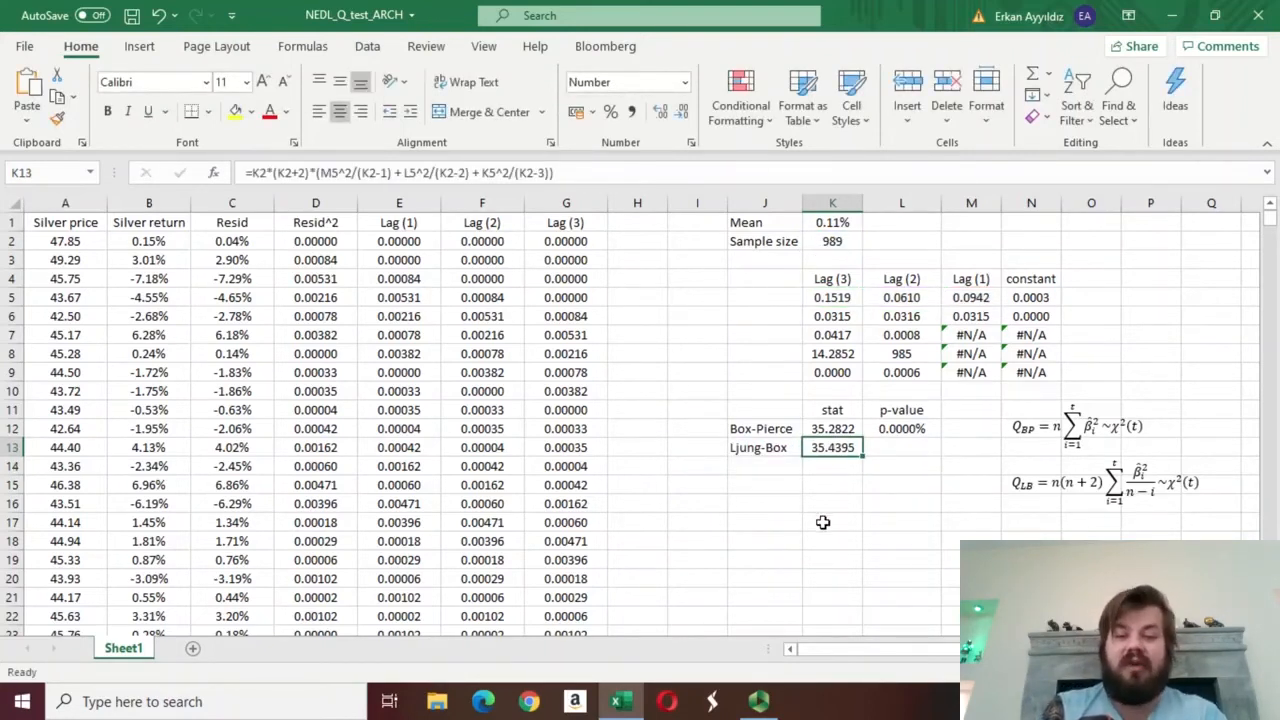
{"action": "left_click", "coordinate": [901, 428]}
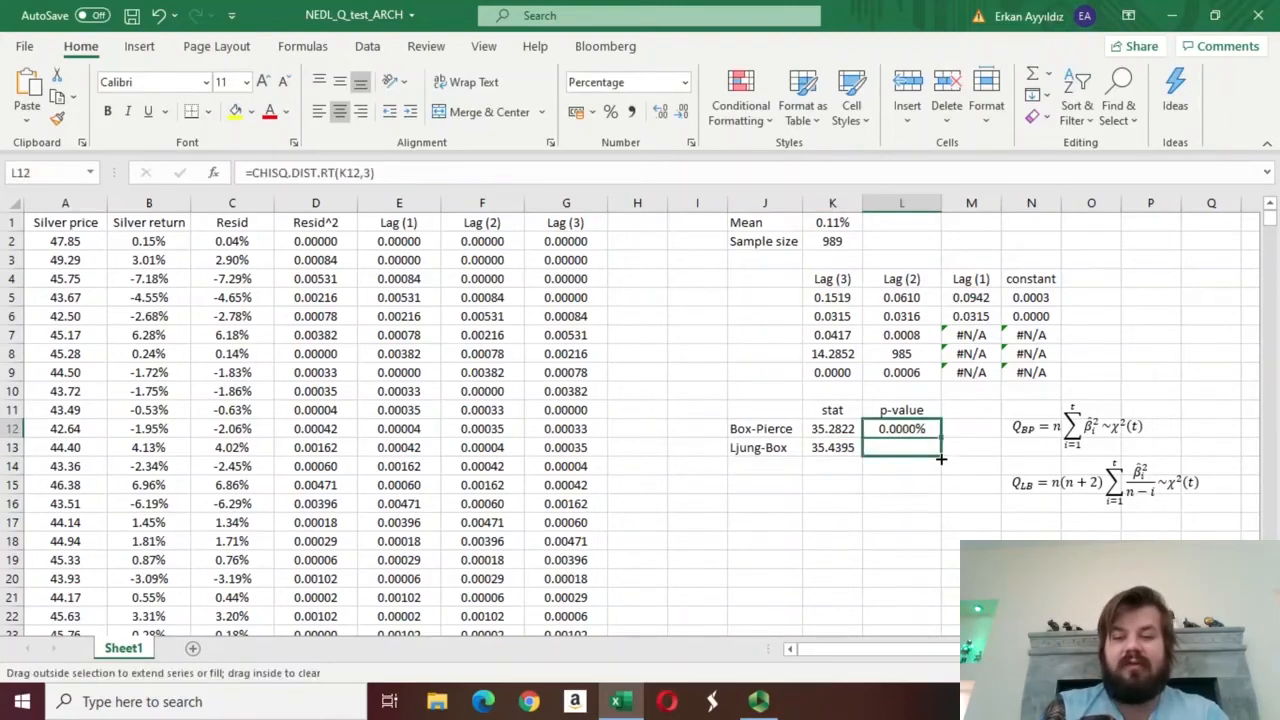
Step: Copy the p-value formula to L13 for a Ljung-Box p-value of 0.0000%
{"action": "left_click", "coordinate": [901, 447]}
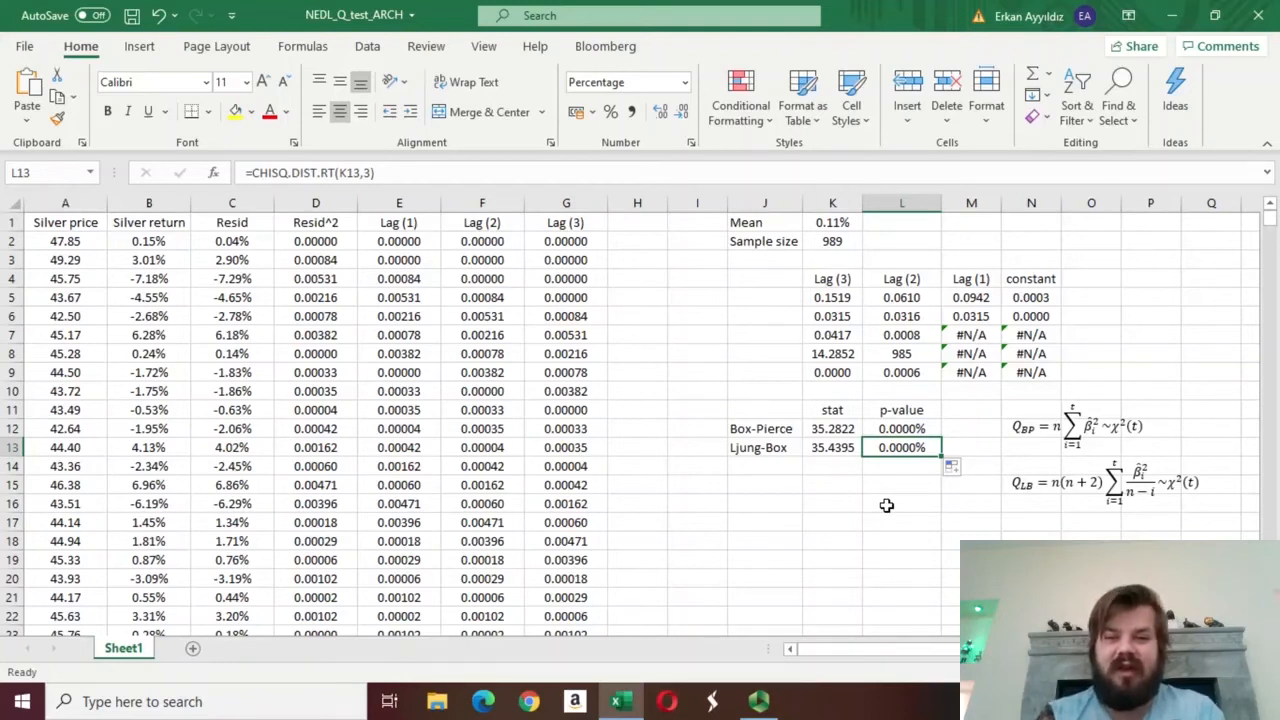
{"action": "mouse_move", "coordinate": [845, 481]}
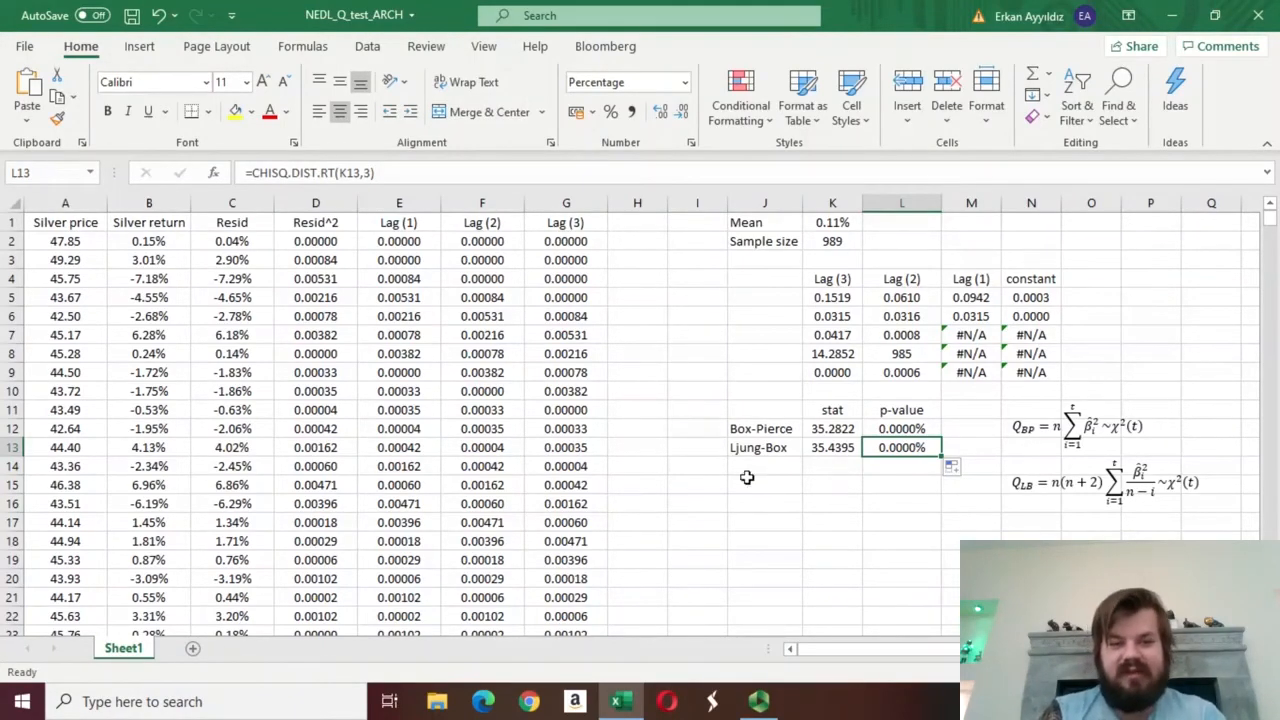
{"action": "mouse_move", "coordinate": [660, 379]}
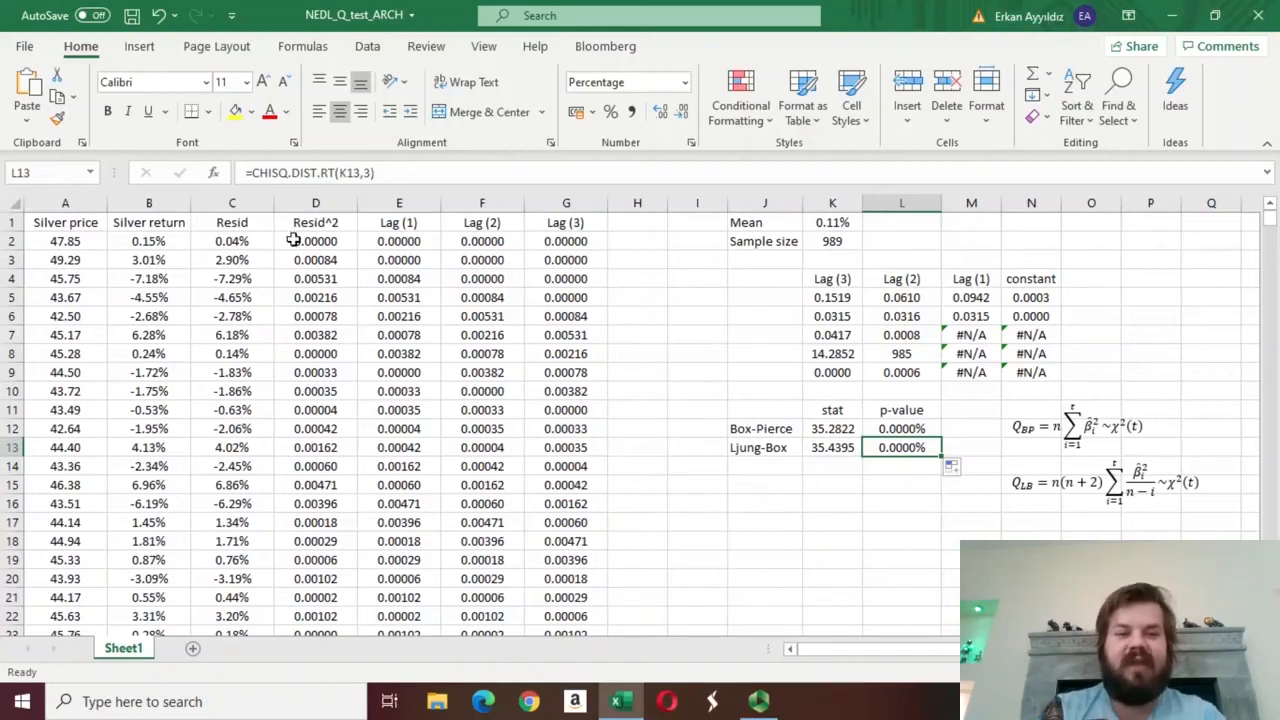
{"action": "left_click", "coordinate": [315, 241]}
{"action": "type", "text": "=LN(C2^2)"}
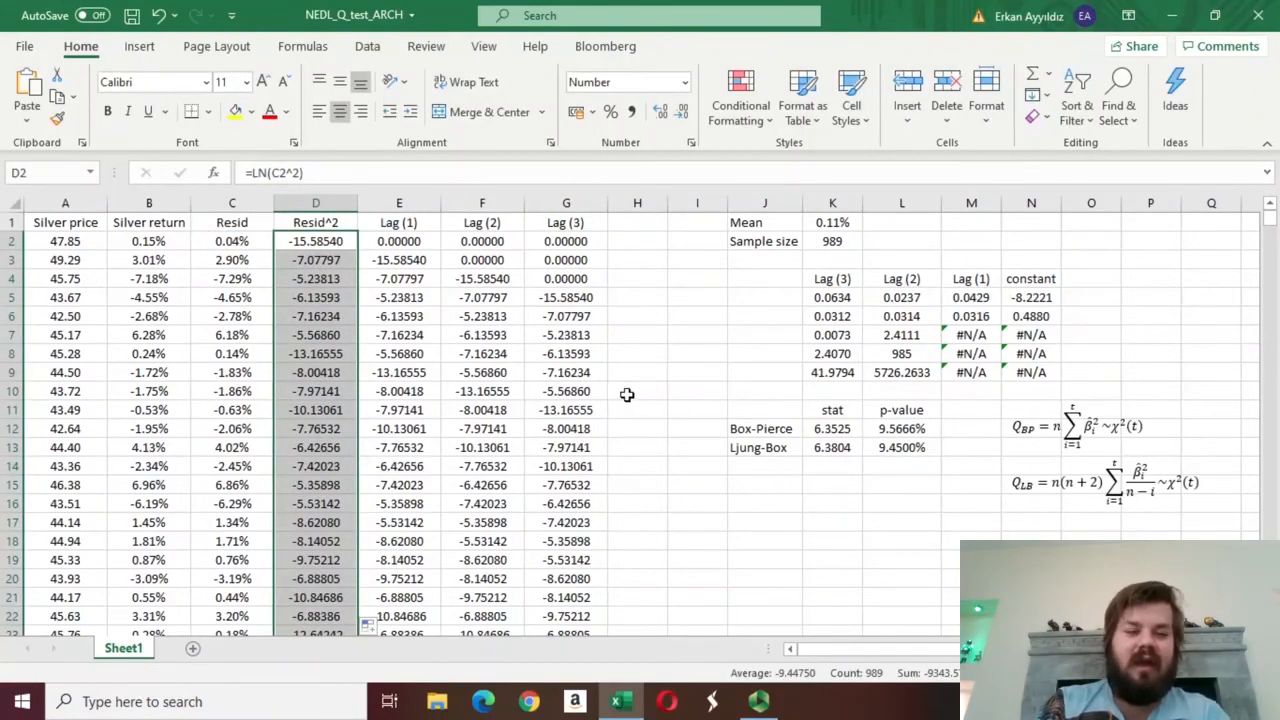
{"action": "mouse_move", "coordinate": [700, 421]}
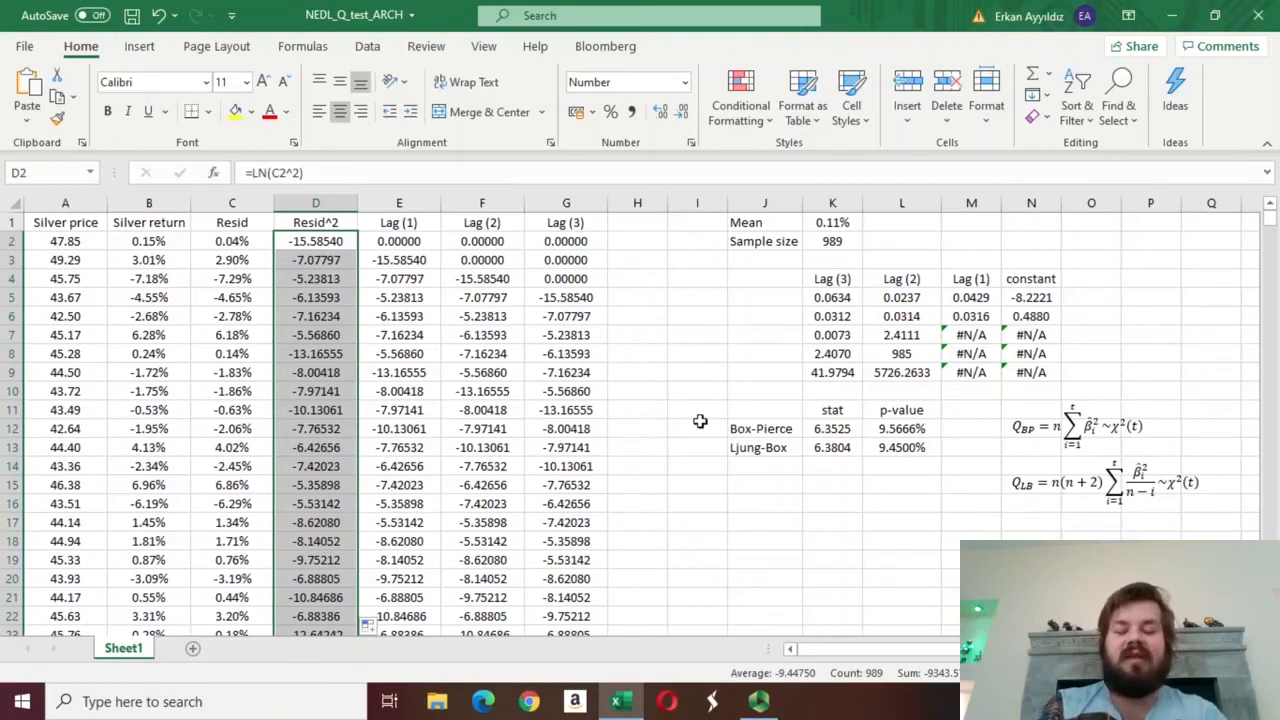
Step: Review the log-squared results: p-values 9.5666% and 9.4500%, then select D2 for rewriting
{"action": "left_click", "coordinate": [765, 484]}
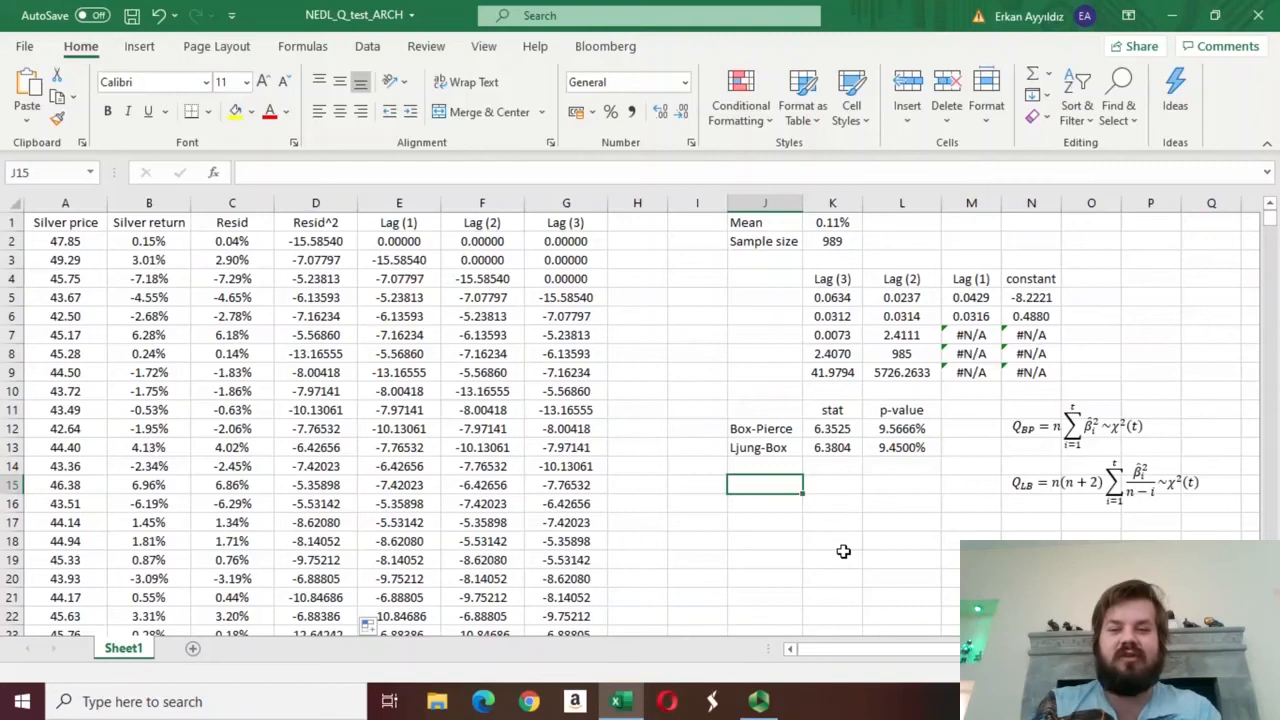
{"action": "mouse_move", "coordinate": [840, 436]}
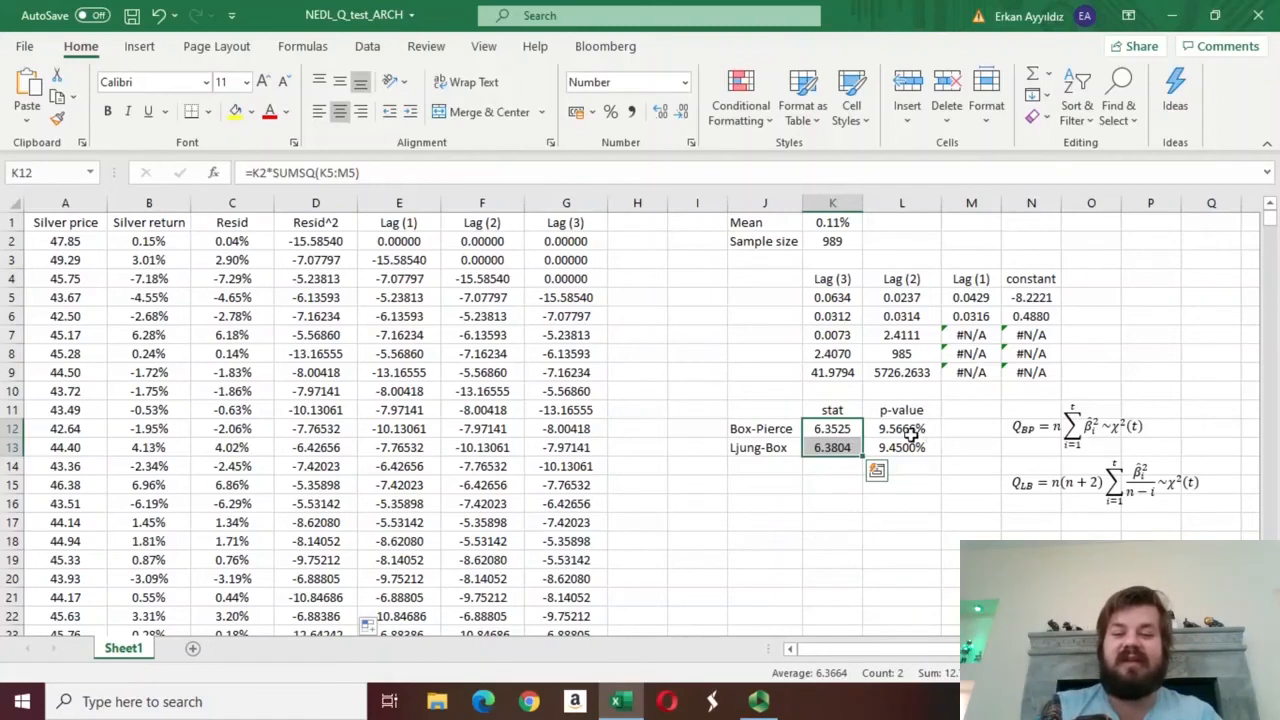
{"action": "left_click", "coordinate": [901, 428]}
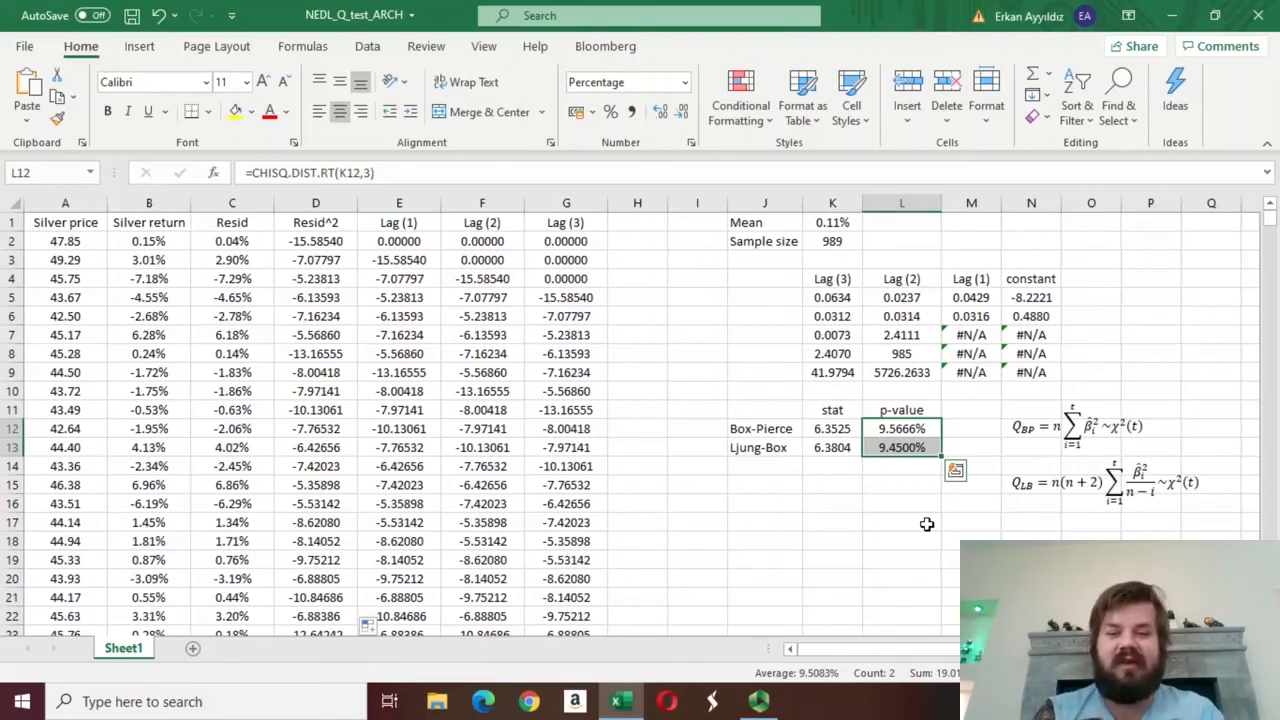
{"action": "left_click", "coordinate": [316, 241]}
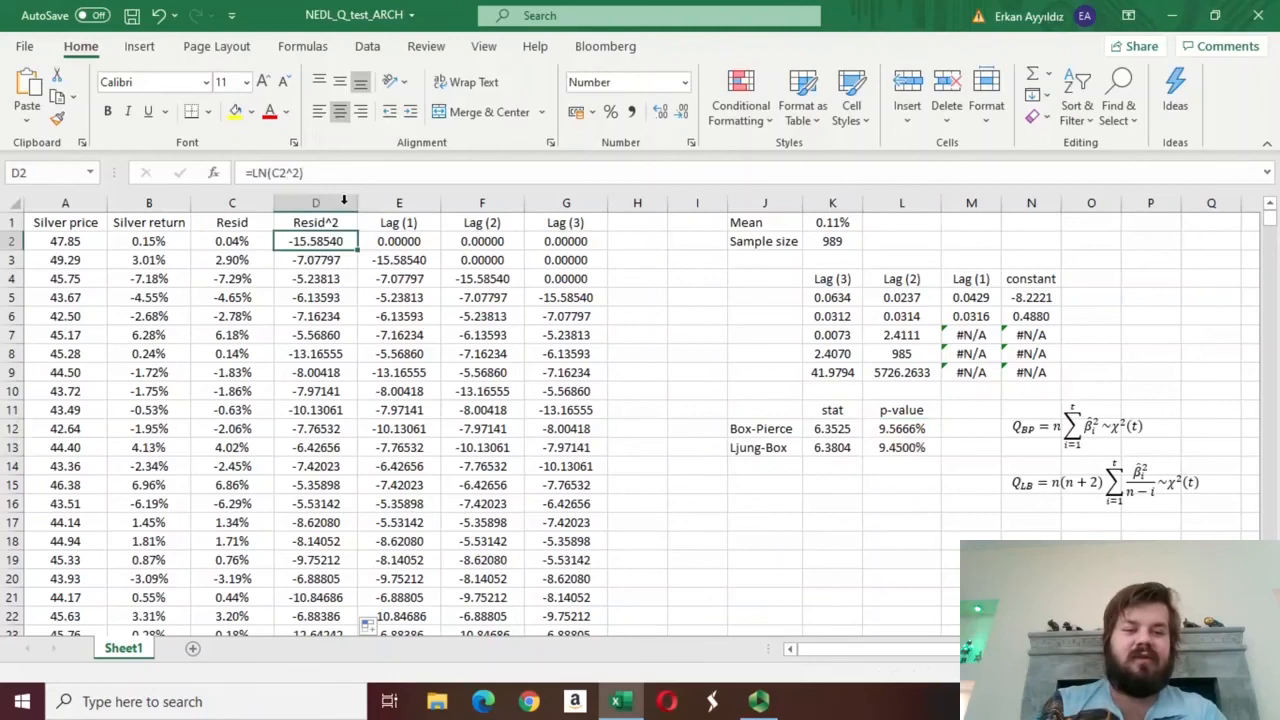
{"action": "mouse_move", "coordinate": [339, 175]}
{"action": "type", "text": "=ABS(C2"}
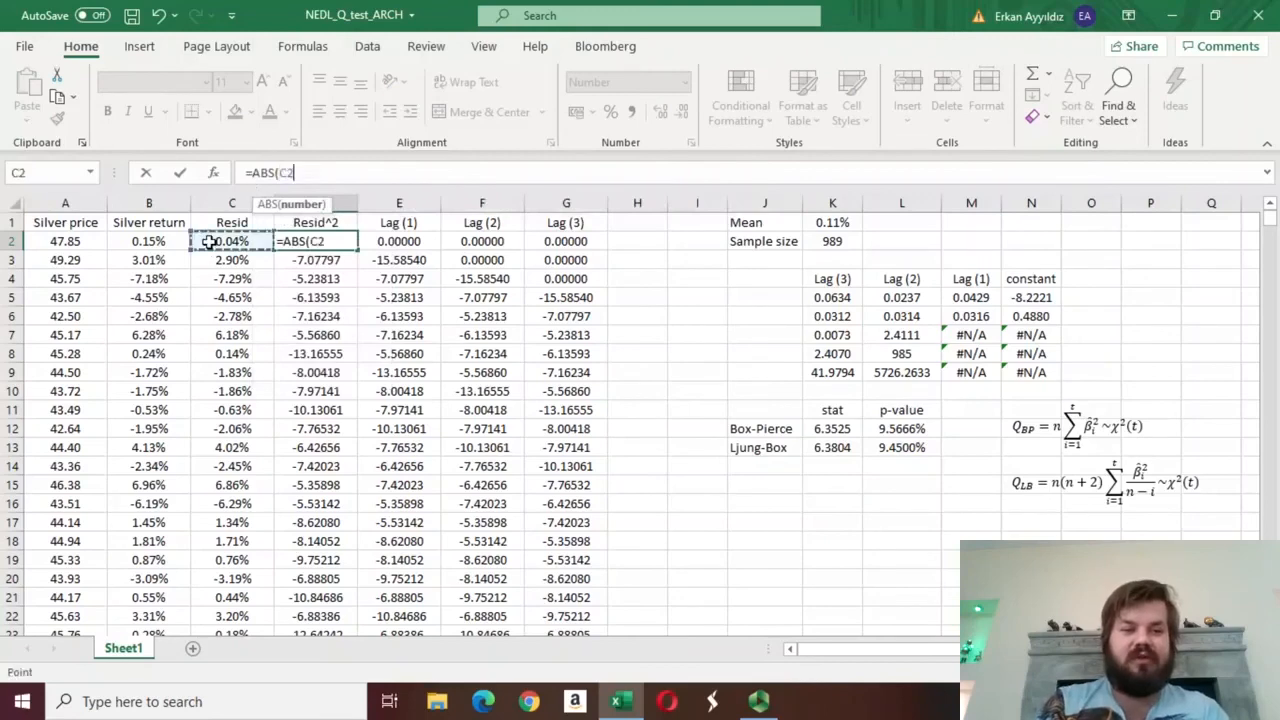
Step: Fill =ABS(C2) down column D and check p-values of 0.0002% in L12:L13
{"action": "key", "text": "Return"}
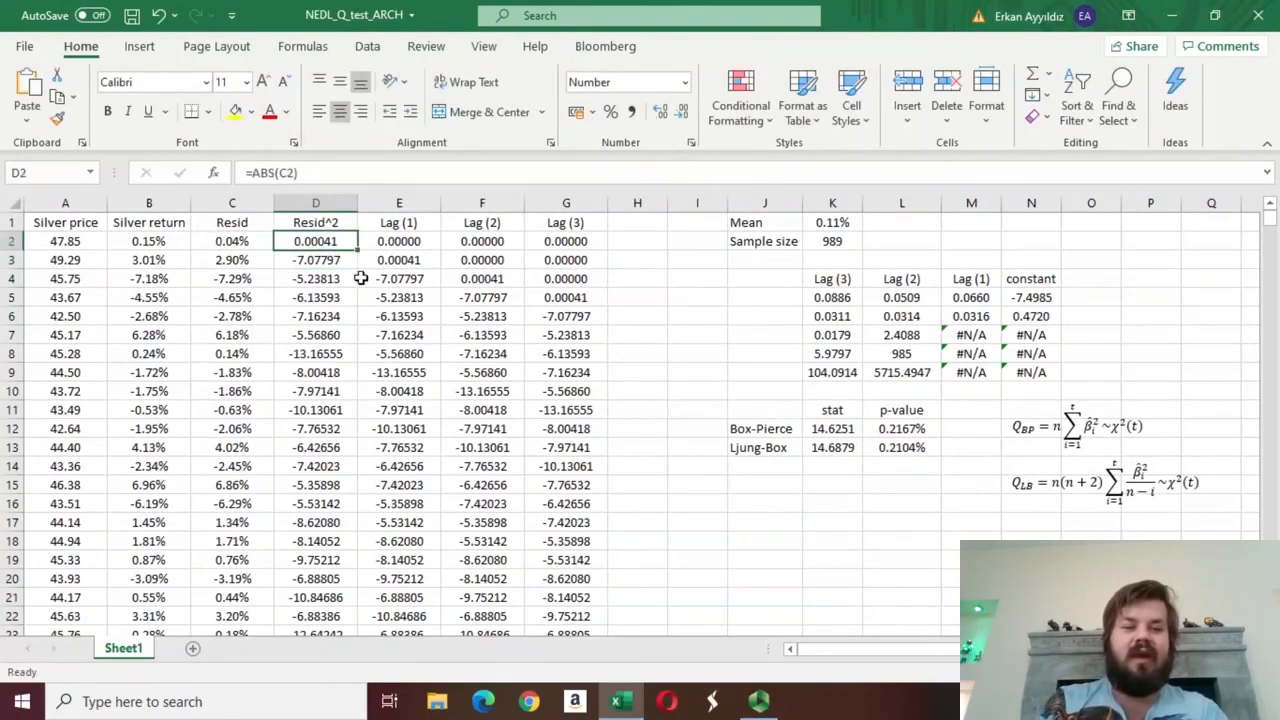
{"action": "left_click", "coordinate": [901, 503]}
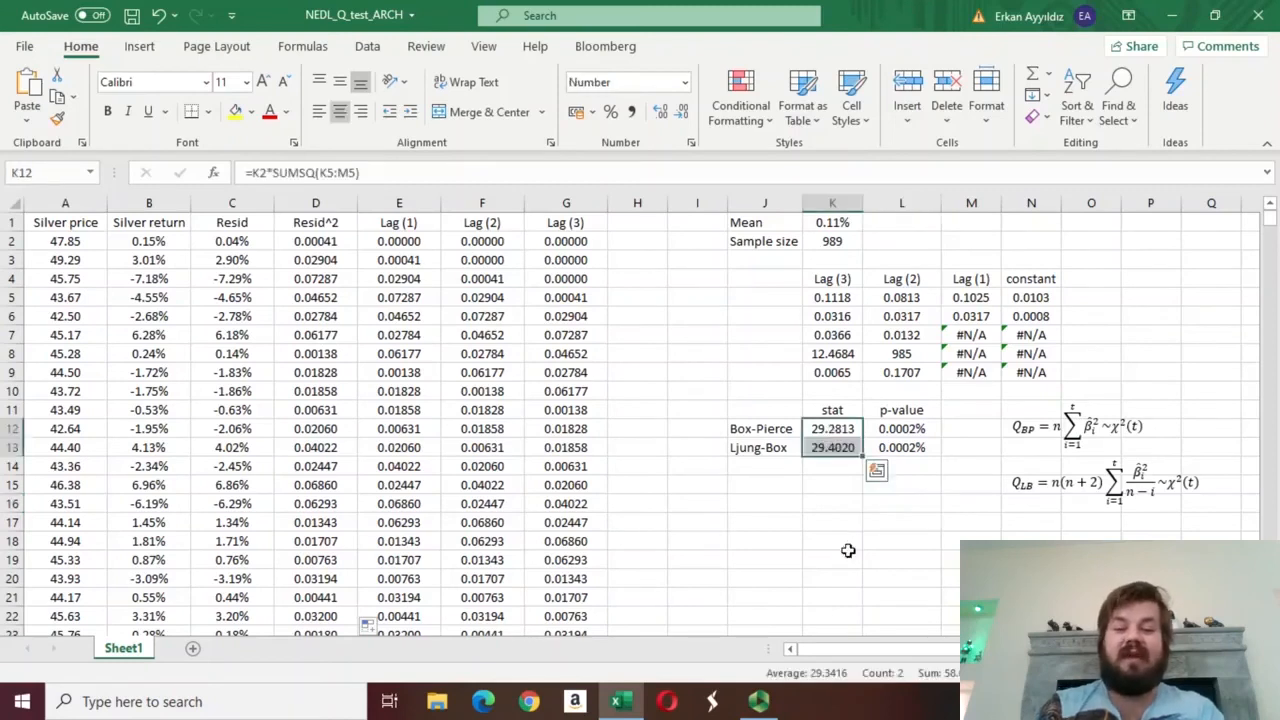
{"action": "mouse_move", "coordinate": [918, 444]}
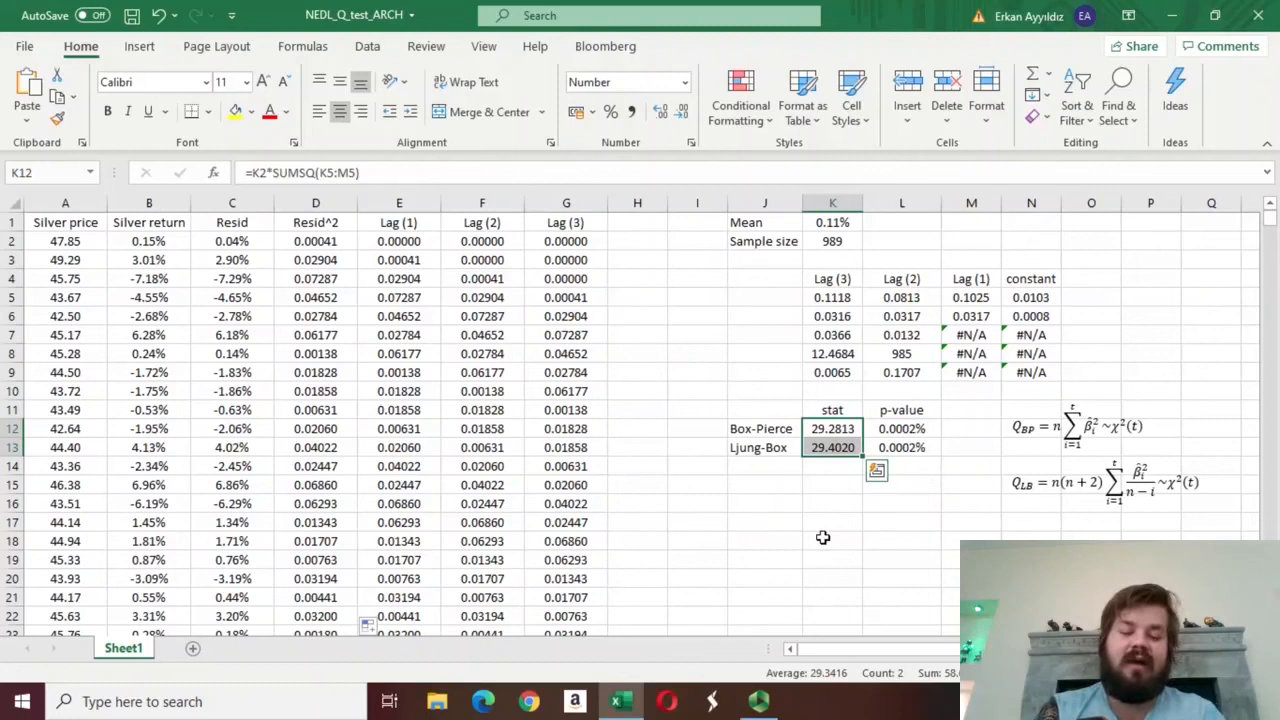
{"action": "mouse_move", "coordinate": [830, 562]}
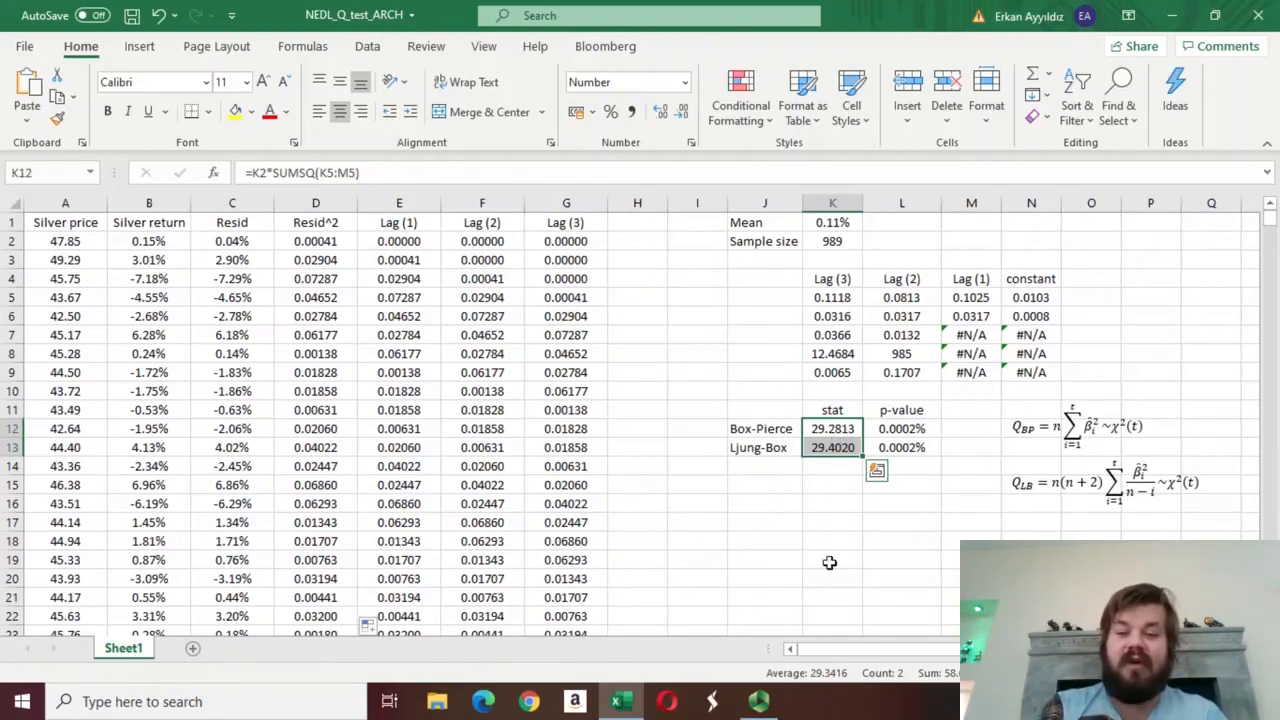
{"action": "left_click", "coordinate": [901, 429]}
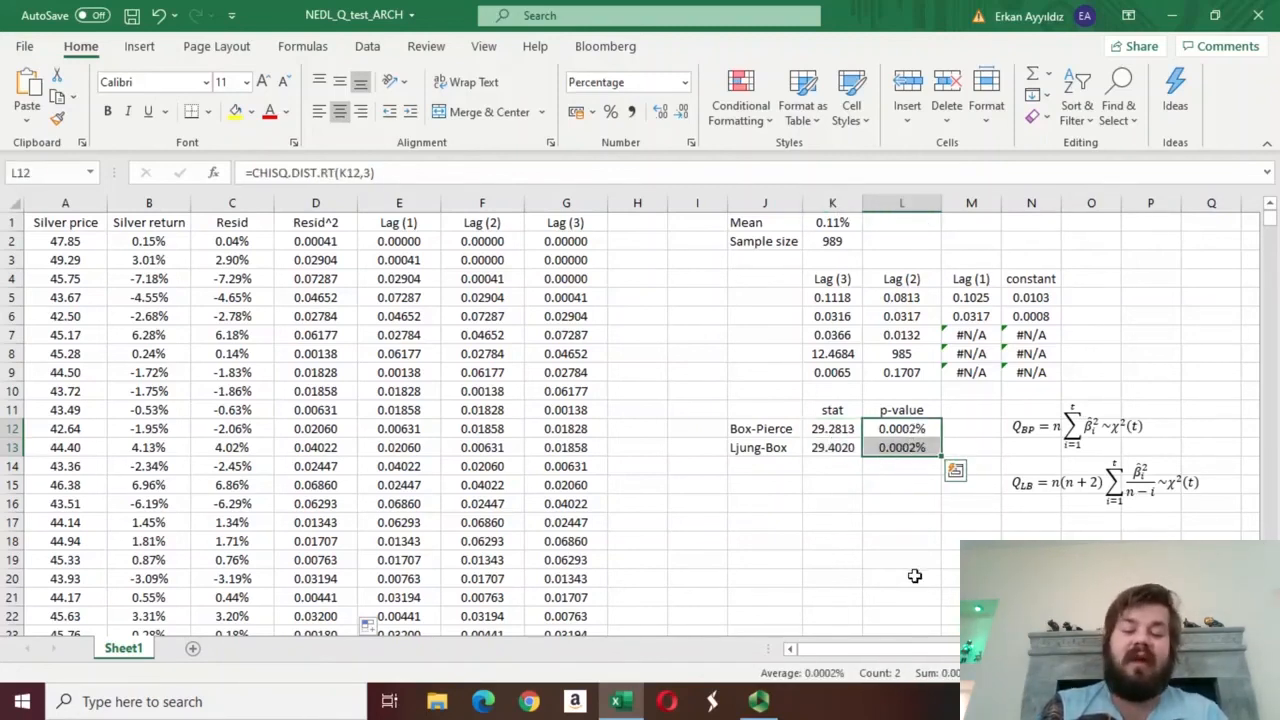